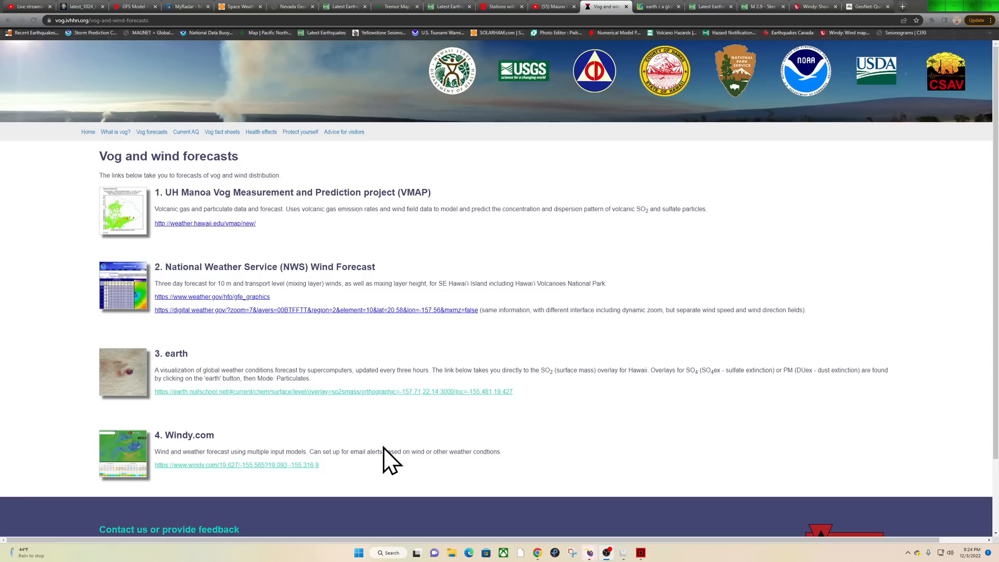
mouse_move(538, 553)
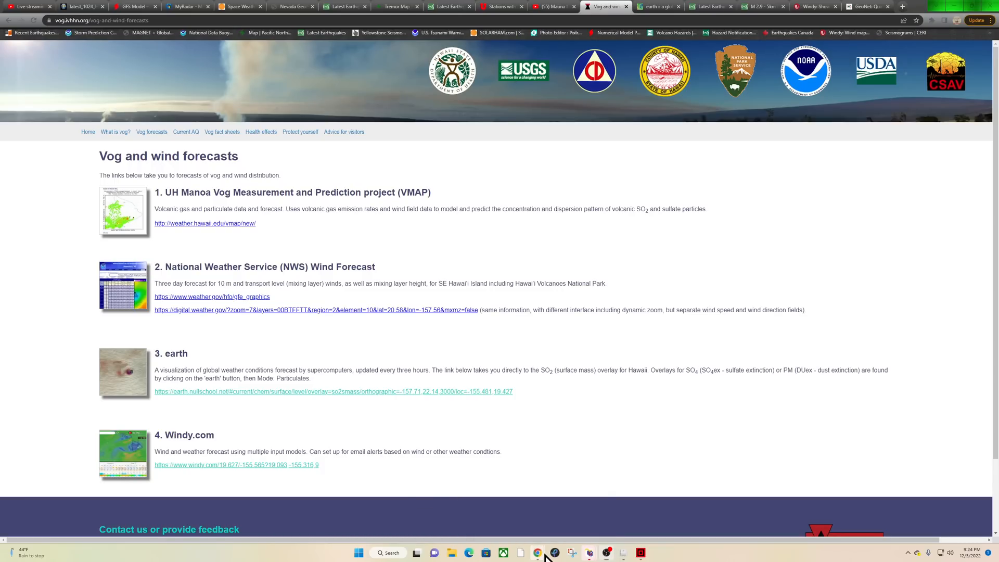
mouse_move(656, 489)
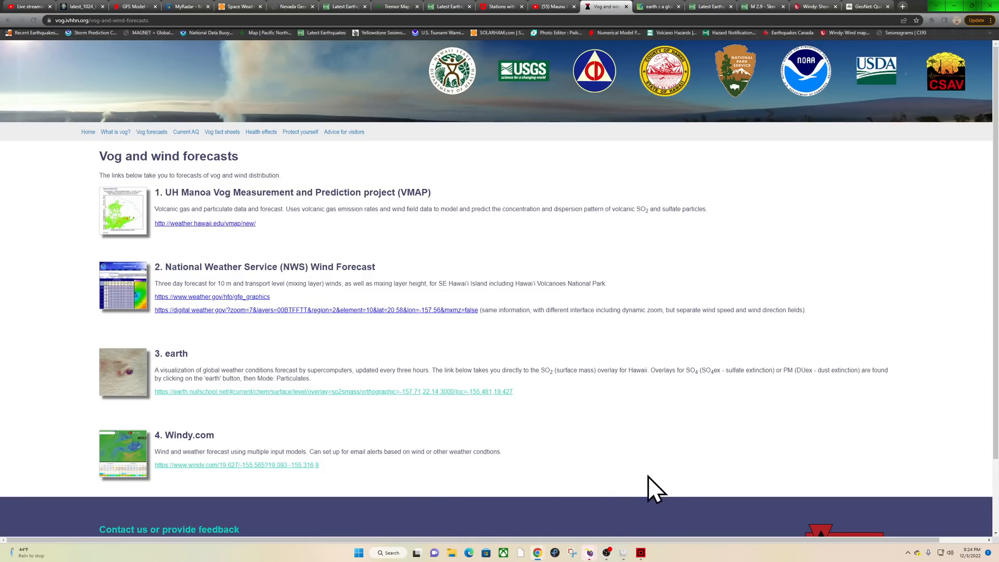
mouse_move(573, 311)
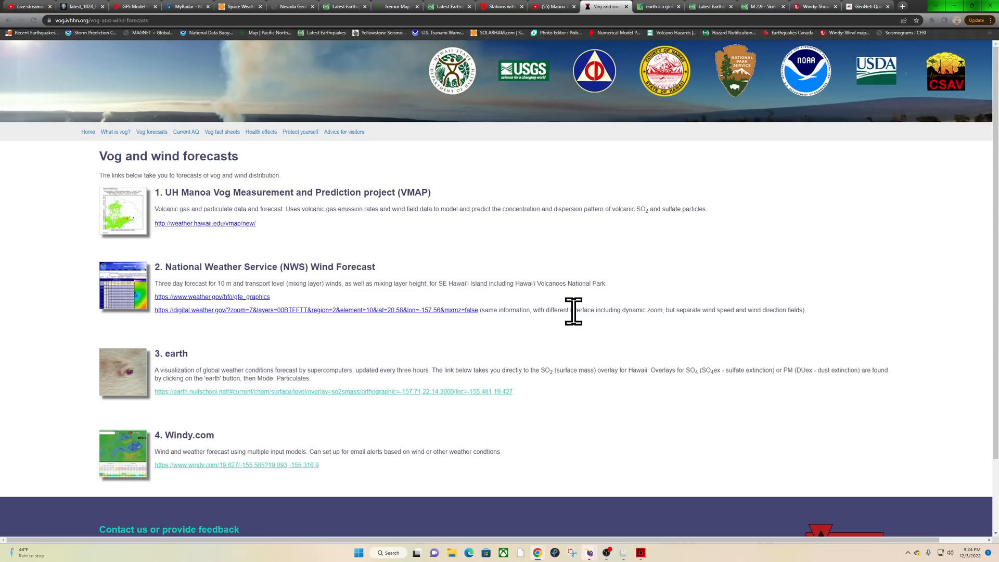
mouse_move(538, 263)
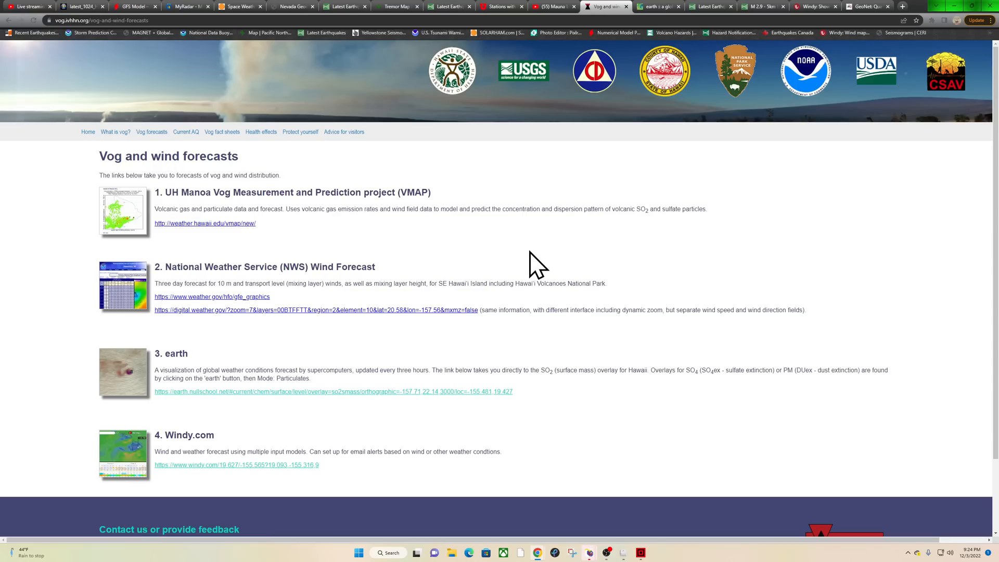
- Leave the Vog Hawaii forecasts for the USGS Latest Earthquakes tab
click(344, 6)
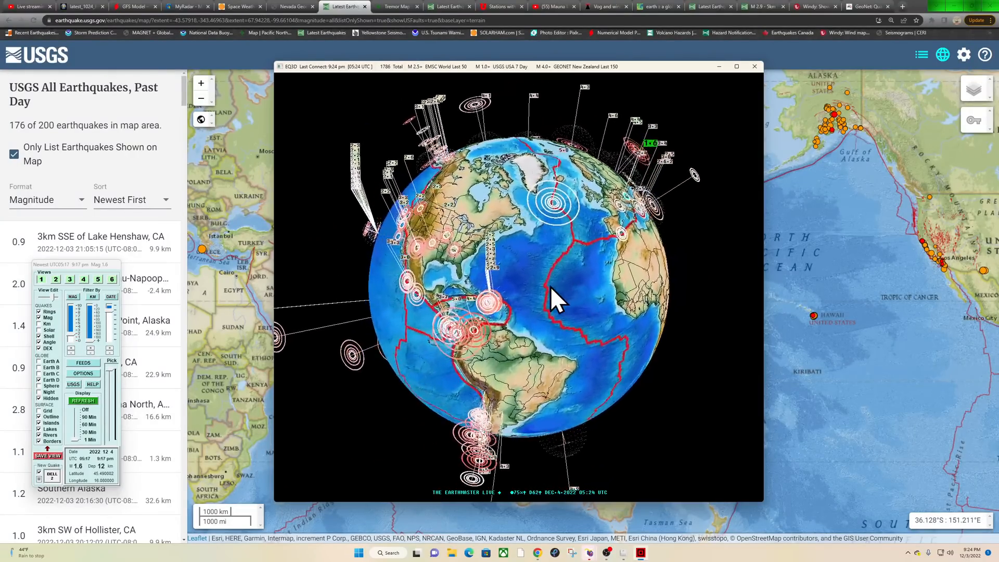
- Close the 3D earthquake globe and switch to the Mauna Loa fissure 3 live stream
click(754, 66)
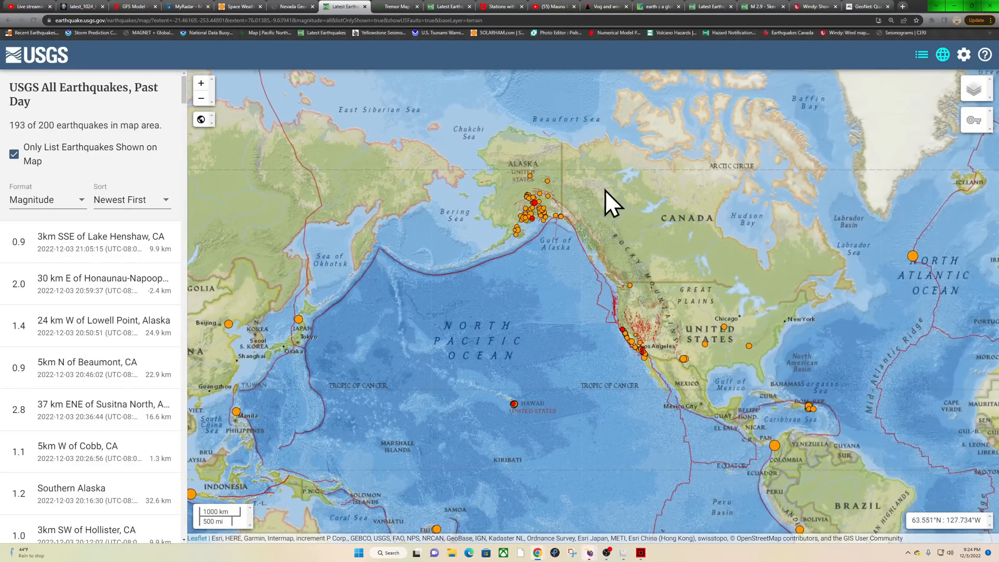
click(552, 6)
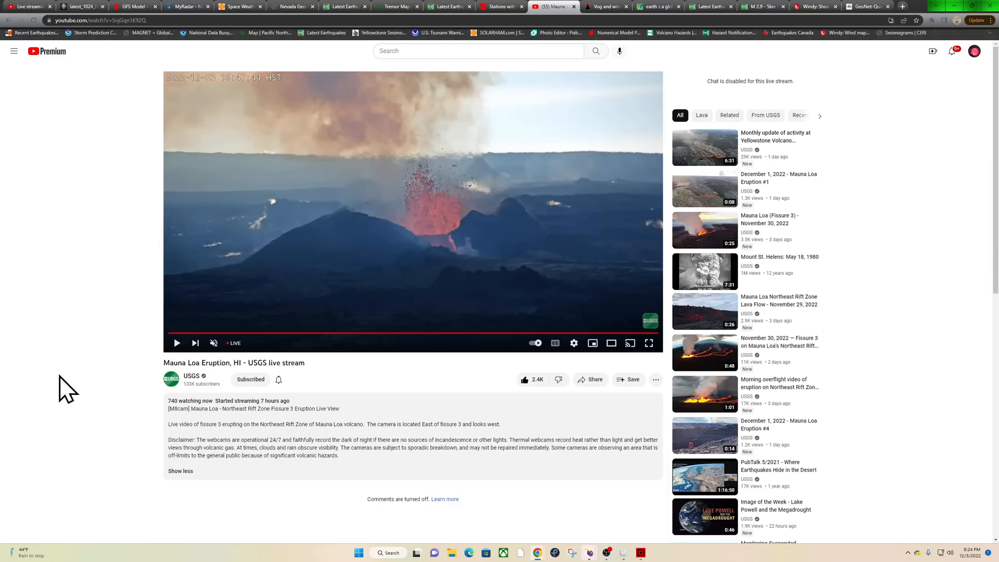
mouse_move(134, 347)
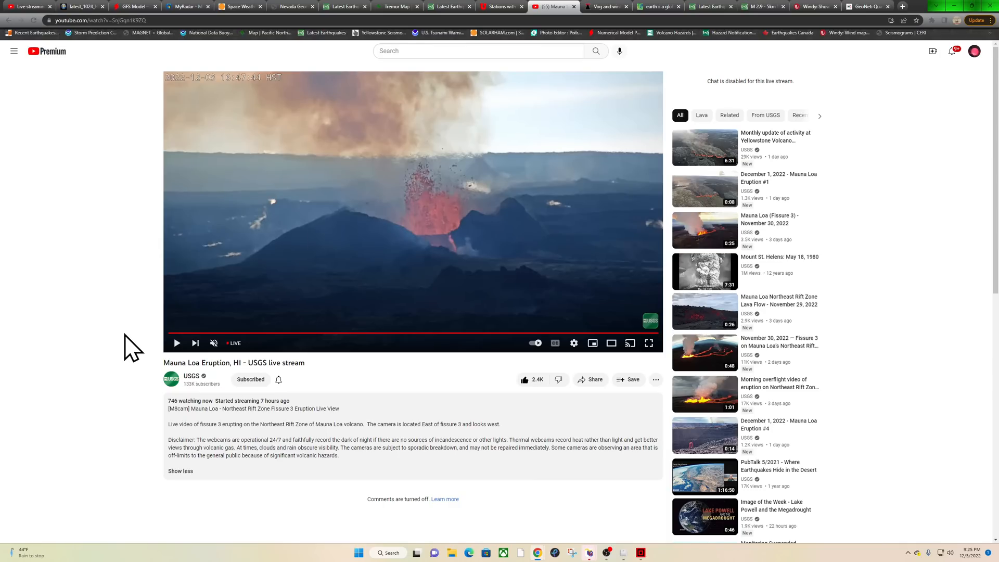
mouse_move(99, 271)
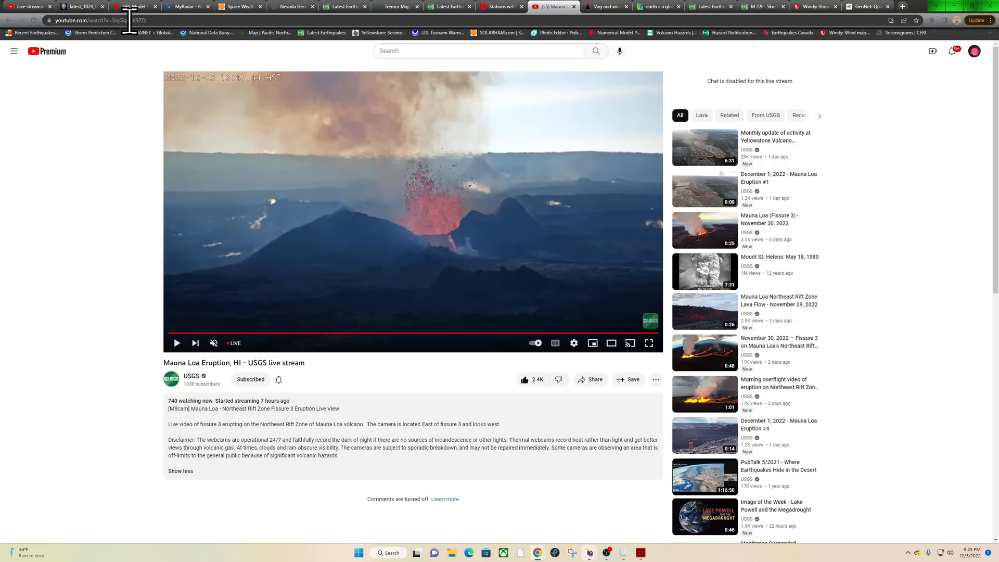
mouse_move(68, 246)
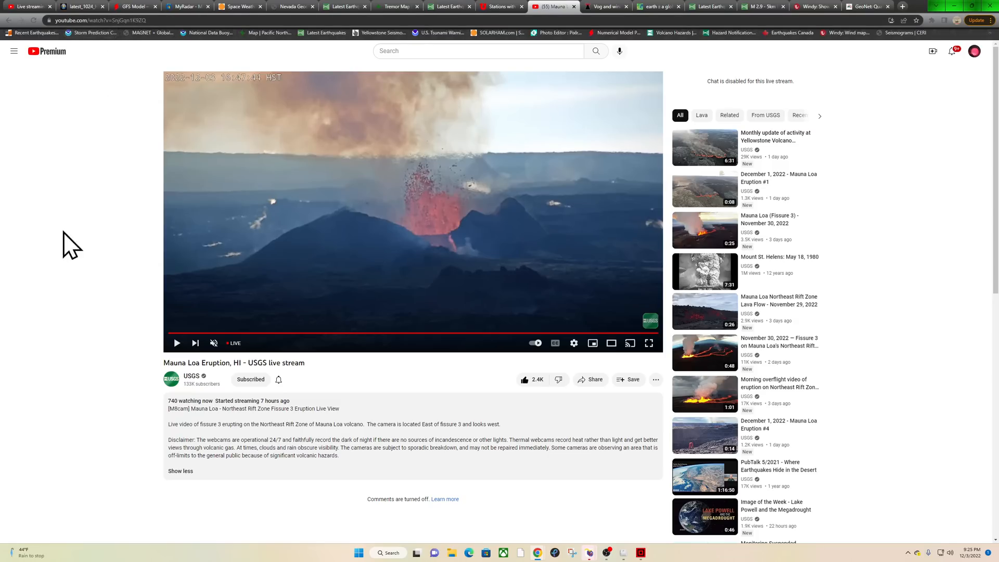
mouse_move(79, 312)
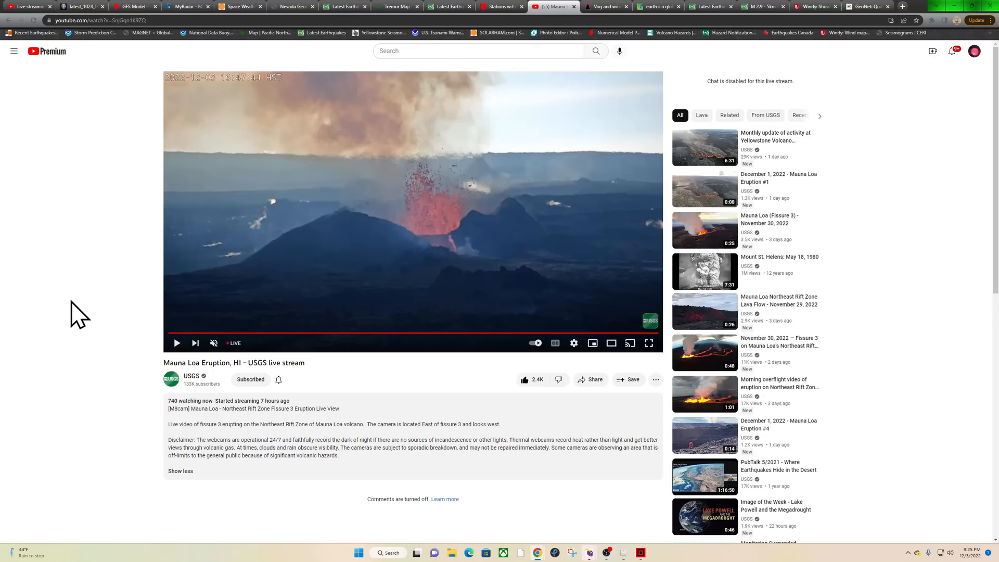
mouse_move(441, 13)
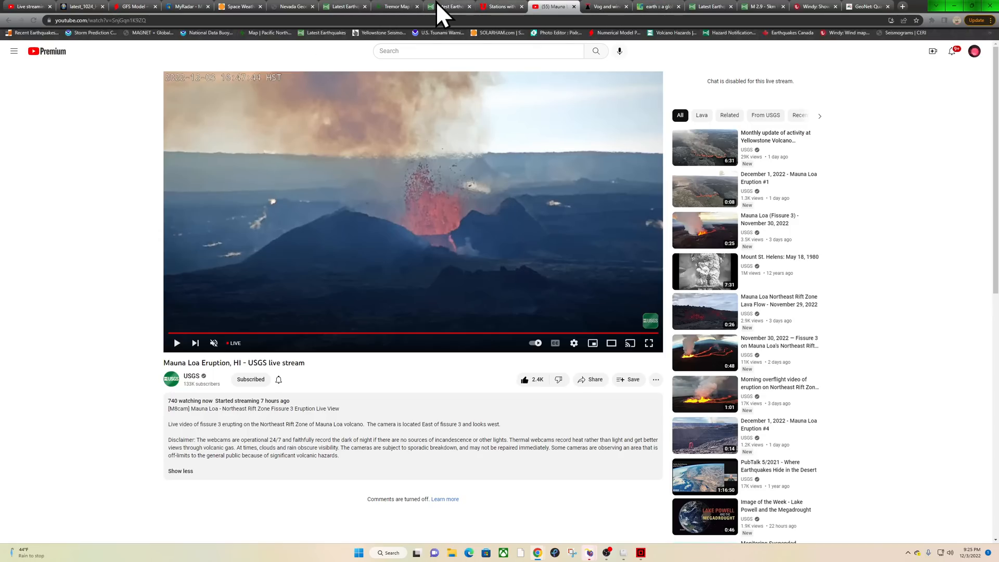
- Return to the Latest Earthquakes map and zoom out from Volcano to the whole Big Island
click(449, 6)
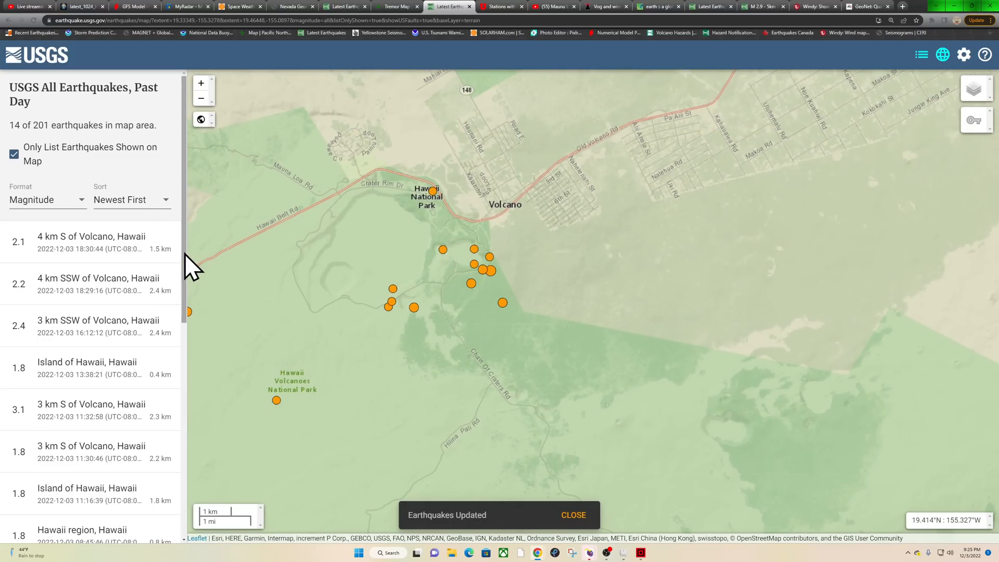
scroll(down, 3)
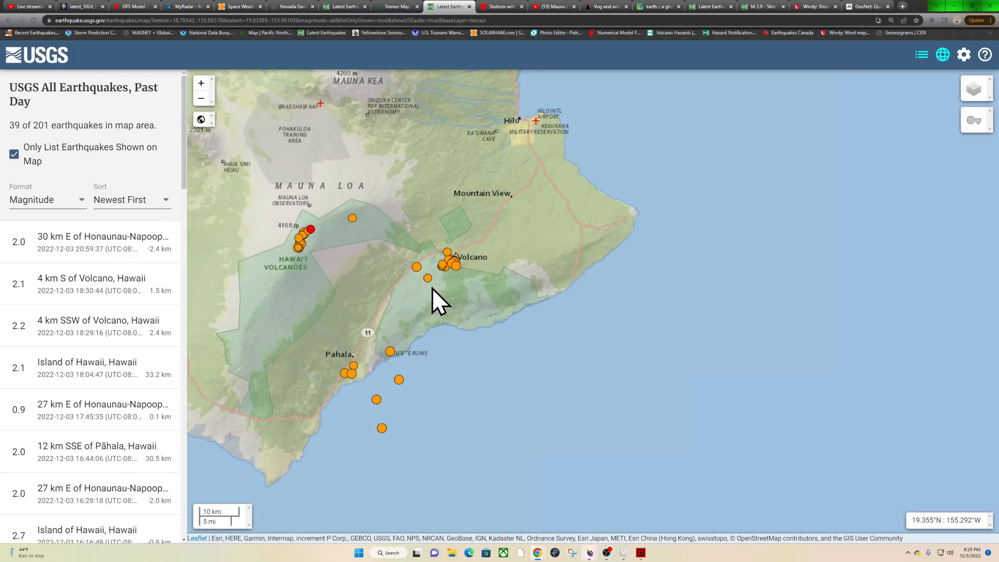
mouse_move(440, 239)
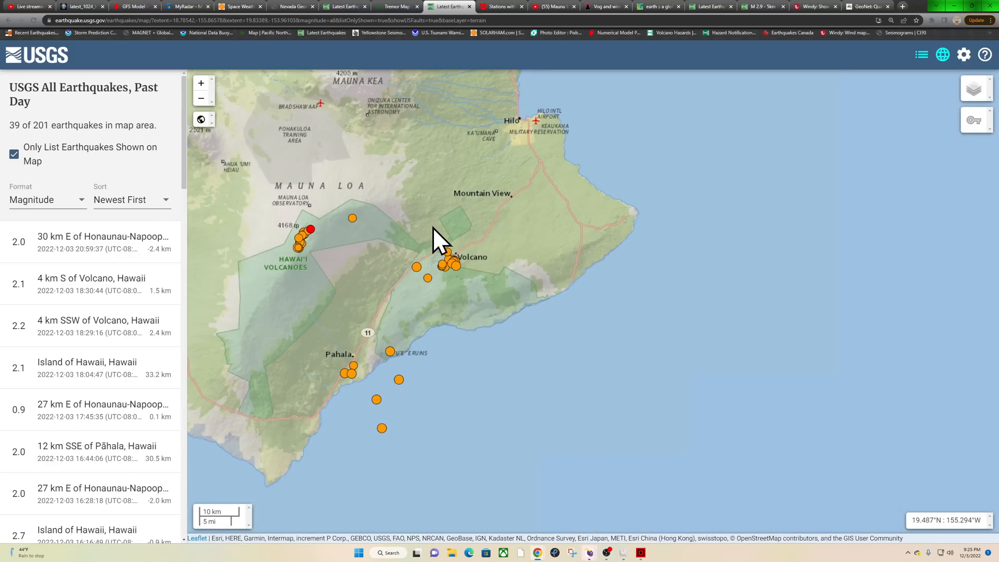
mouse_move(504, 264)
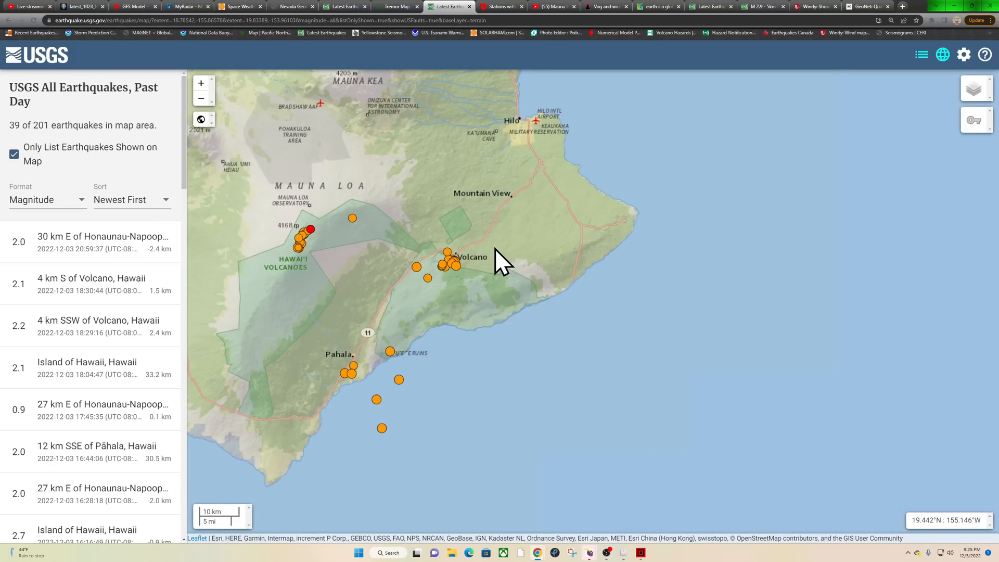
mouse_move(478, 267)
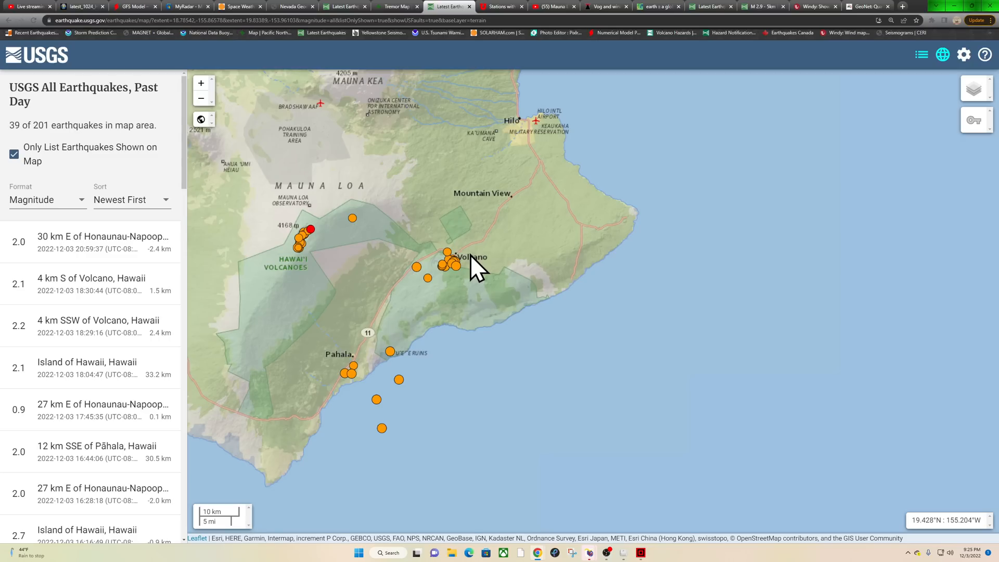
mouse_move(369, 284)
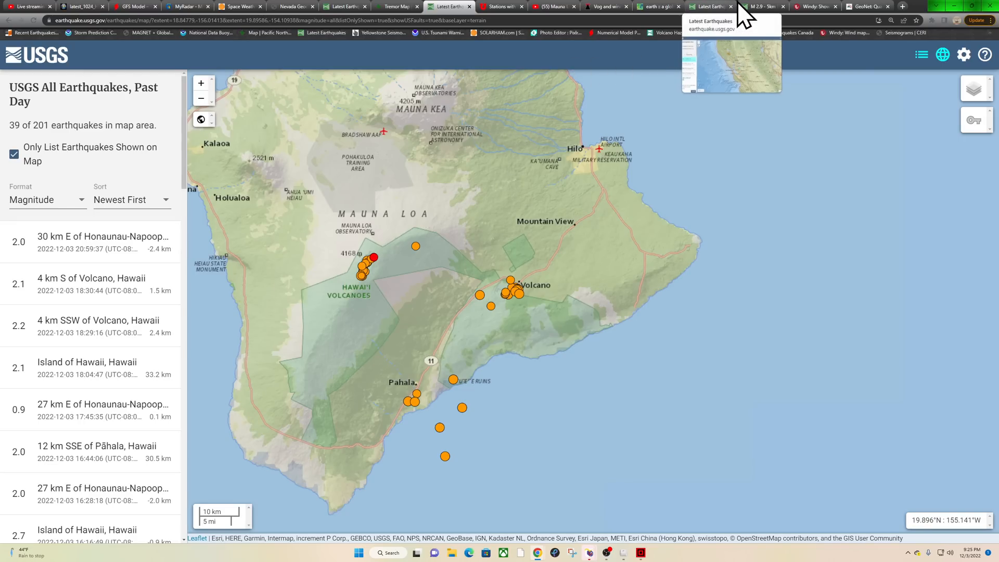
- Open the M2.9 Diablo, California quake's Bay Area intensity map page
click(758, 6)
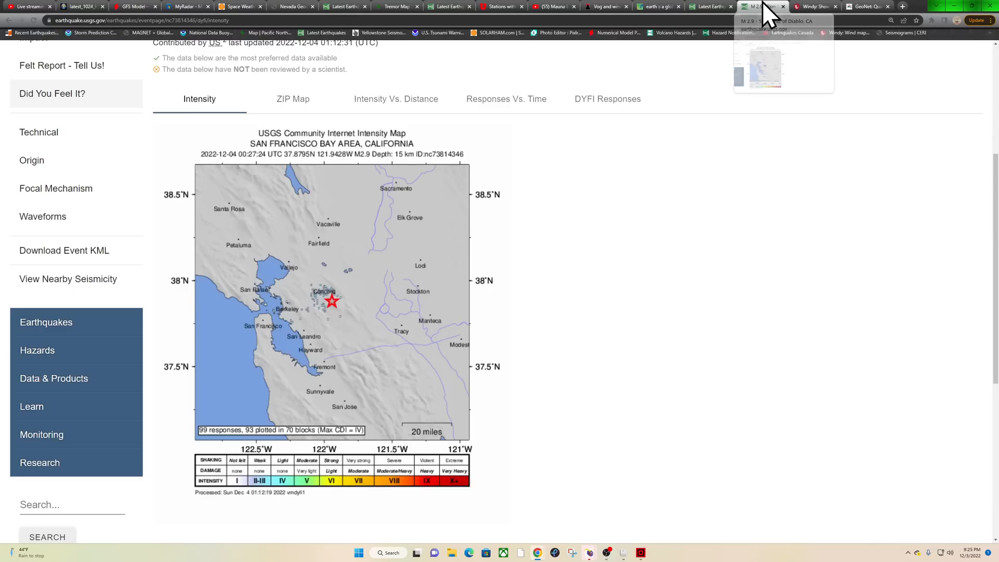
mouse_move(731, 33)
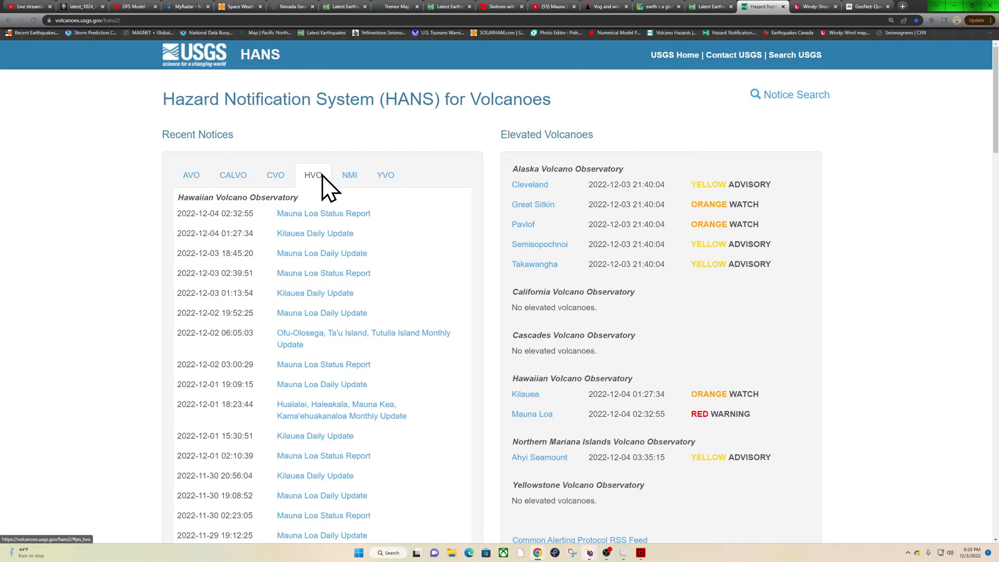
- Open the December 3 Mauna Loa status report and highlight '40 feet per hour'
click(323, 213)
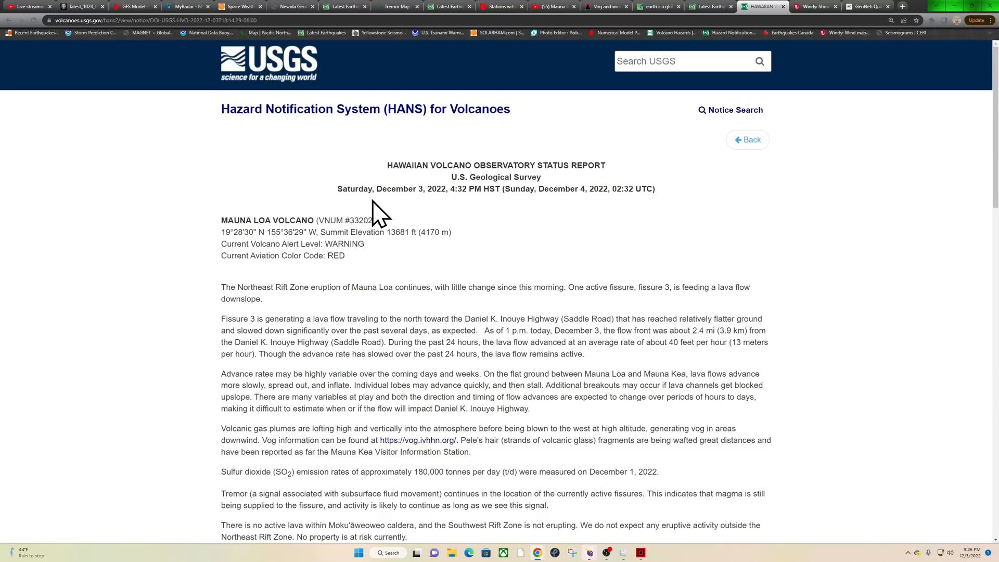
mouse_move(561, 194)
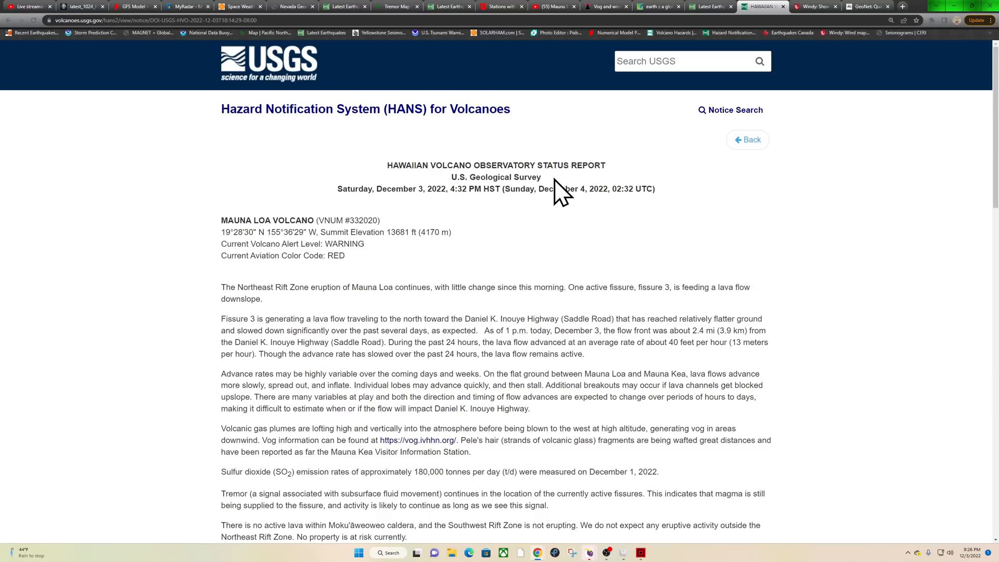
mouse_move(499, 285)
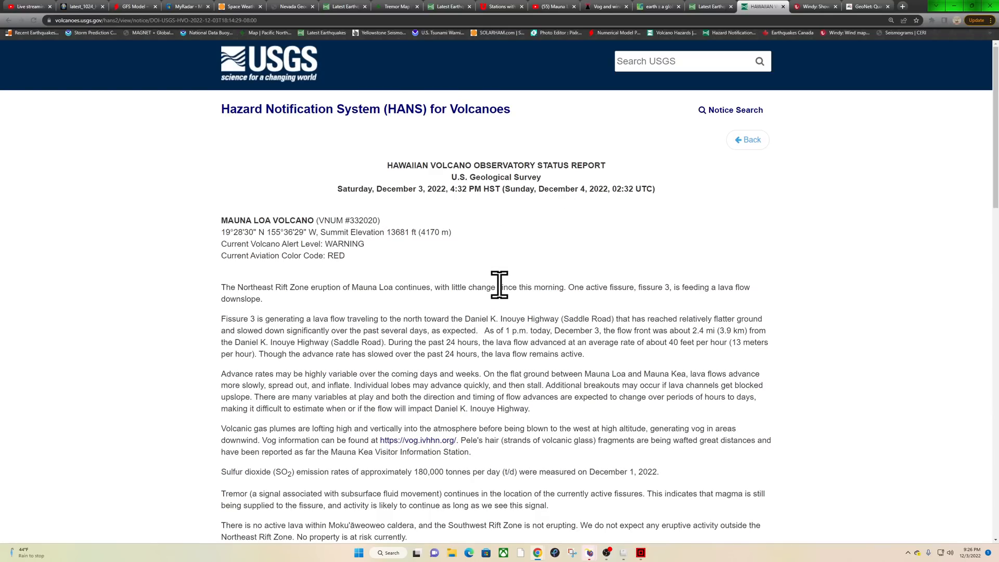
mouse_move(523, 270)
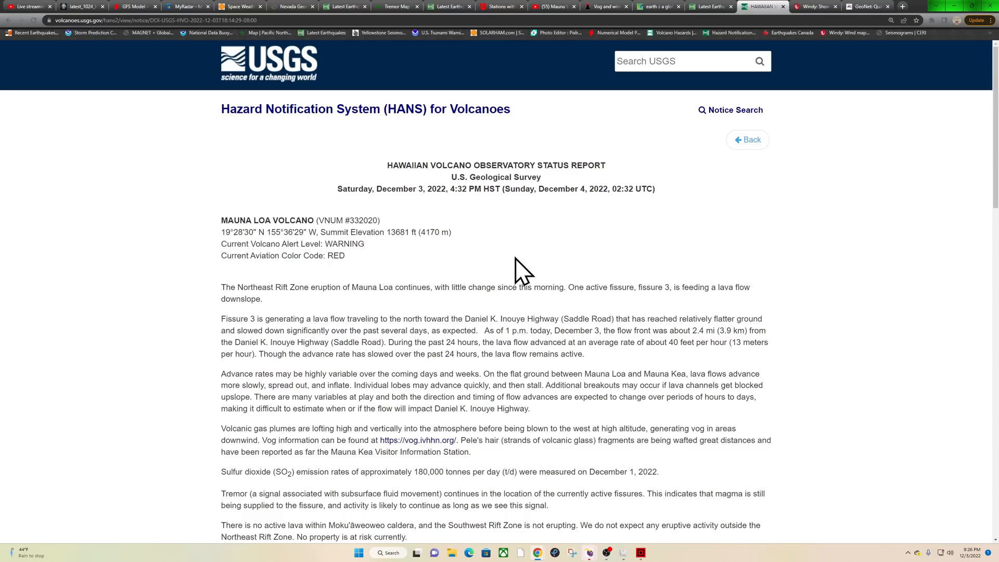
mouse_move(372, 268)
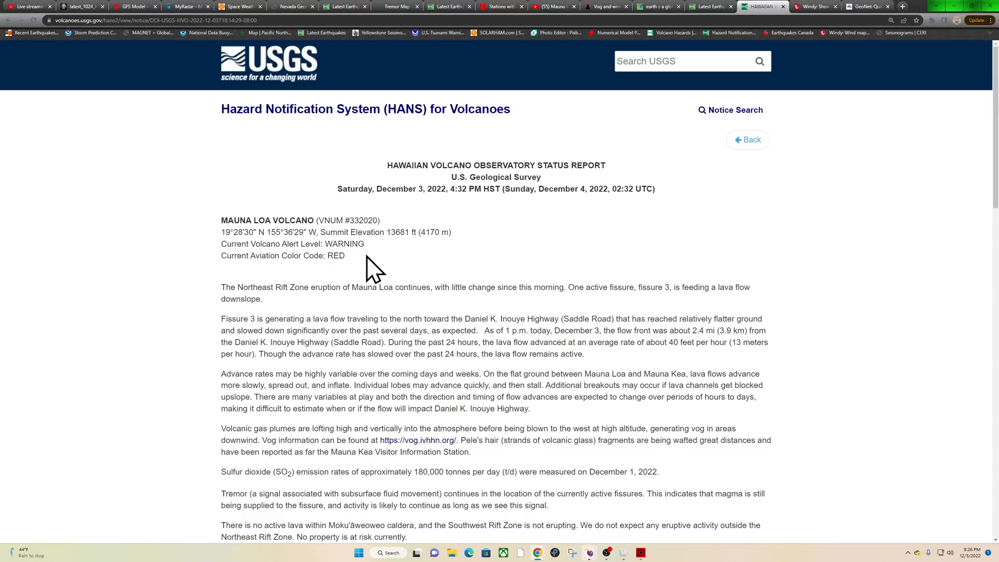
mouse_move(565, 263)
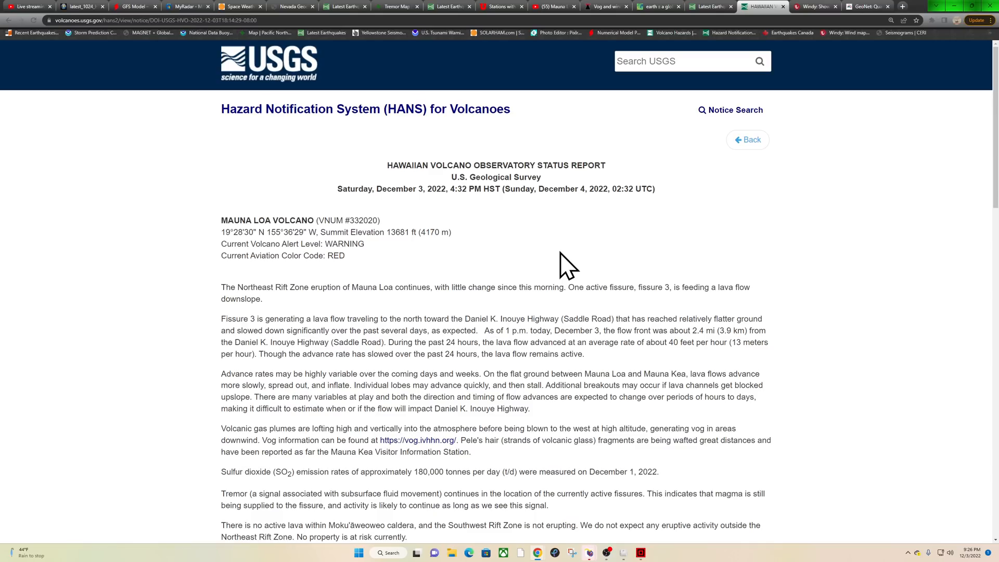
mouse_move(564, 295)
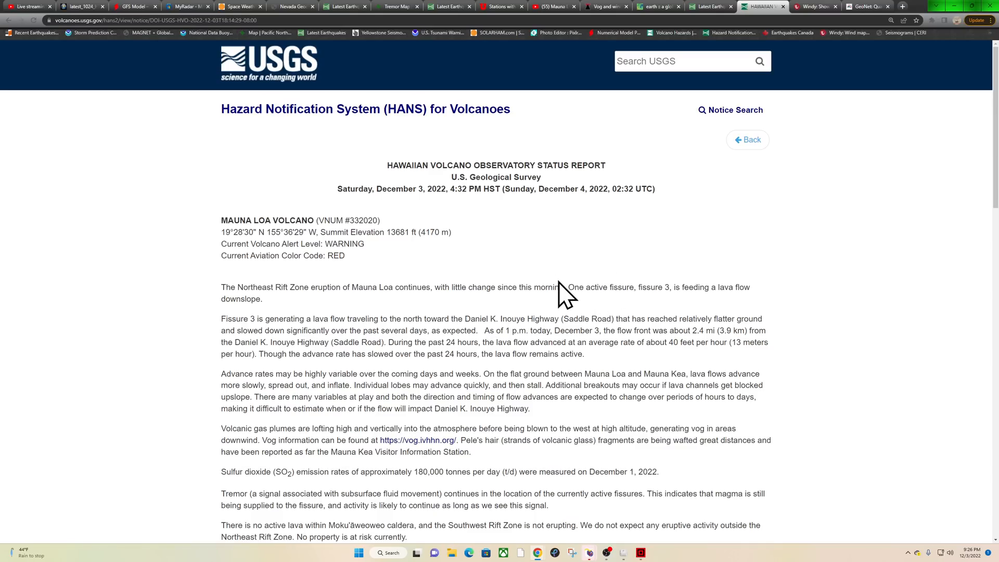
mouse_move(664, 292)
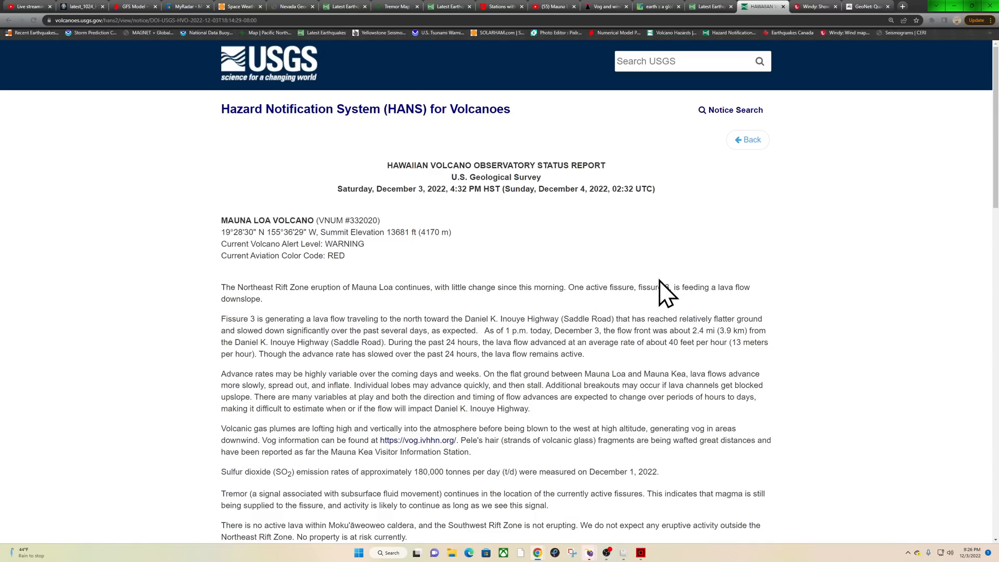
mouse_move(656, 306)
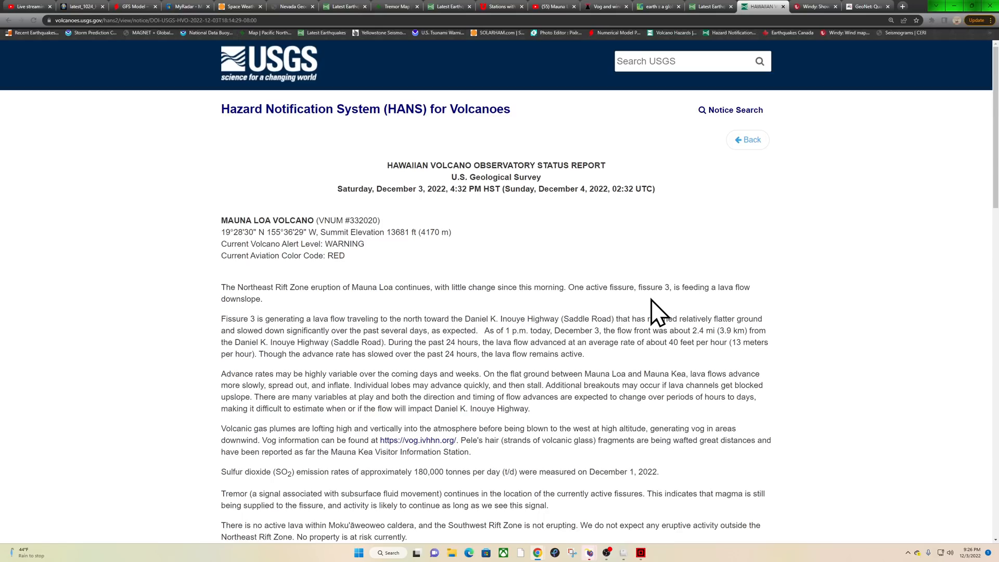
mouse_move(319, 328)
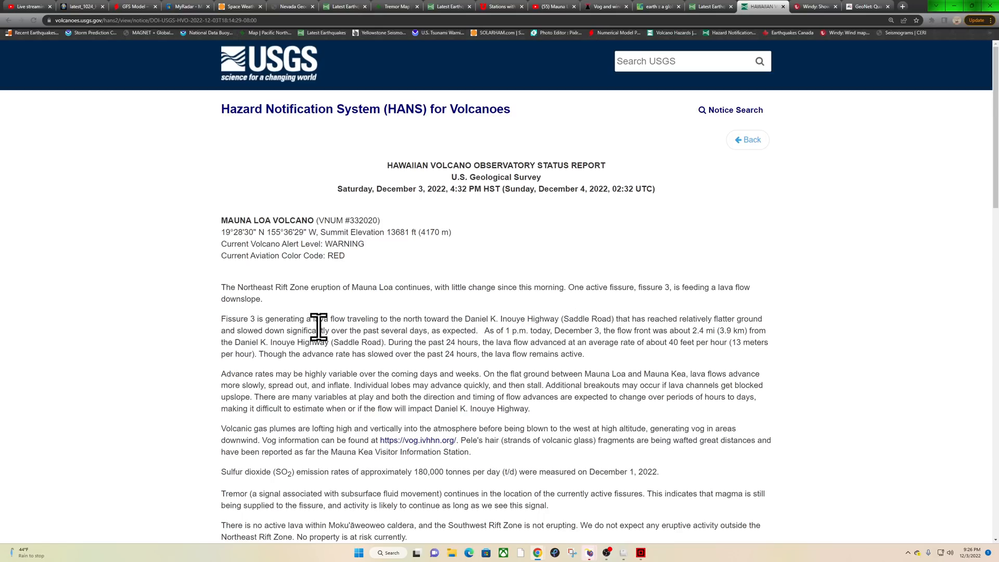
mouse_move(499, 317)
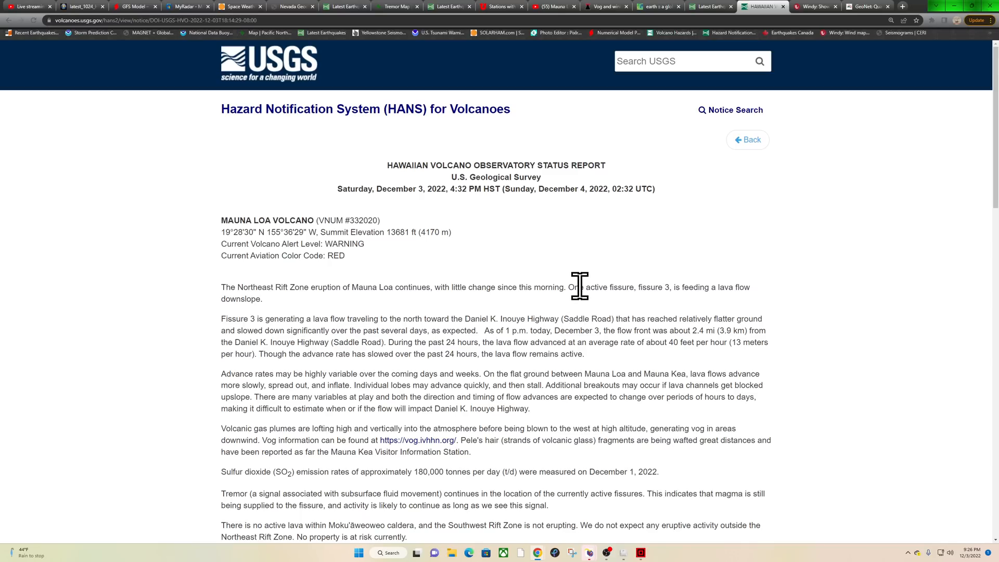
mouse_move(701, 338)
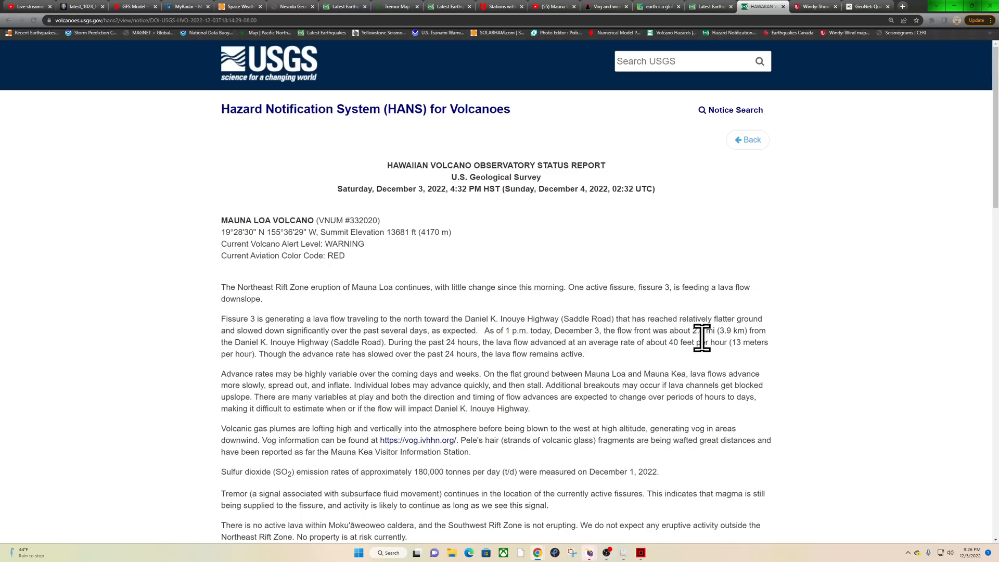
mouse_move(475, 339)
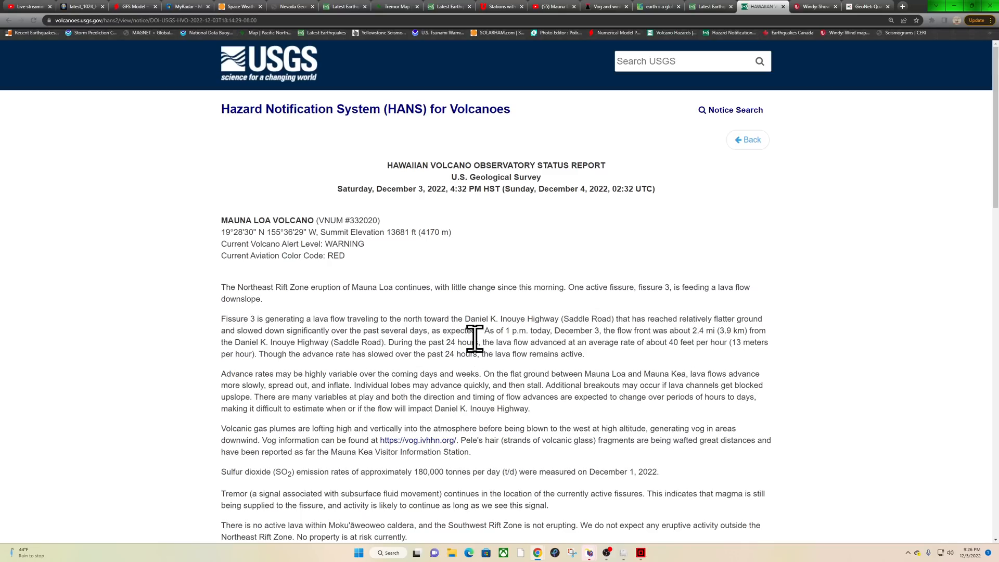
mouse_move(566, 317)
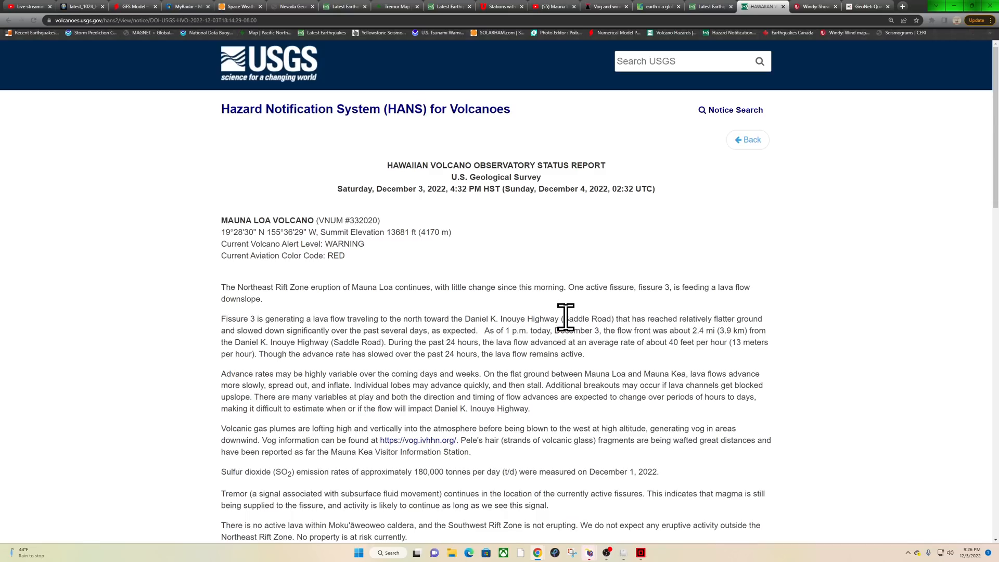
double_click(685, 342)
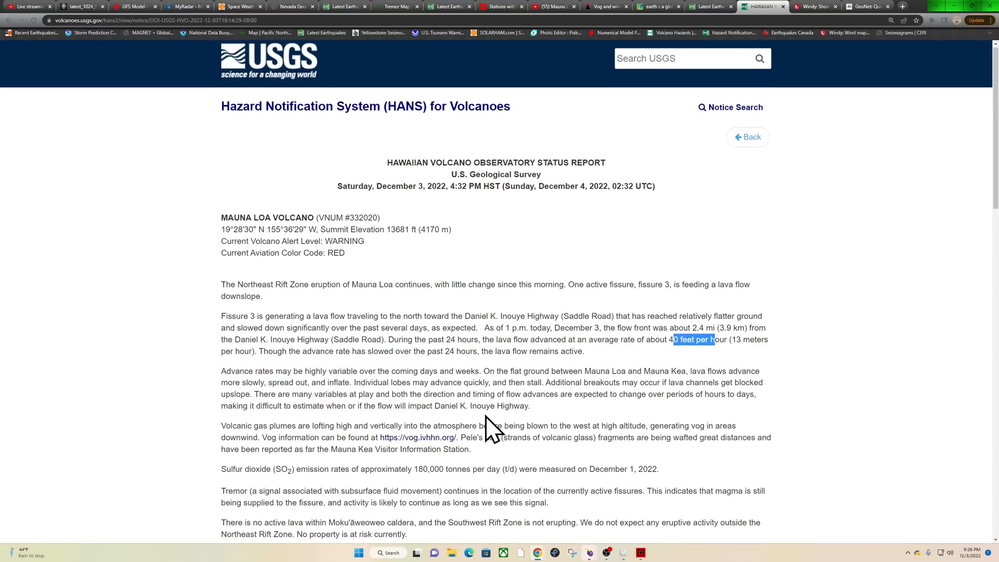
scroll(down, 3)
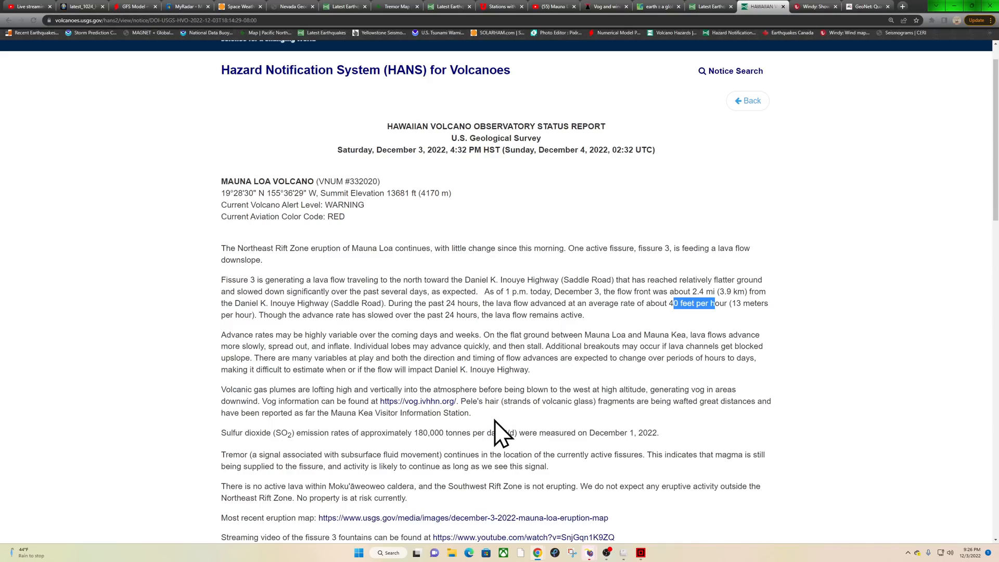
mouse_move(773, 439)
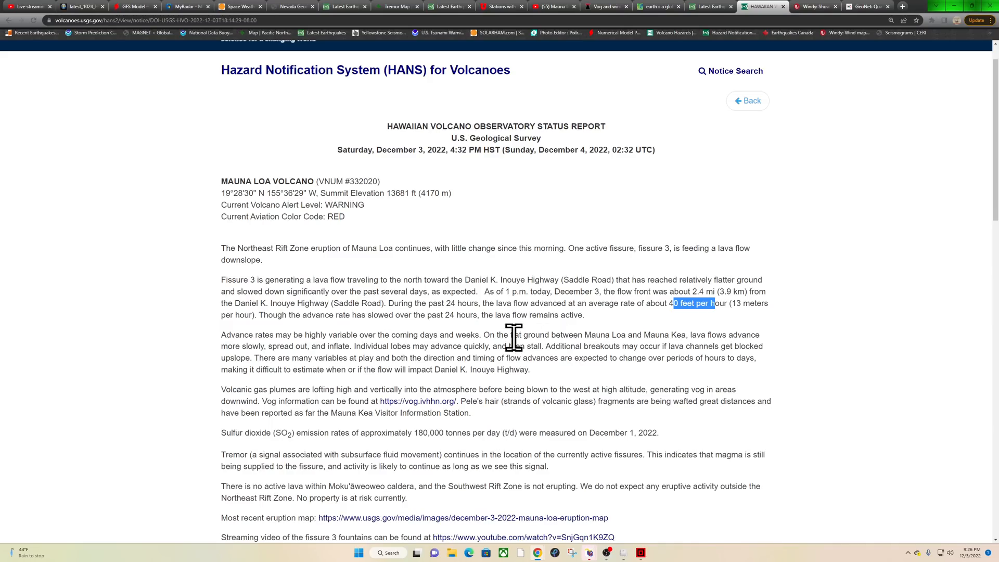
mouse_move(600, 382)
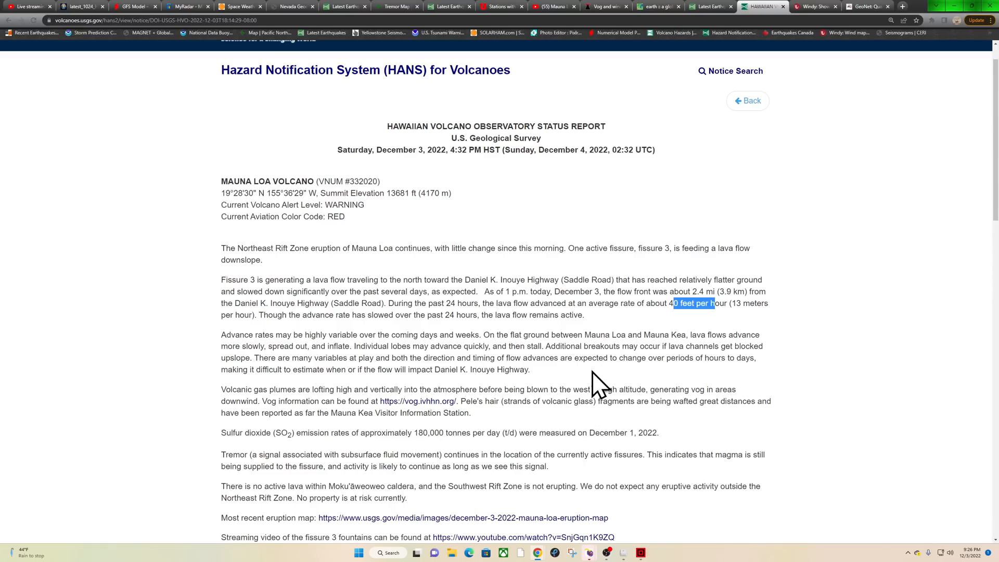
mouse_move(559, 426)
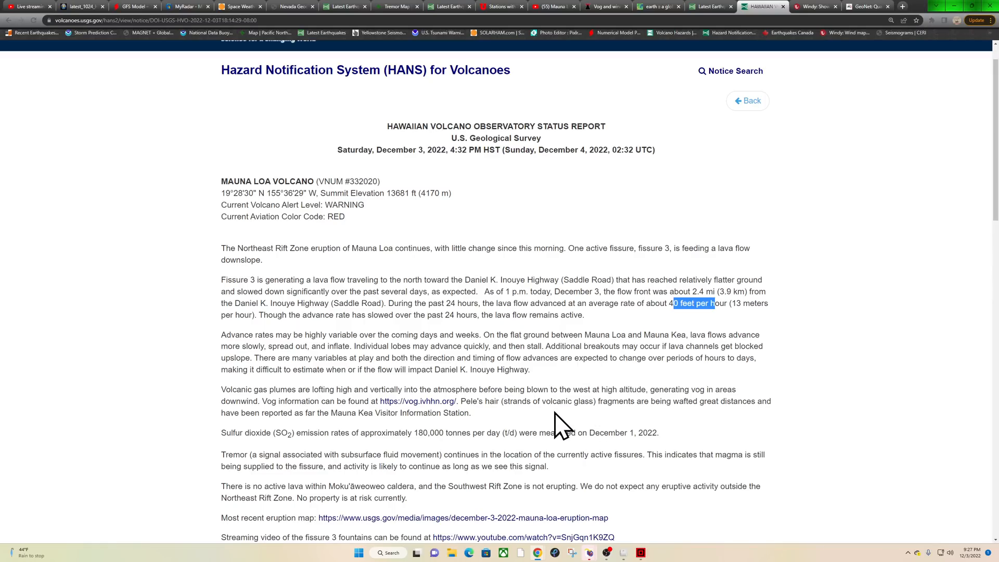
mouse_move(614, 396)
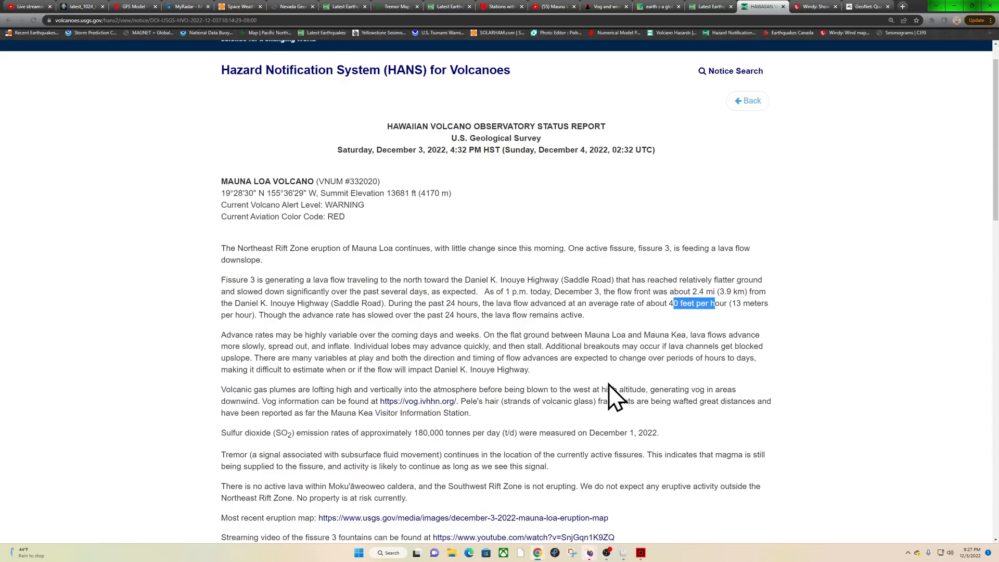
mouse_move(639, 392)
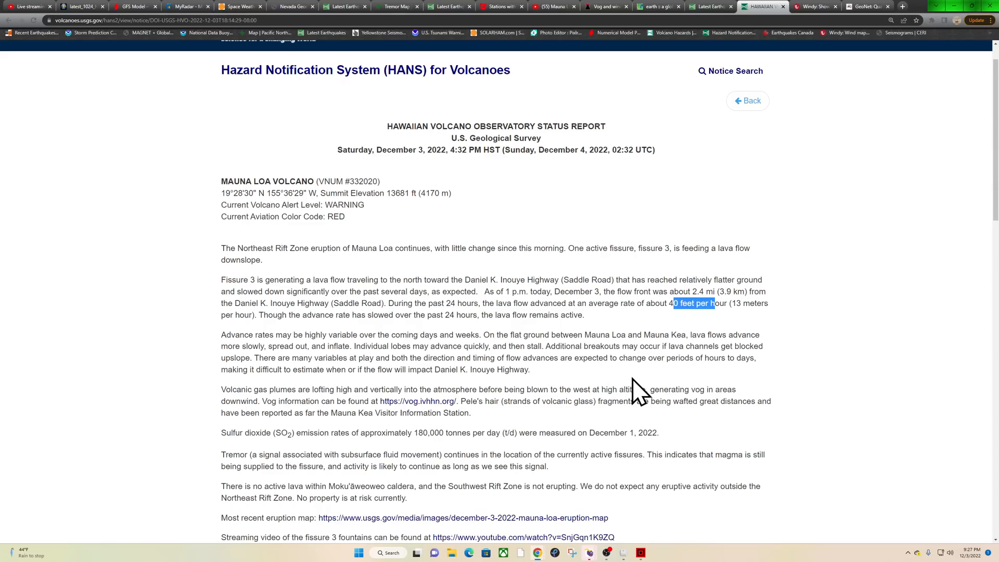
mouse_move(567, 456)
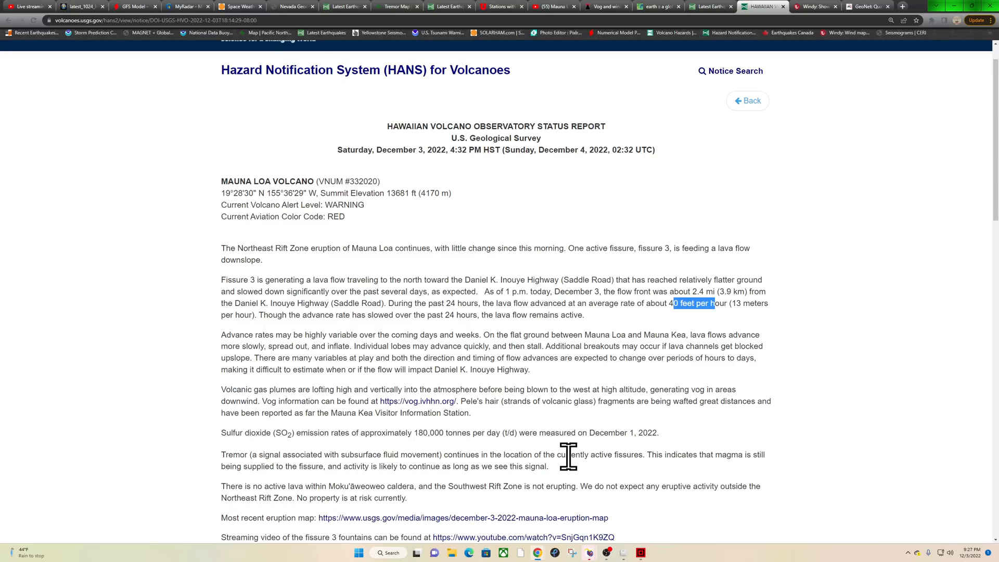
mouse_move(653, 453)
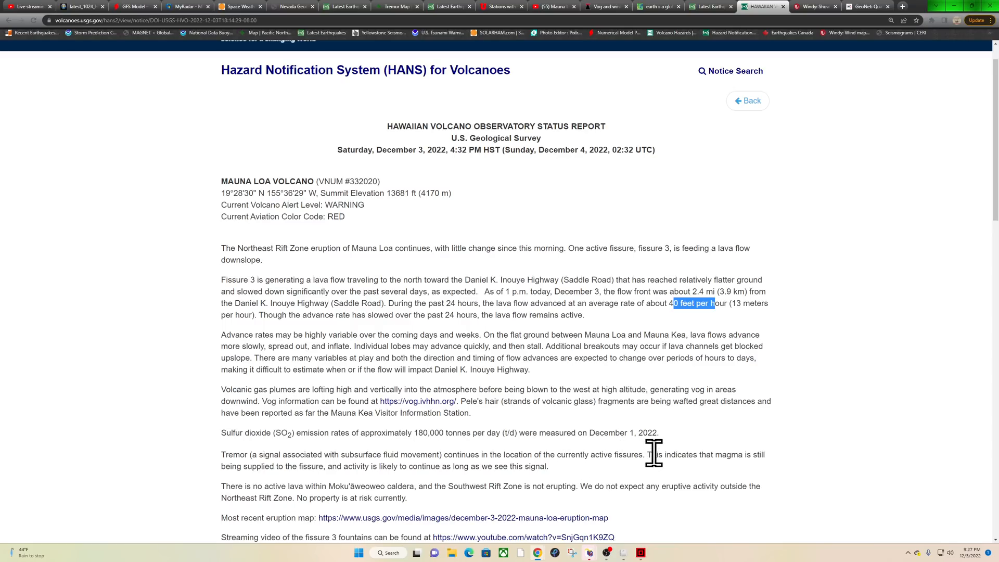
mouse_move(758, 459)
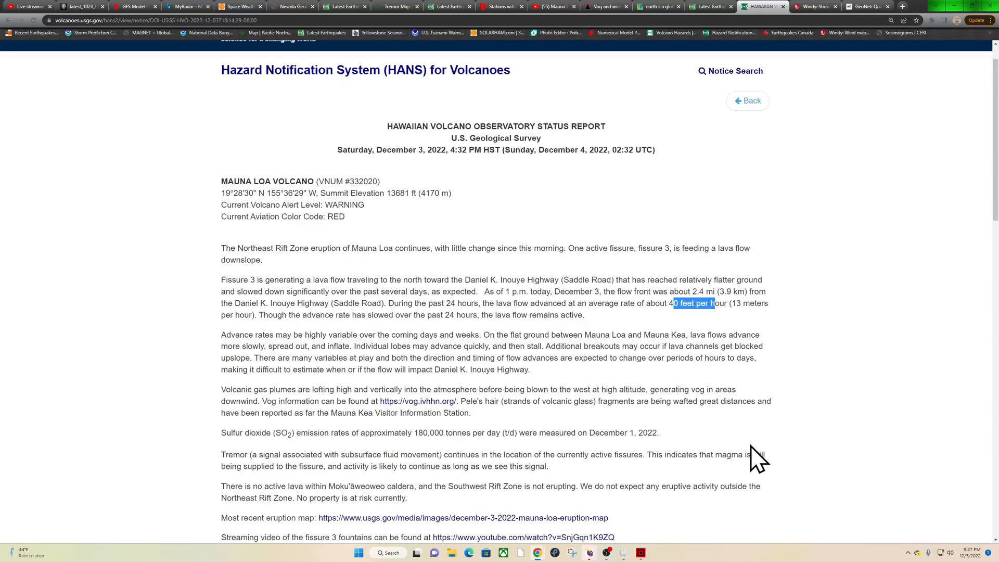
scroll(down, 3)
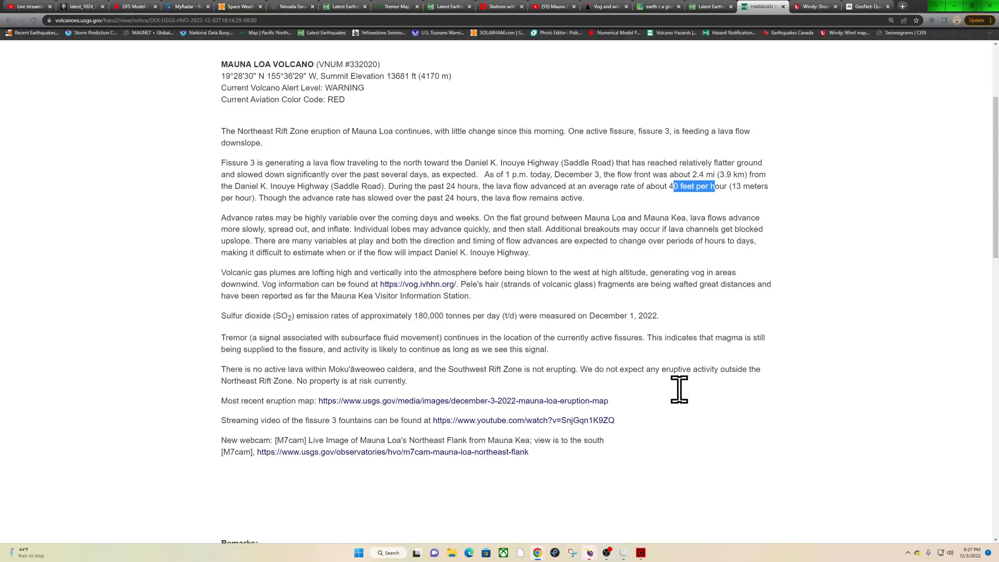
mouse_move(401, 408)
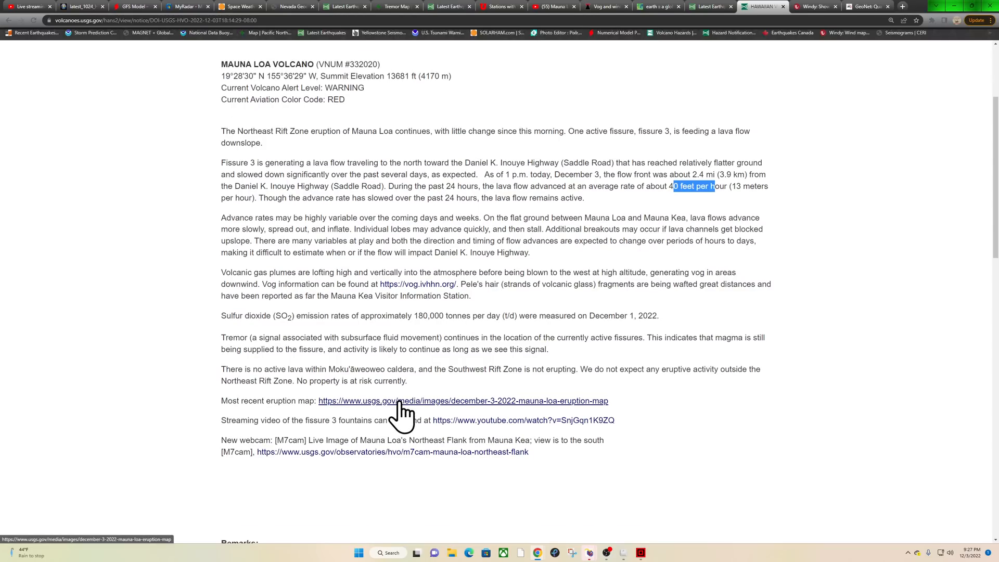
- Open the December 3, 2022 Mauna Loa Eruption Map and scroll through to the caldera and legend
click(463, 401)
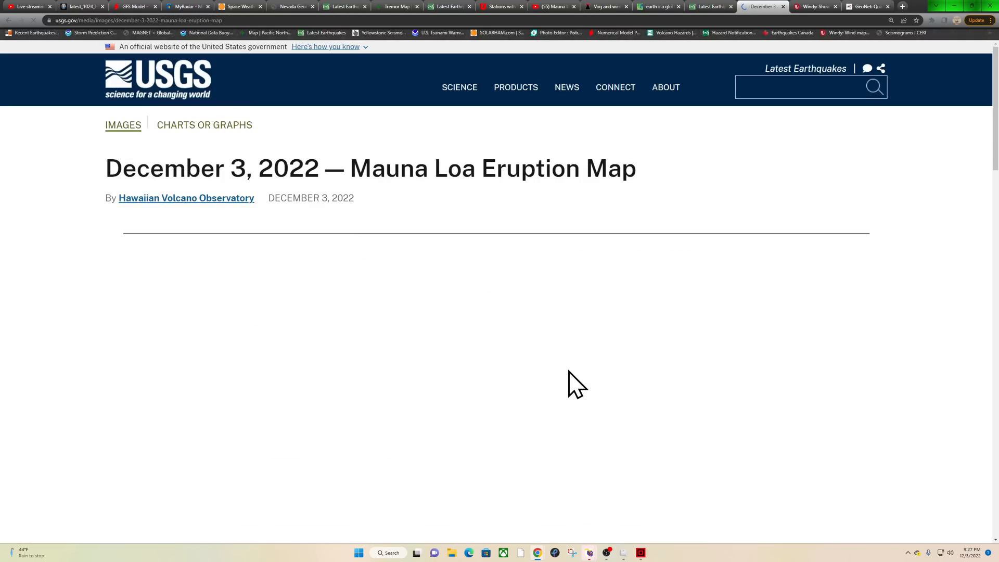
scroll(down, 3)
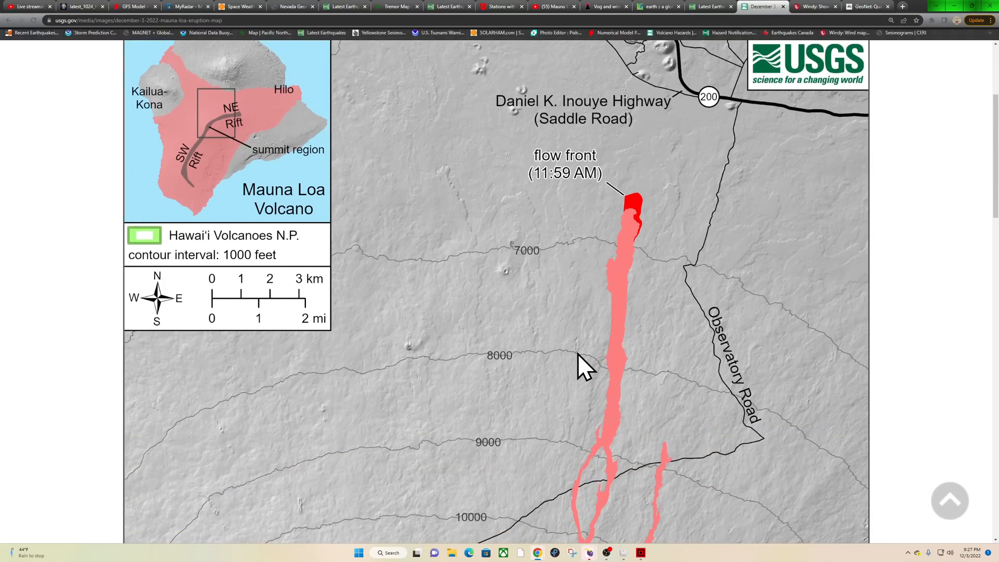
scroll(up, 3)
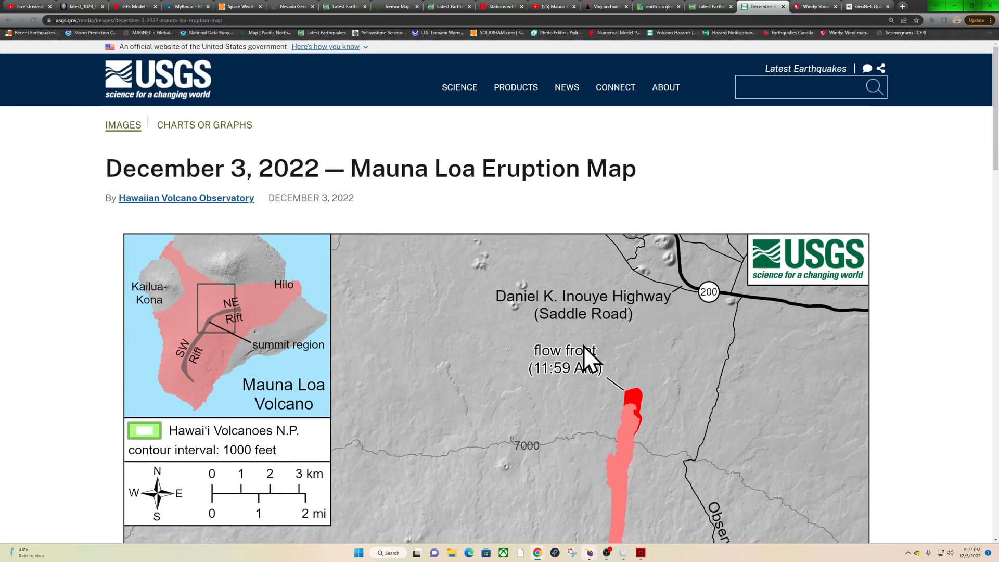
scroll(down, 3)
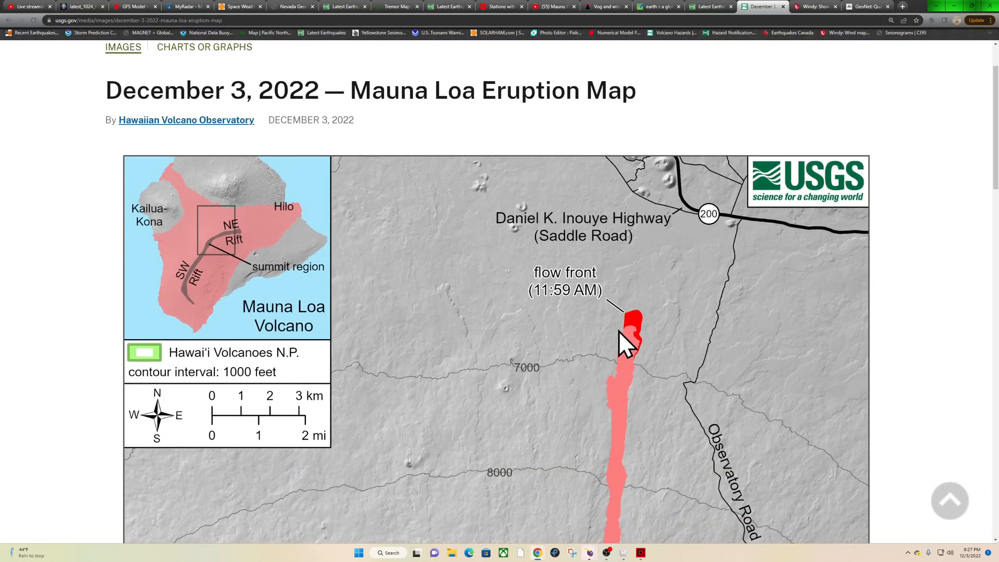
mouse_move(555, 315)
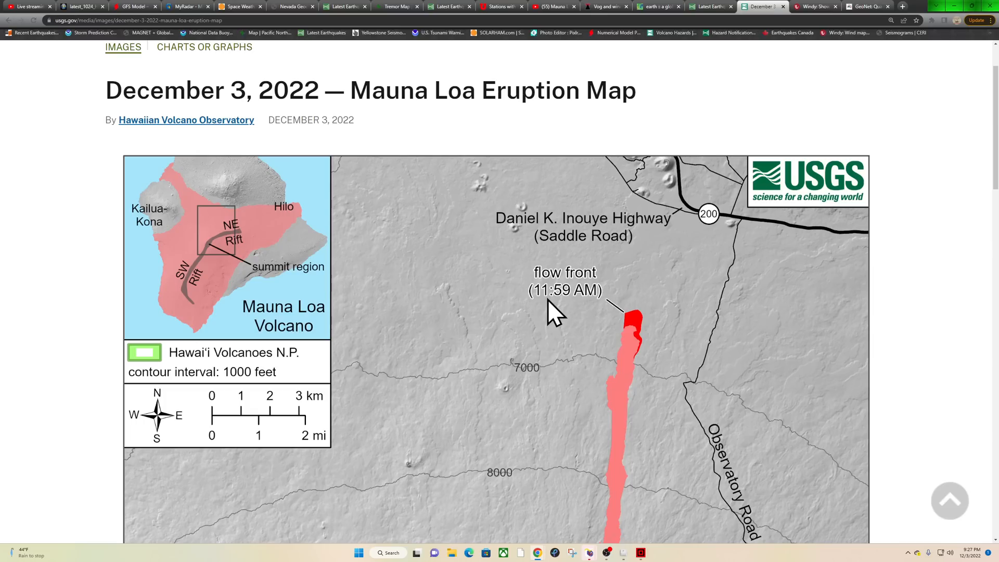
mouse_move(590, 307)
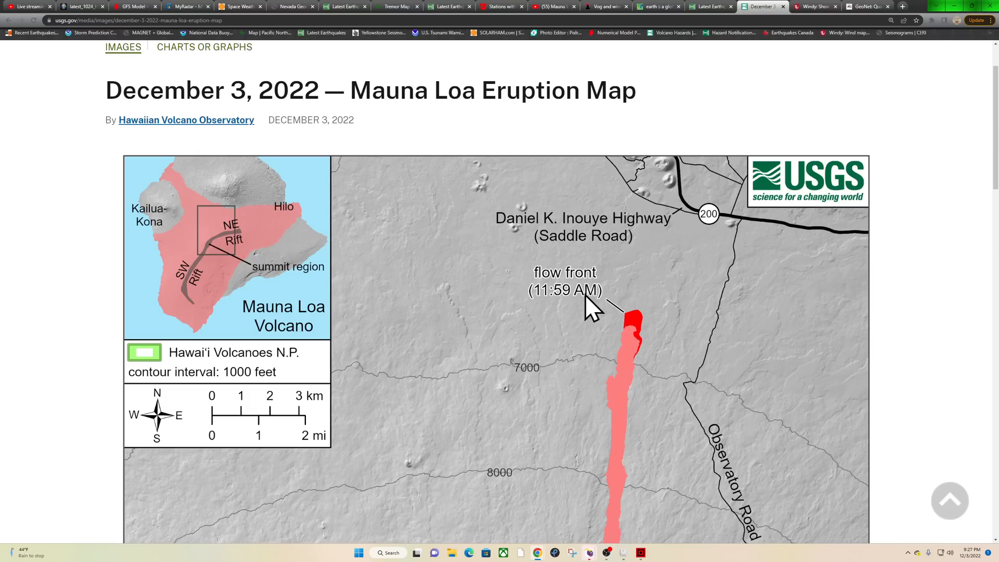
mouse_move(628, 335)
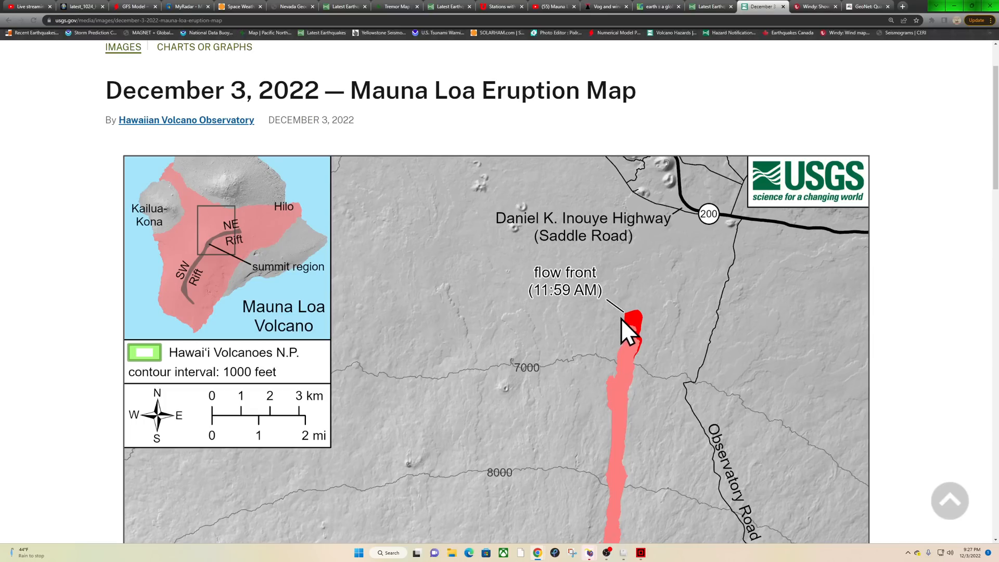
mouse_move(654, 327)
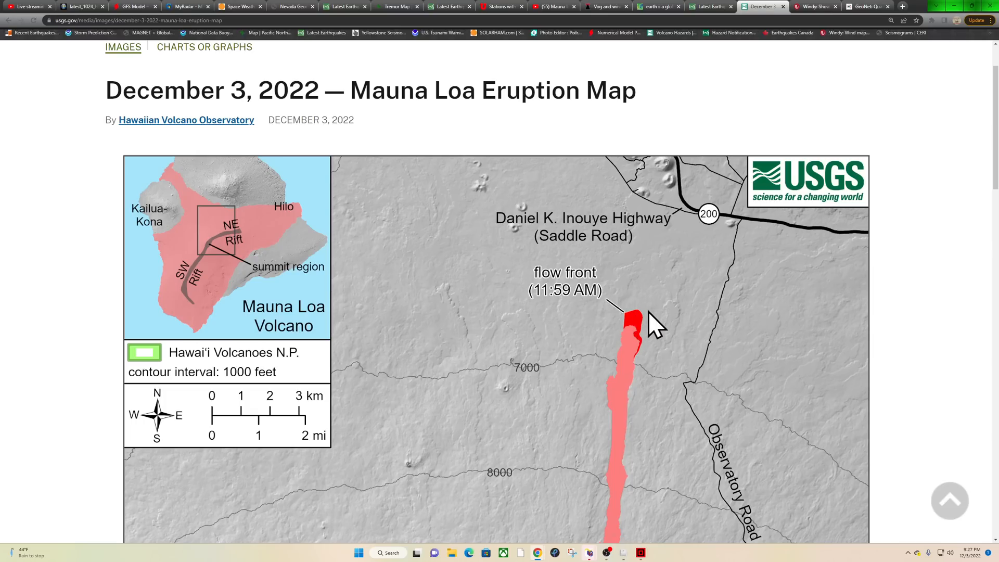
mouse_move(645, 331)
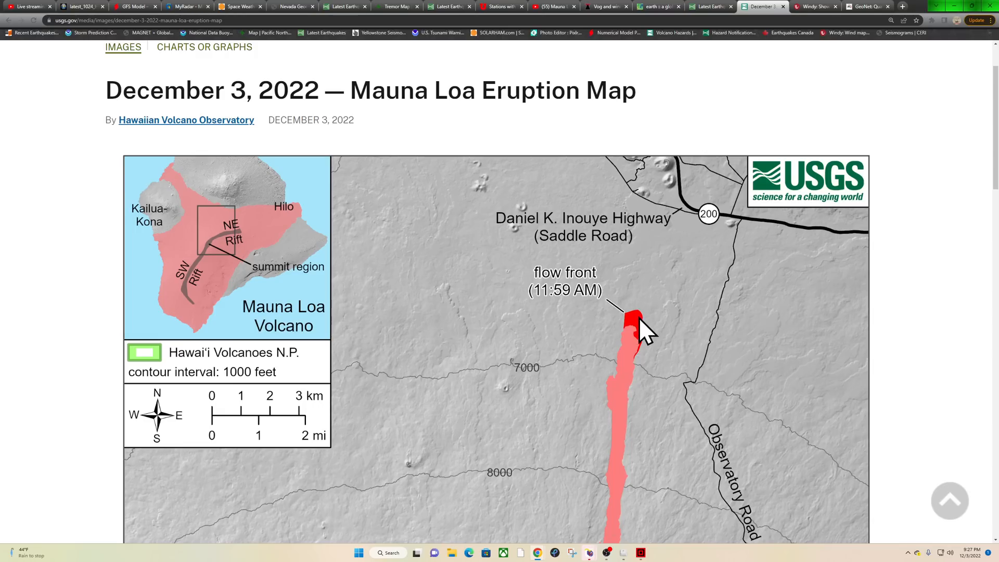
mouse_move(641, 329)
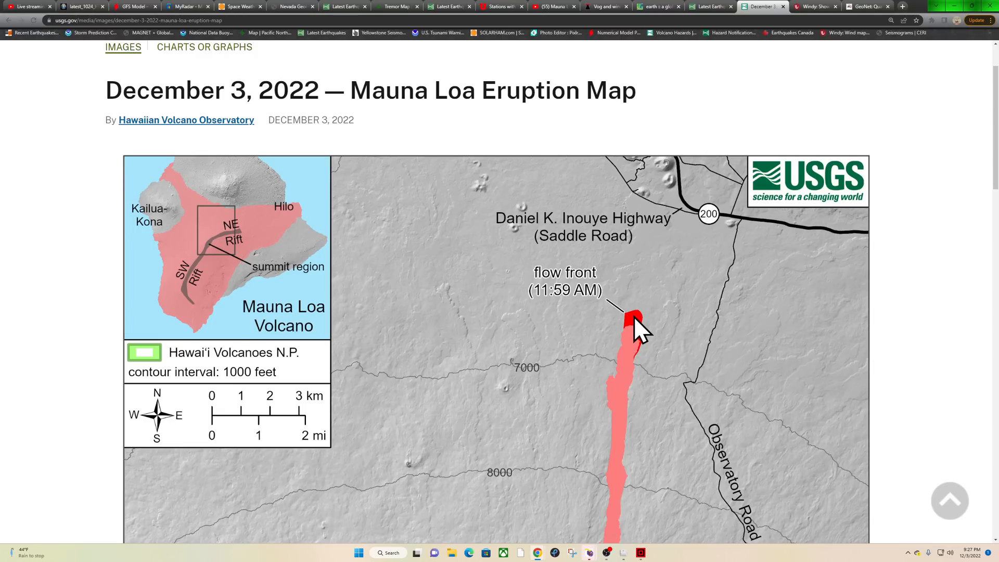
mouse_move(721, 236)
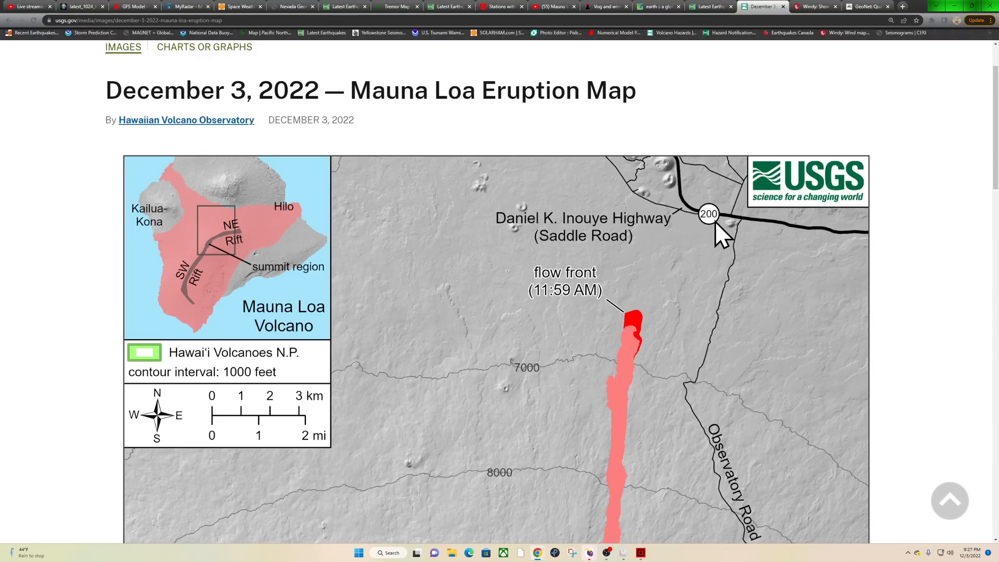
mouse_move(642, 333)
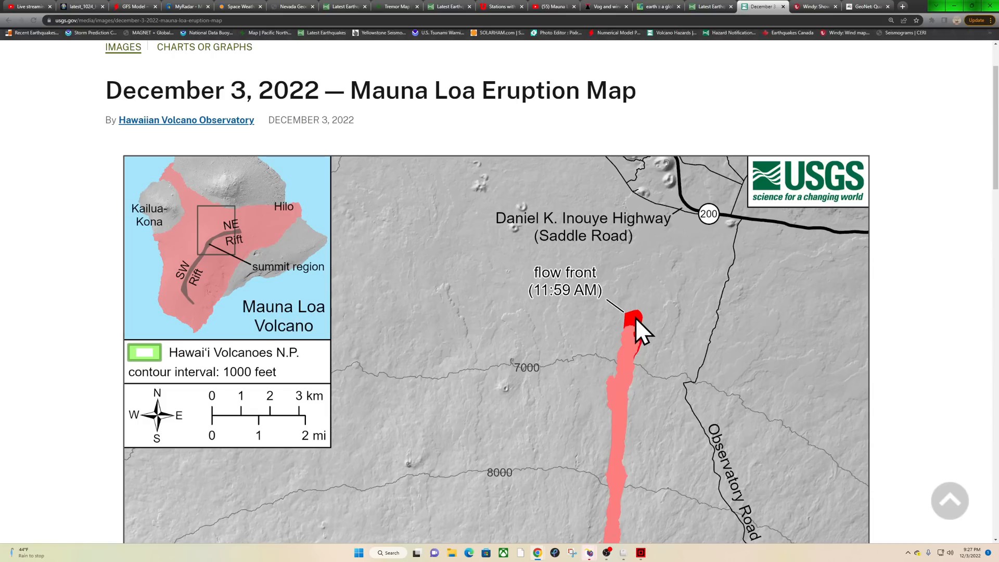
mouse_move(688, 247)
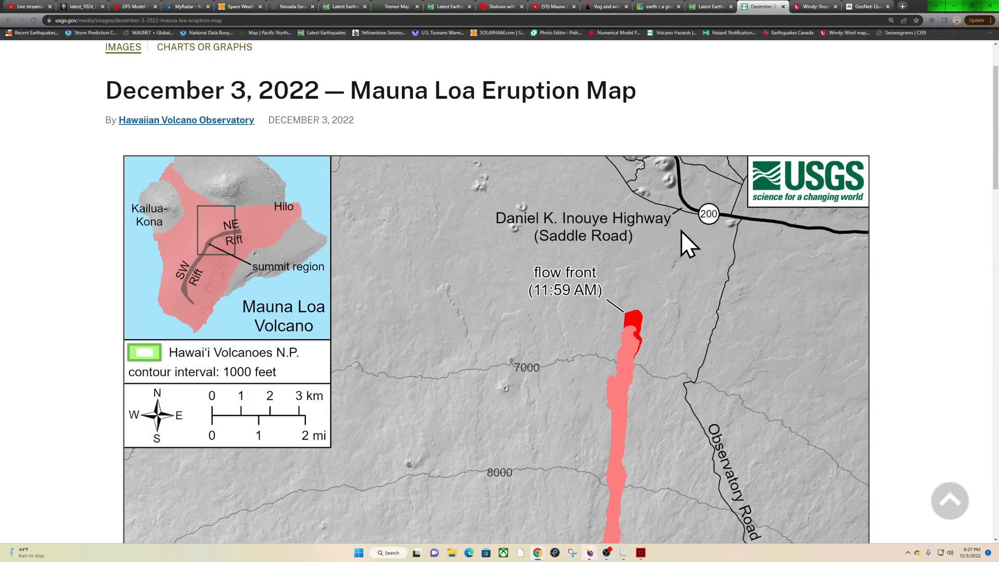
mouse_move(625, 312)
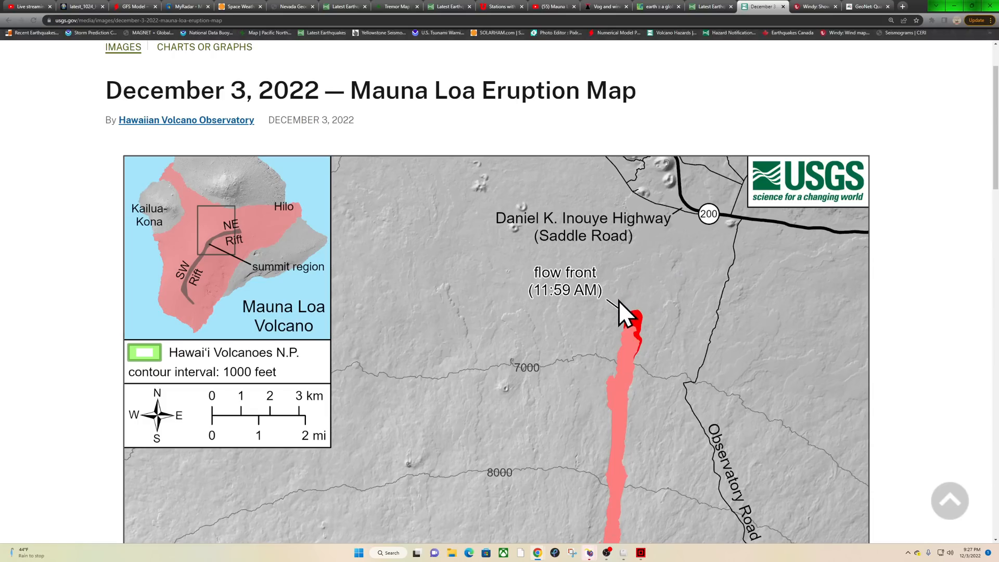
mouse_move(630, 293)
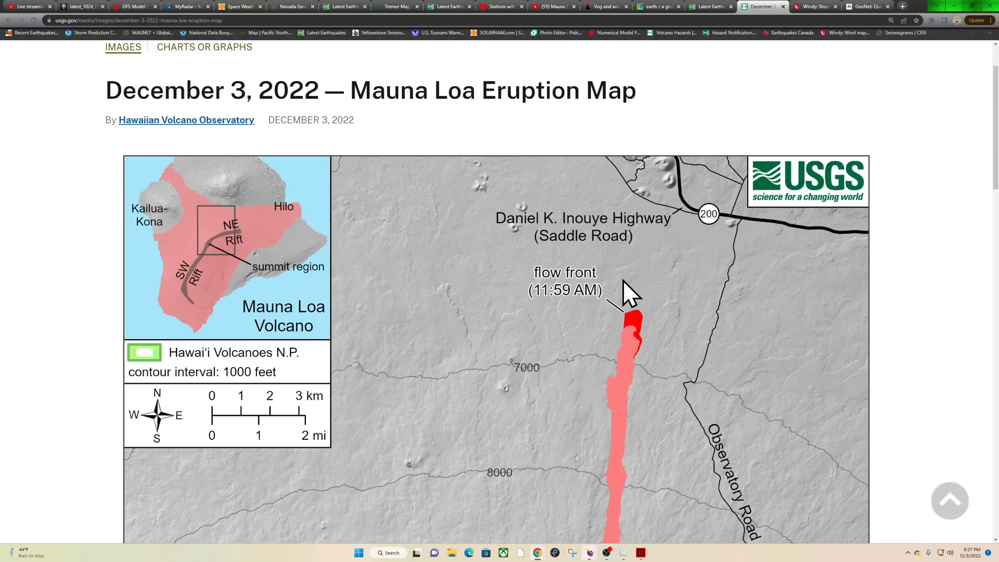
mouse_move(673, 264)
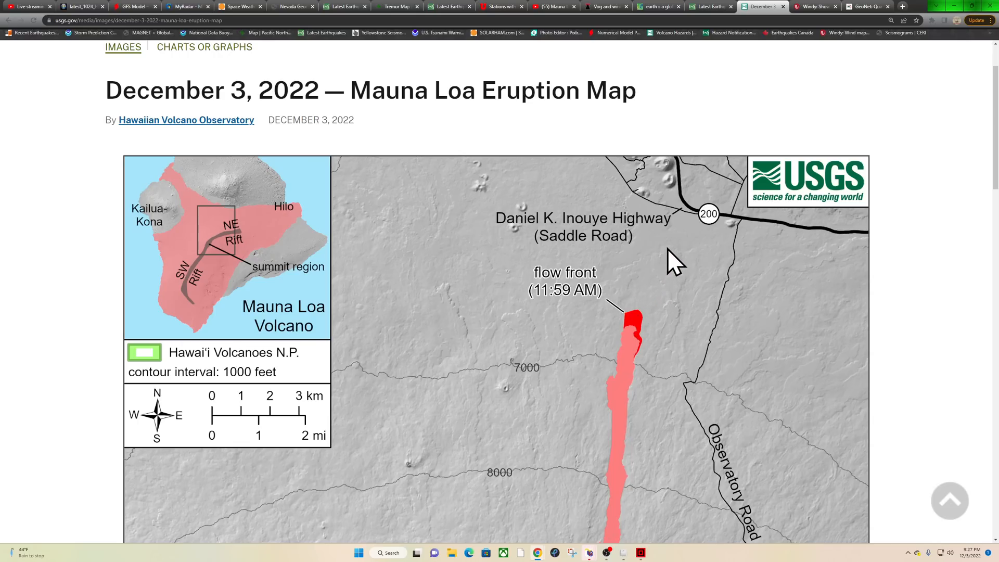
mouse_move(421, 379)
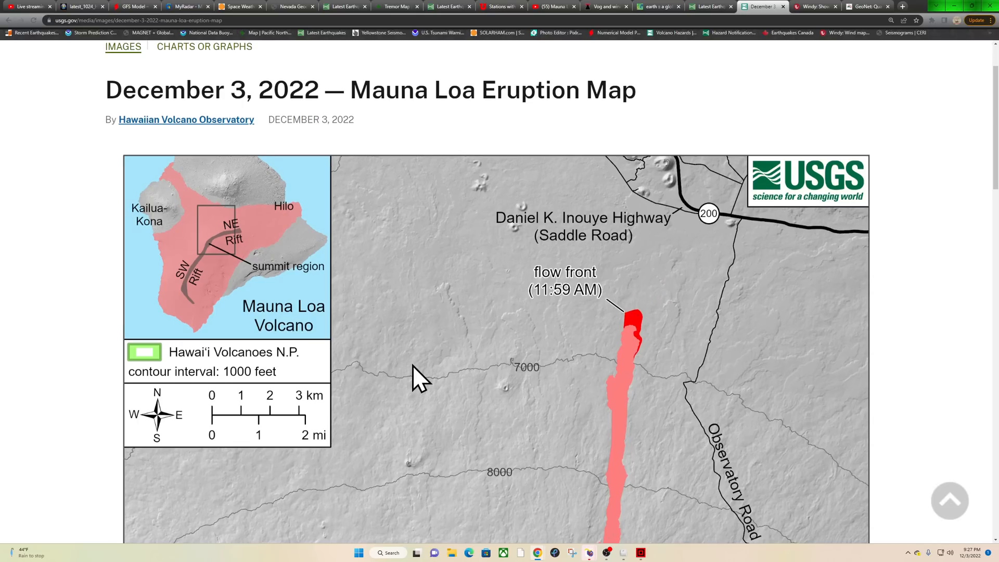
scroll(down, 3)
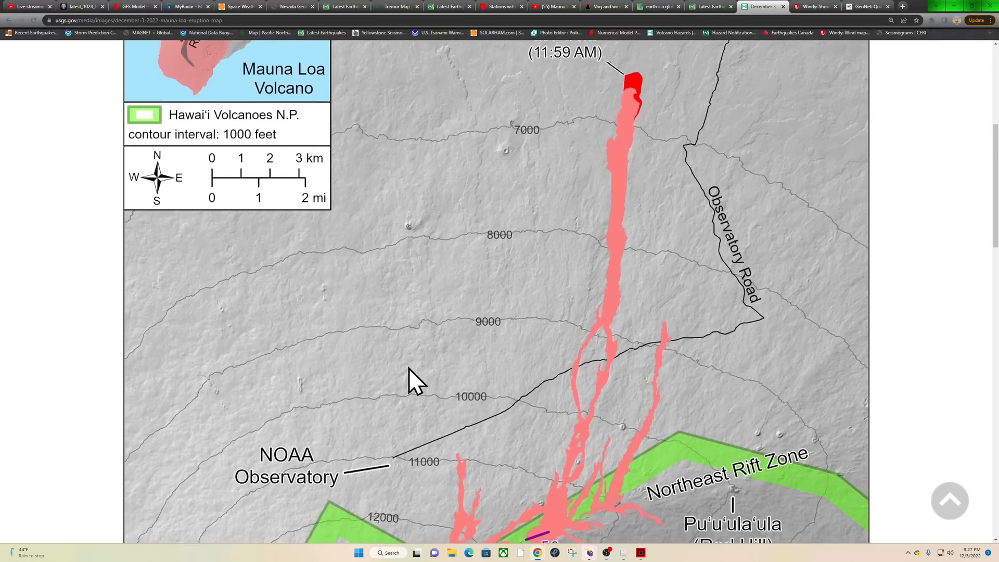
scroll(down, 3)
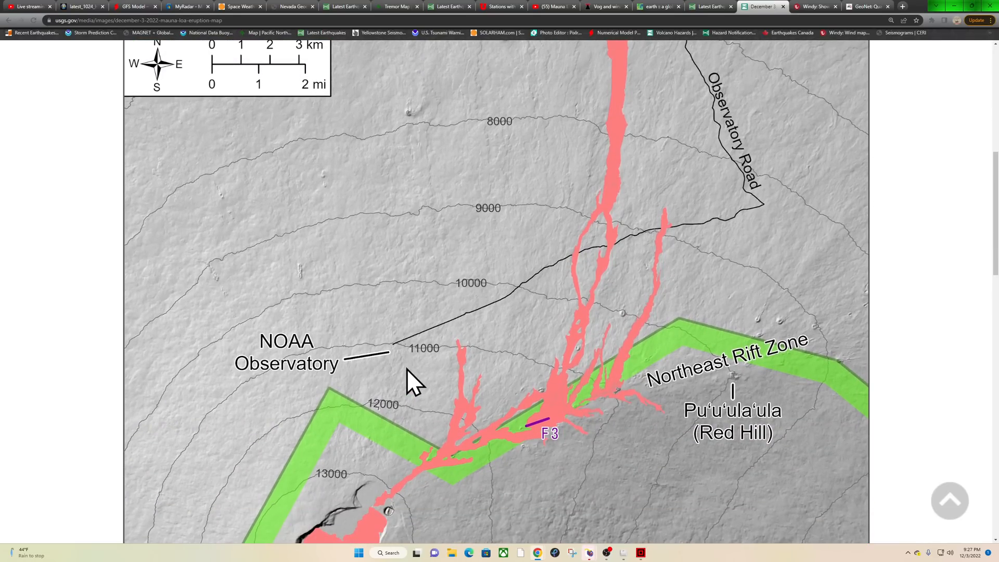
mouse_move(612, 376)
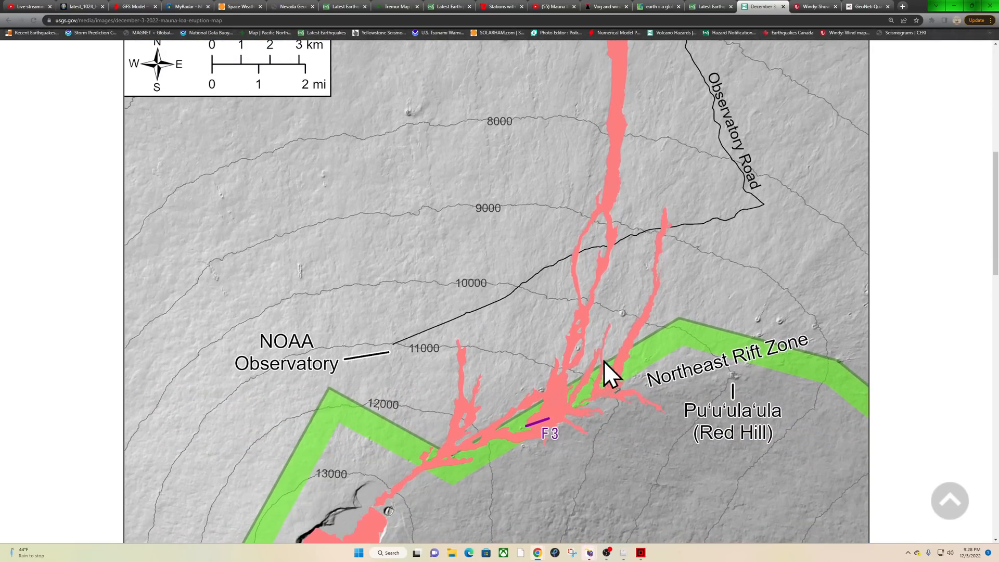
mouse_move(583, 421)
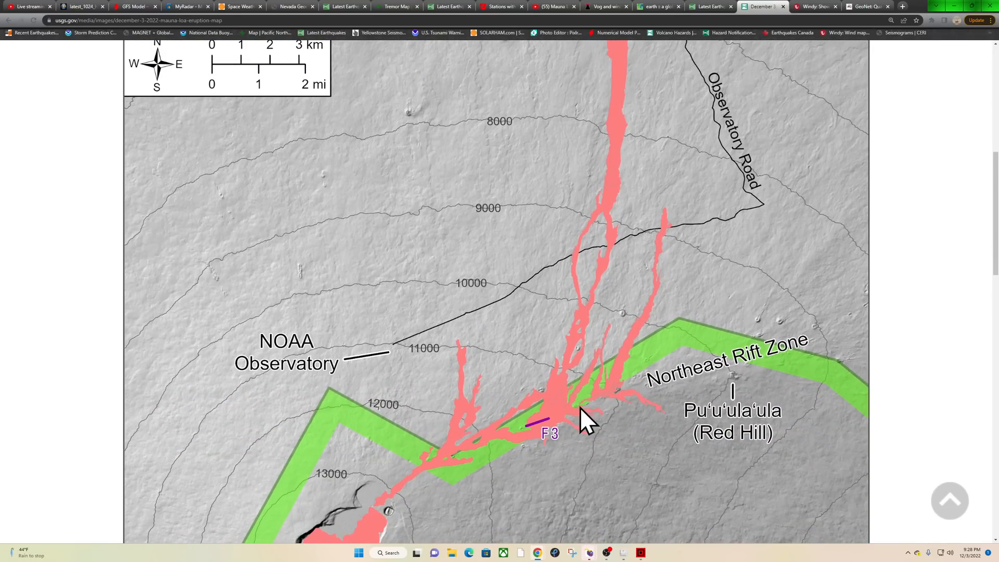
mouse_move(561, 414)
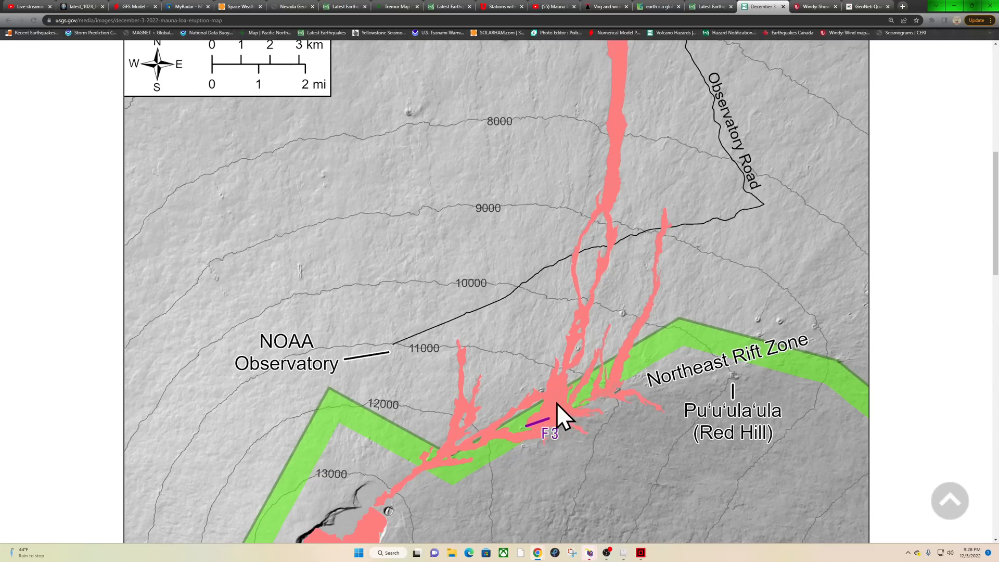
mouse_move(546, 379)
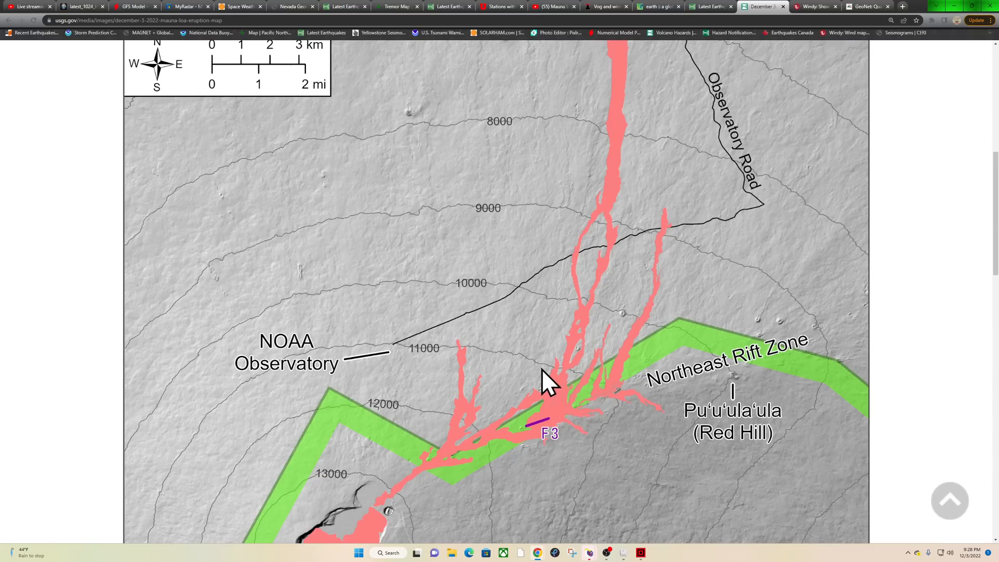
scroll(down, 3)
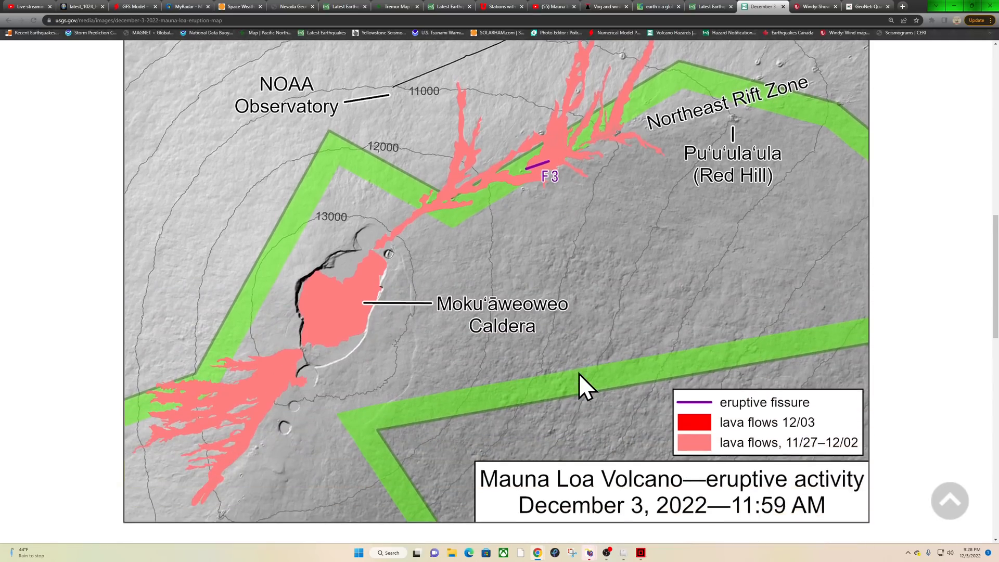
scroll(up, 3)
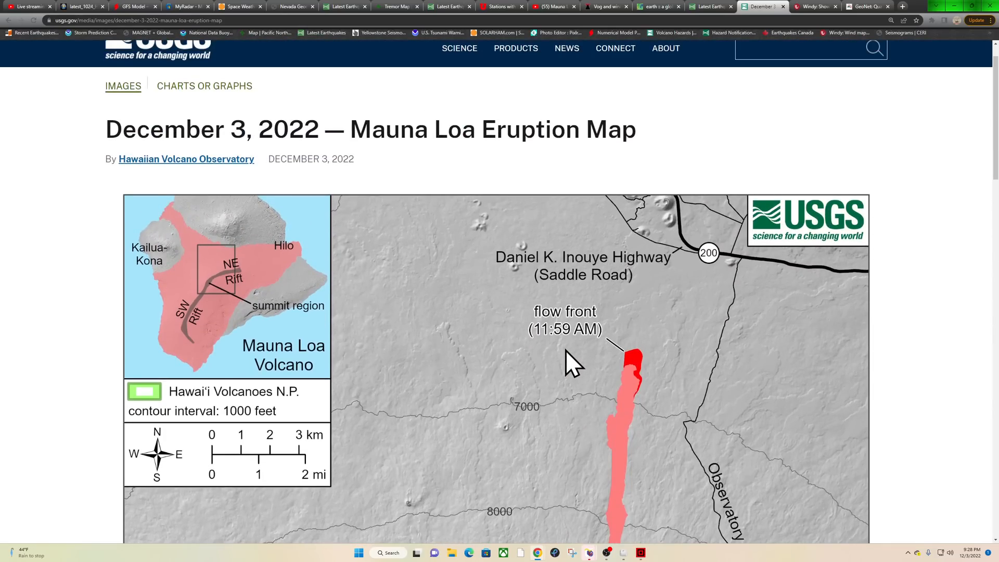
mouse_move(670, 11)
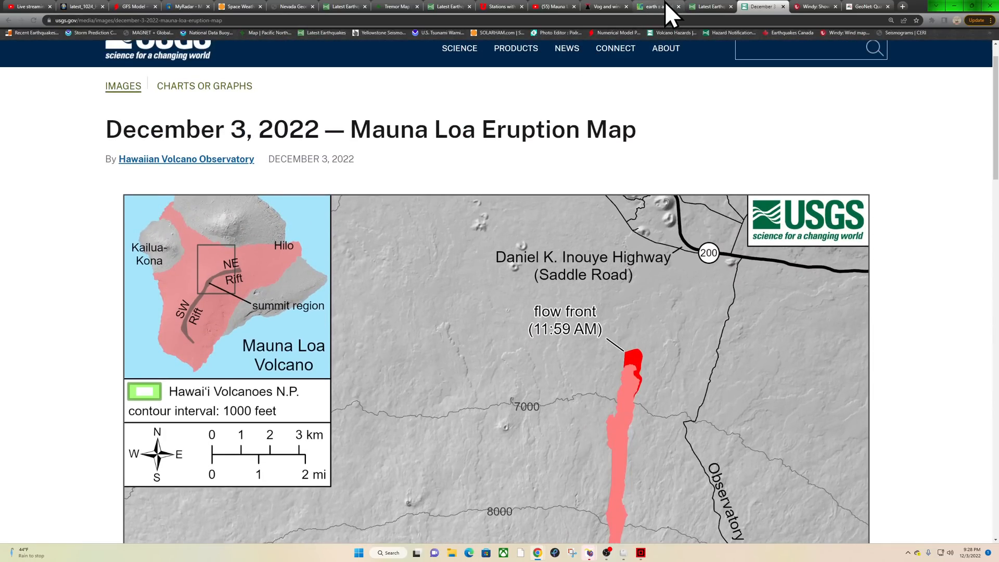
mouse_move(656, 6)
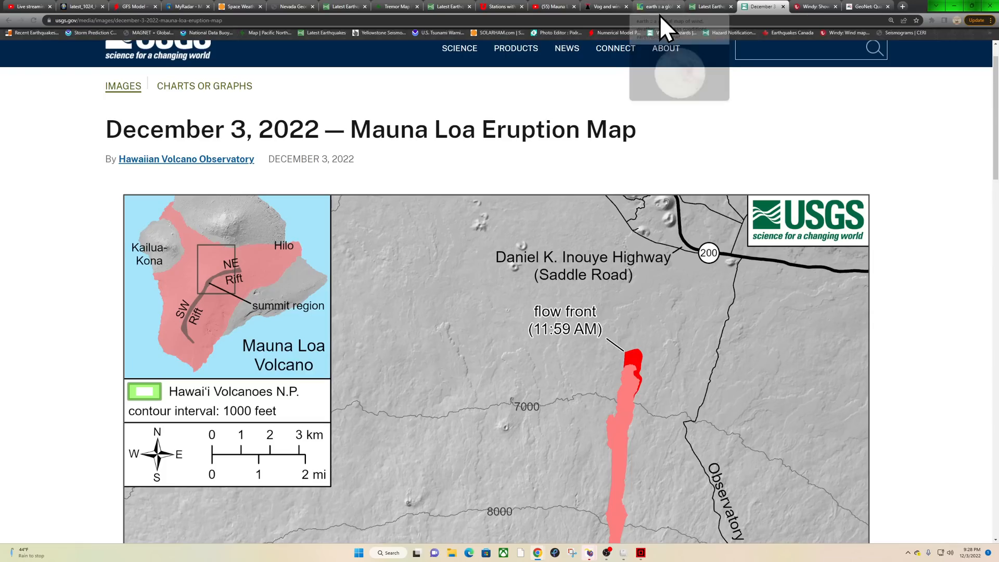
mouse_move(656, 7)
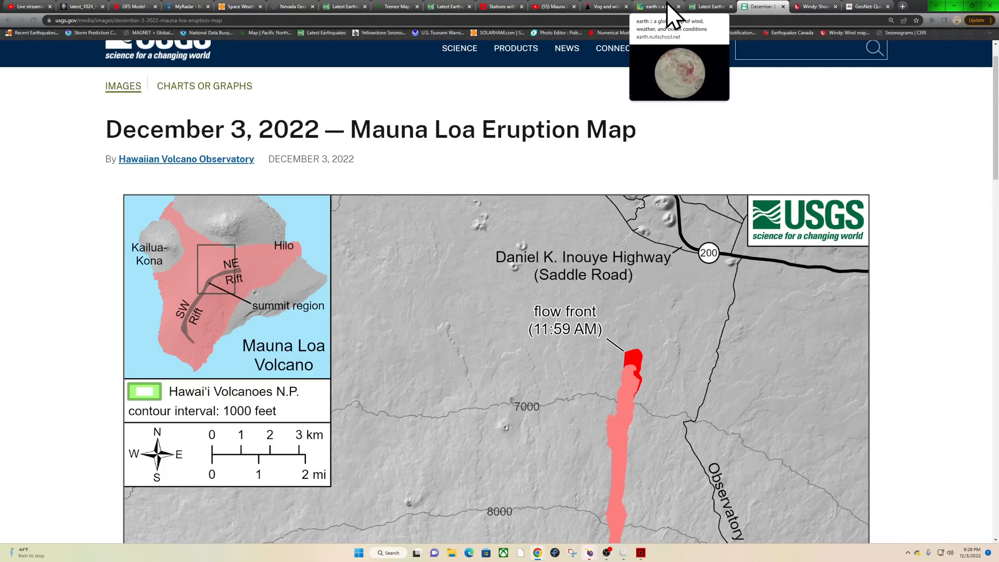
- Inspect the M5.2 Reykjanes Ridge and M5.0 Colombia quake markers, then close the 3D globe
click(344, 6)
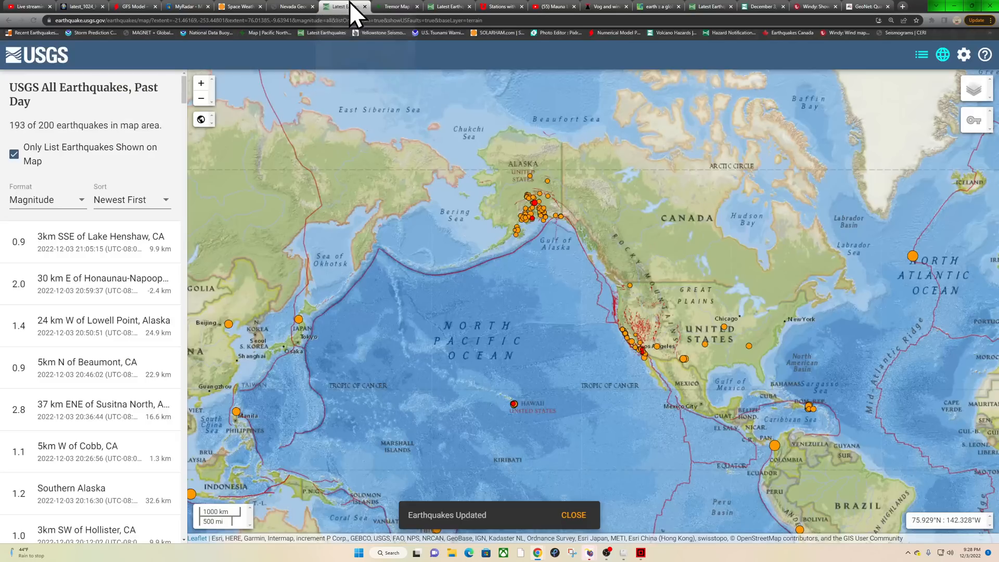
mouse_move(611, 369)
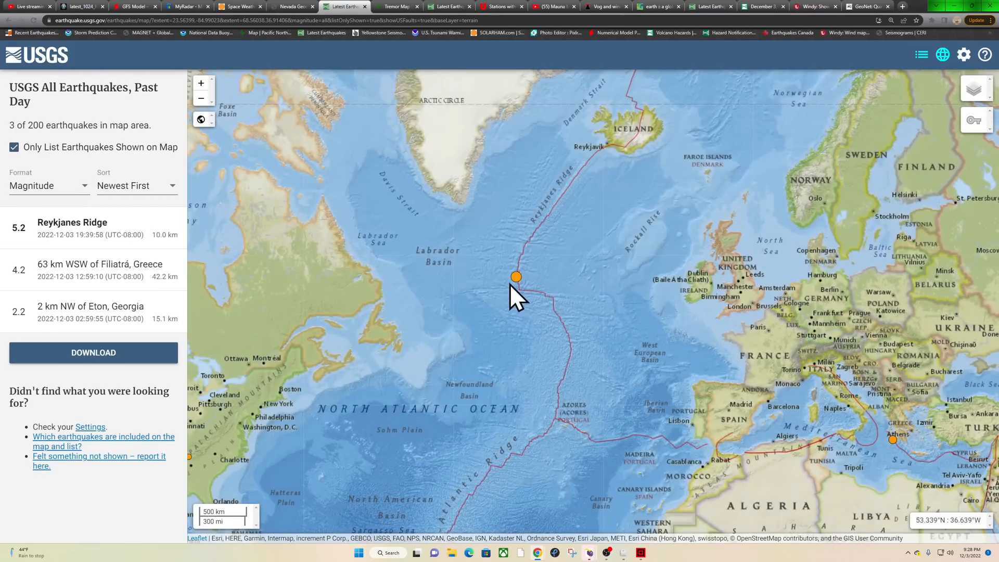
click(516, 277)
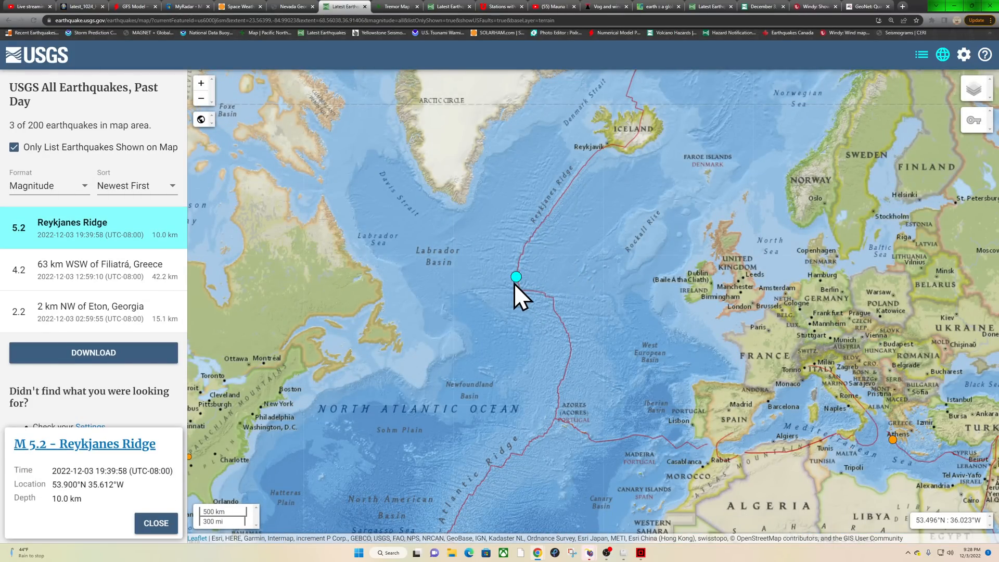
mouse_move(559, 318)
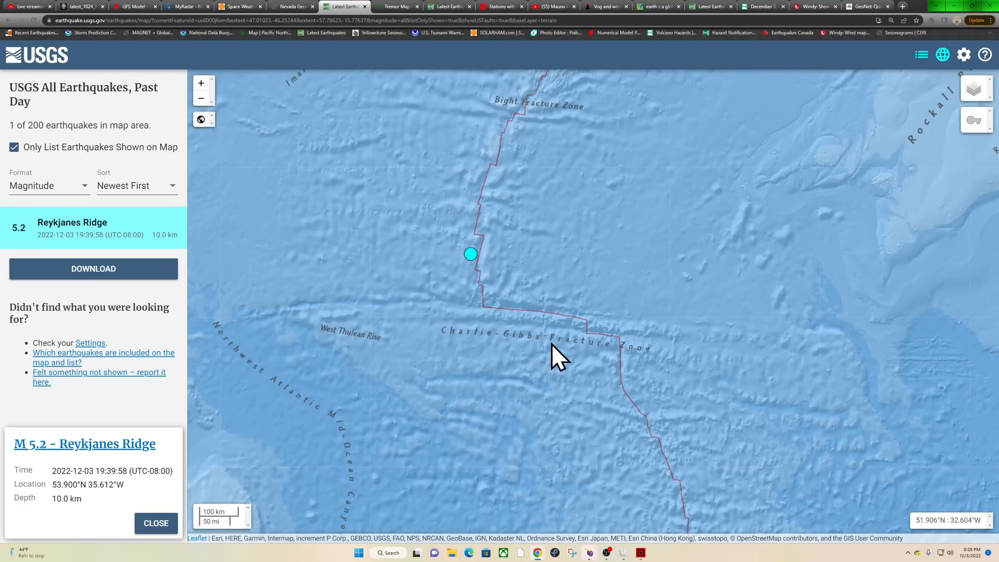
scroll(down, 3)
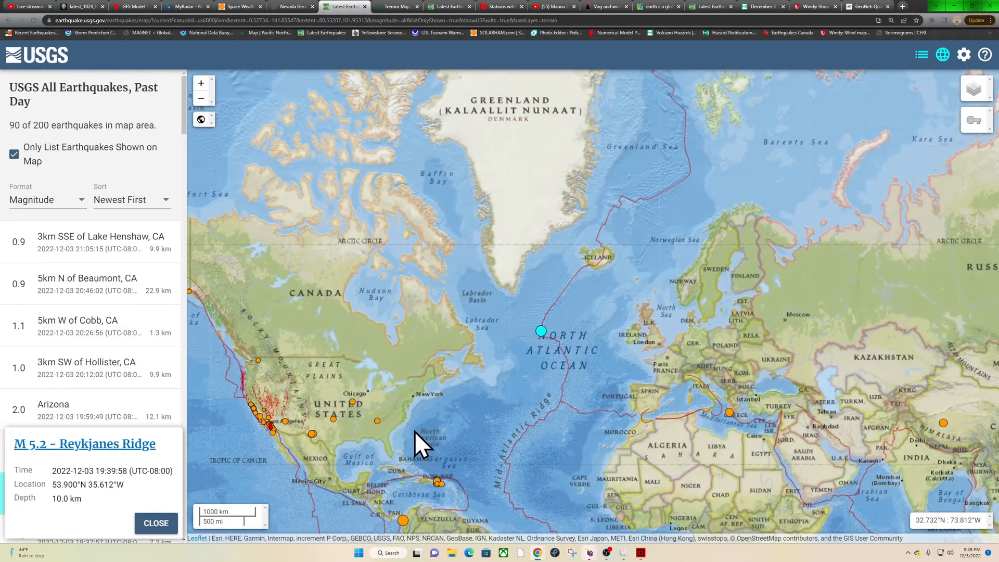
click(199, 98)
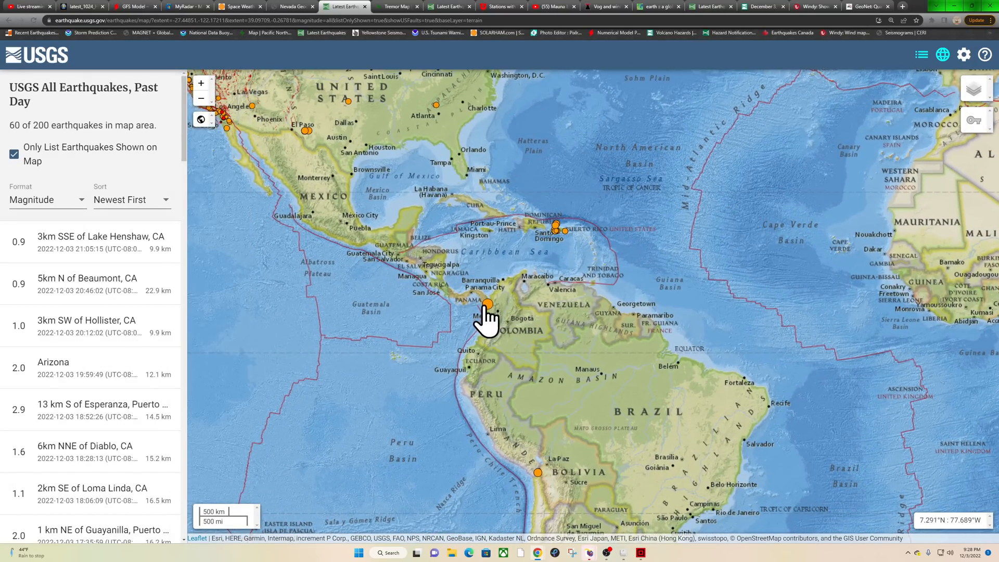
click(488, 304)
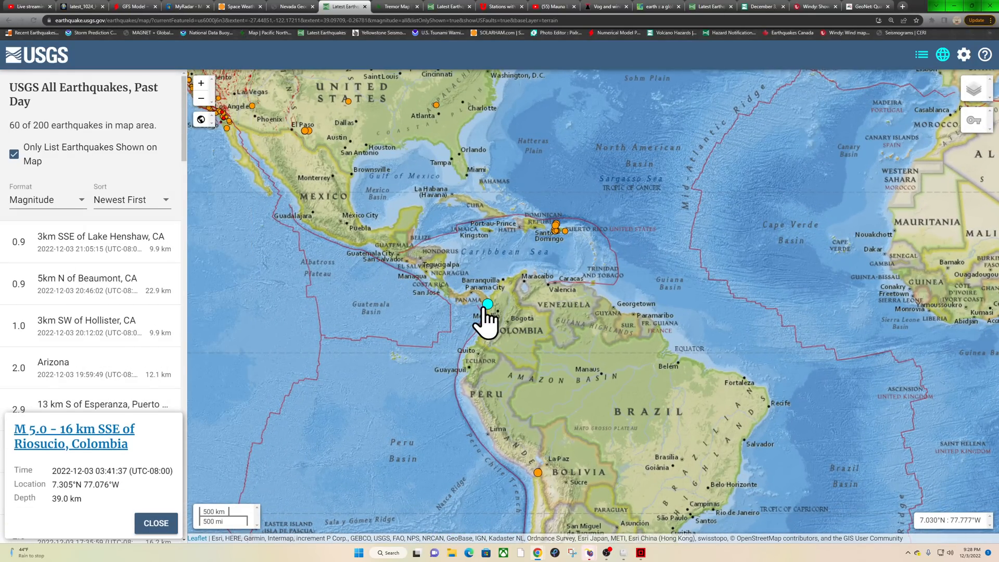
mouse_move(539, 328)
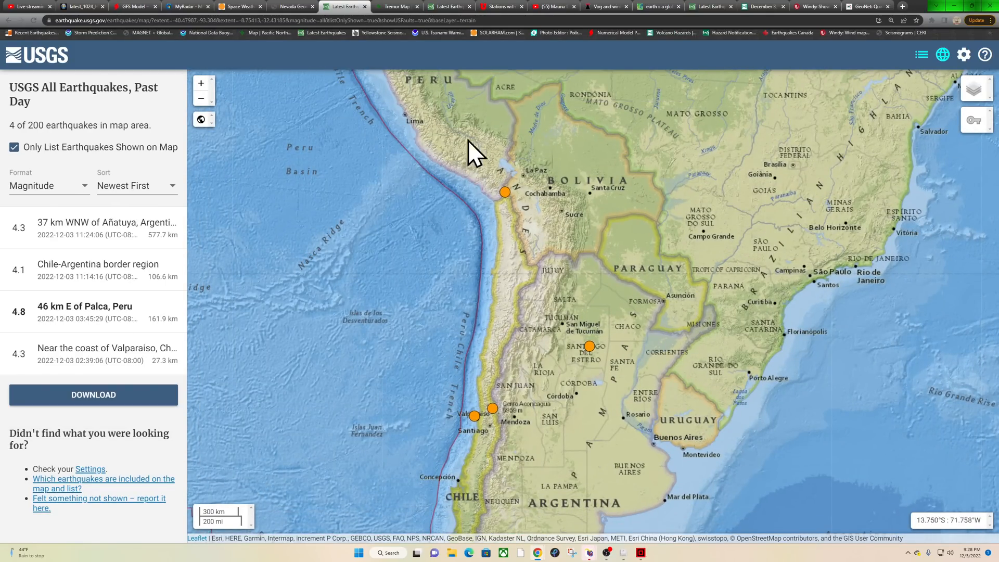
mouse_move(431, 529)
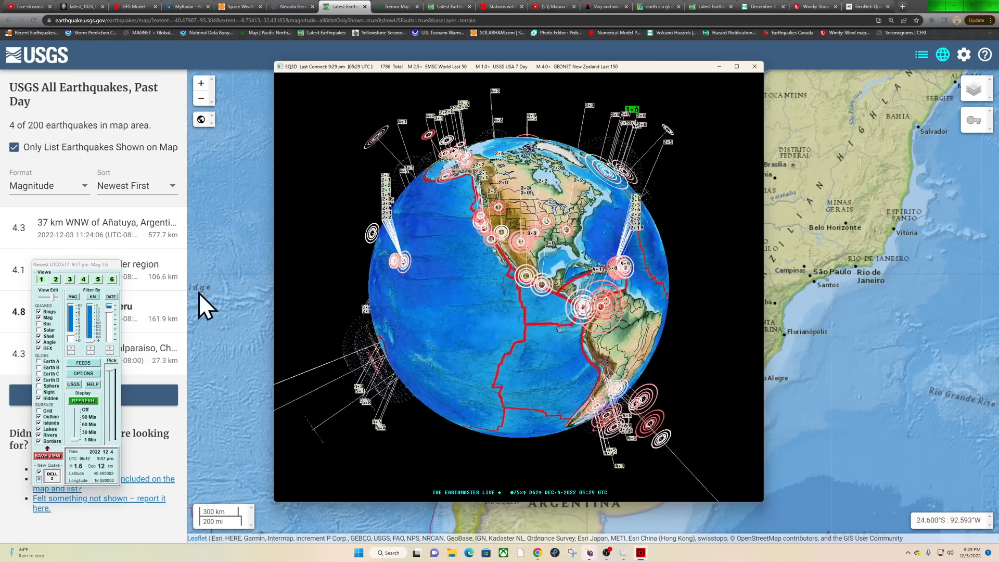
click(755, 66)
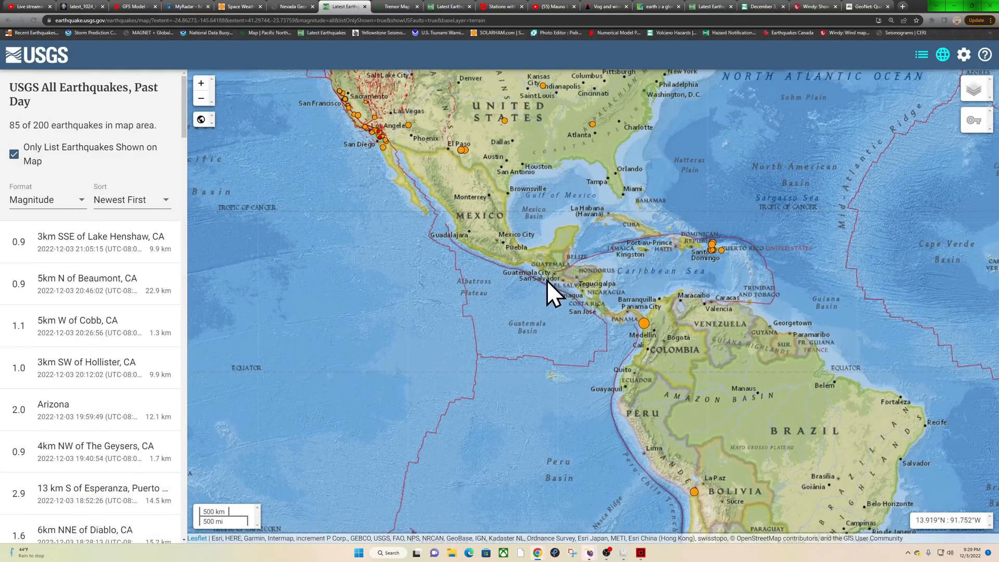
mouse_move(497, 258)
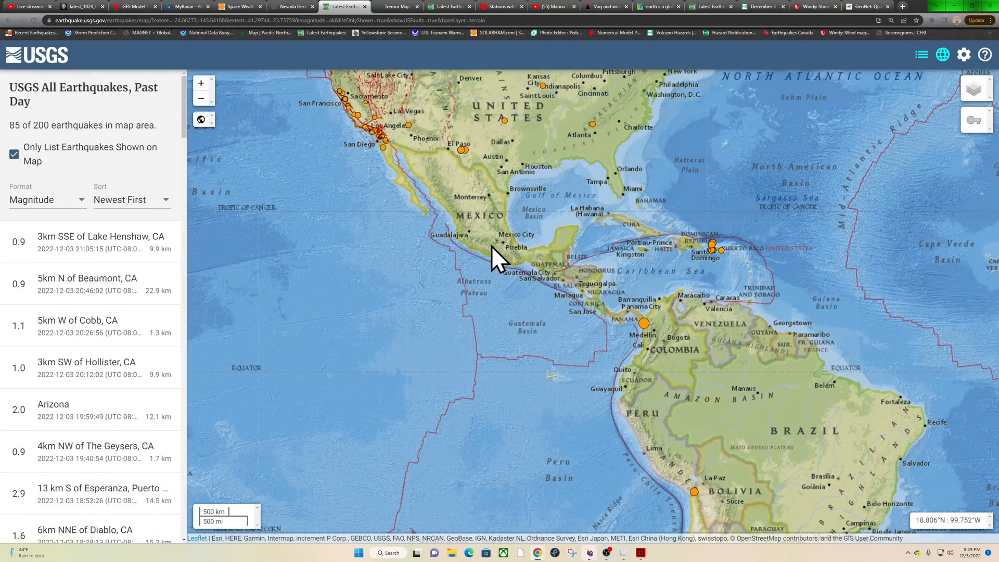
mouse_move(583, 303)
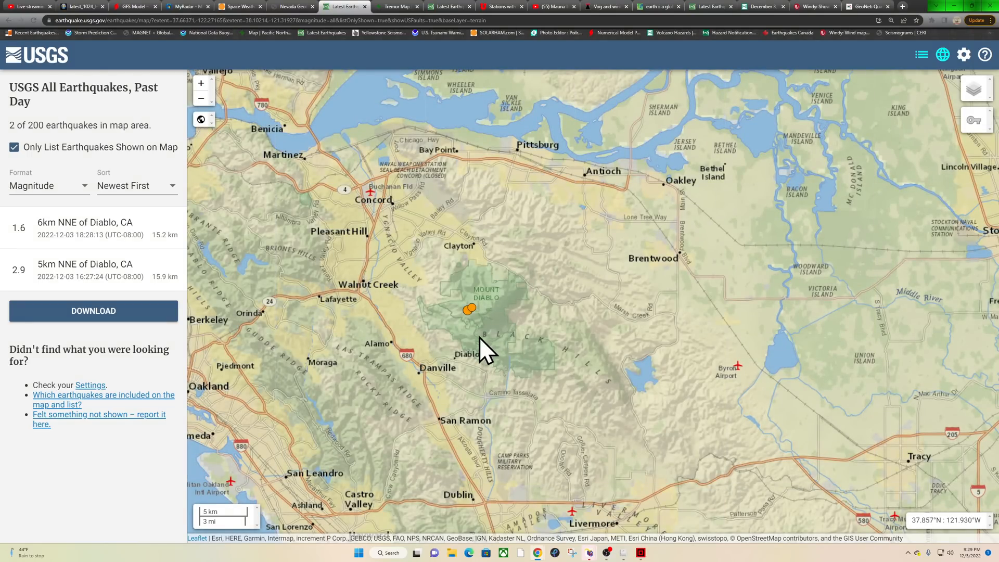
mouse_move(564, 369)
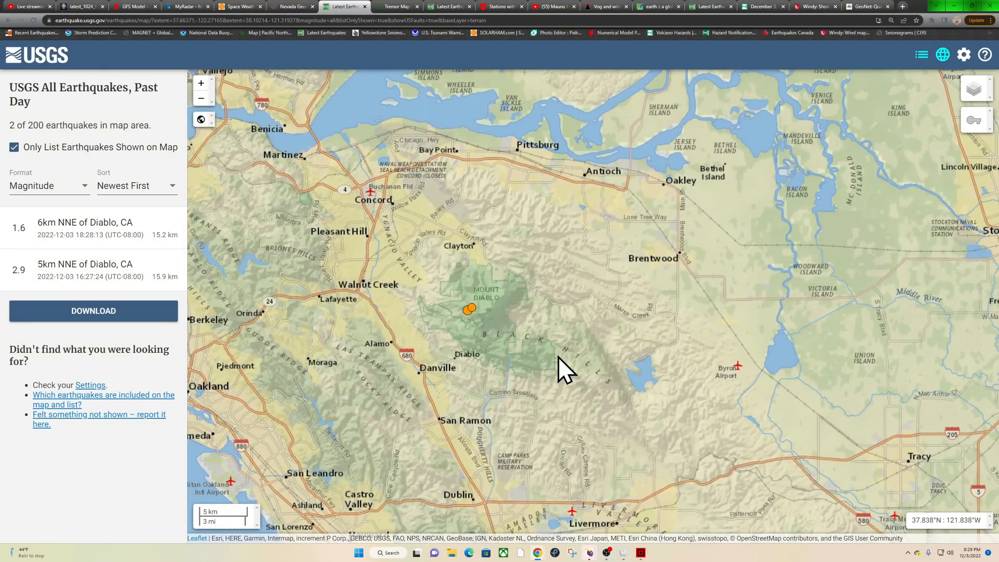
mouse_move(456, 332)
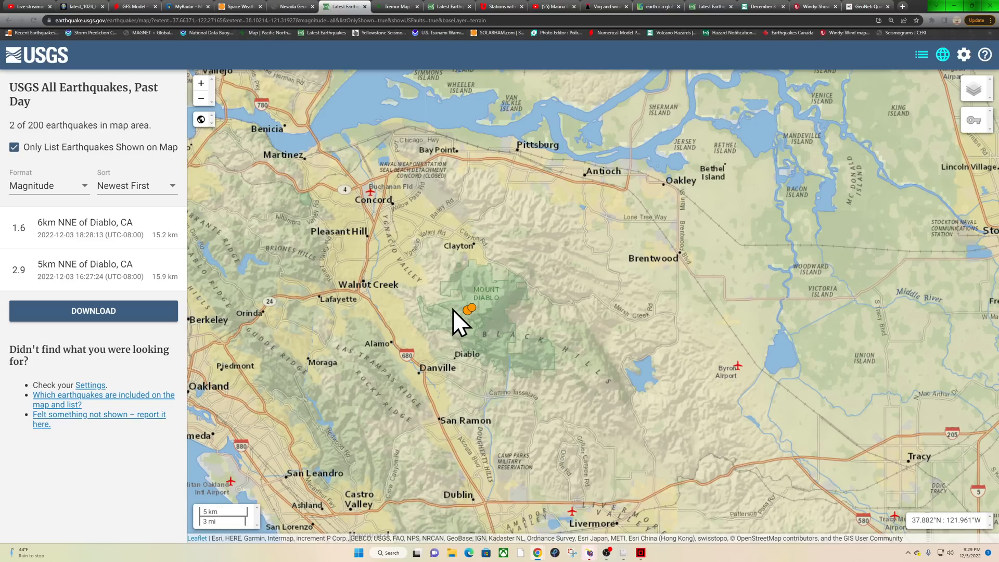
mouse_move(503, 329)
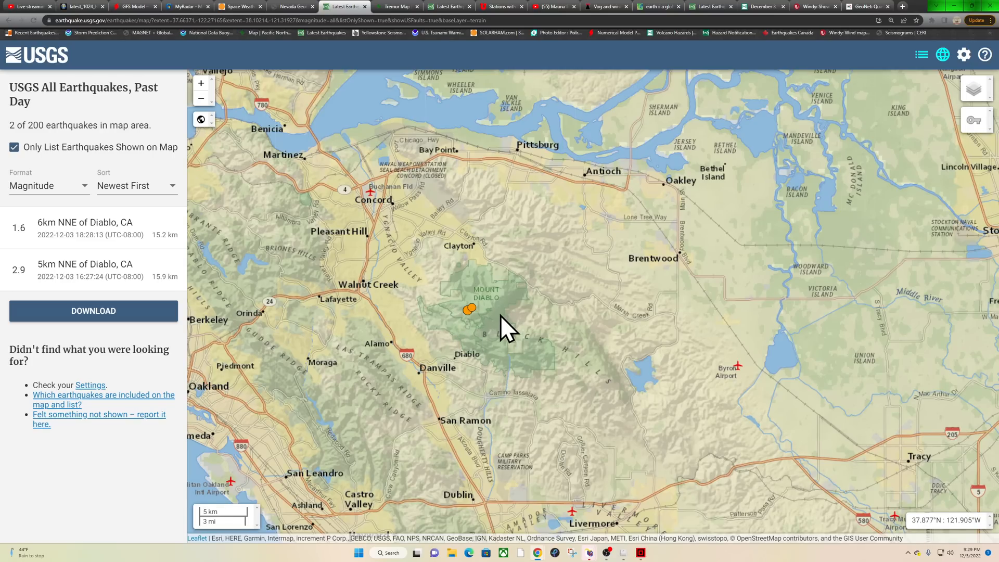
mouse_move(506, 329)
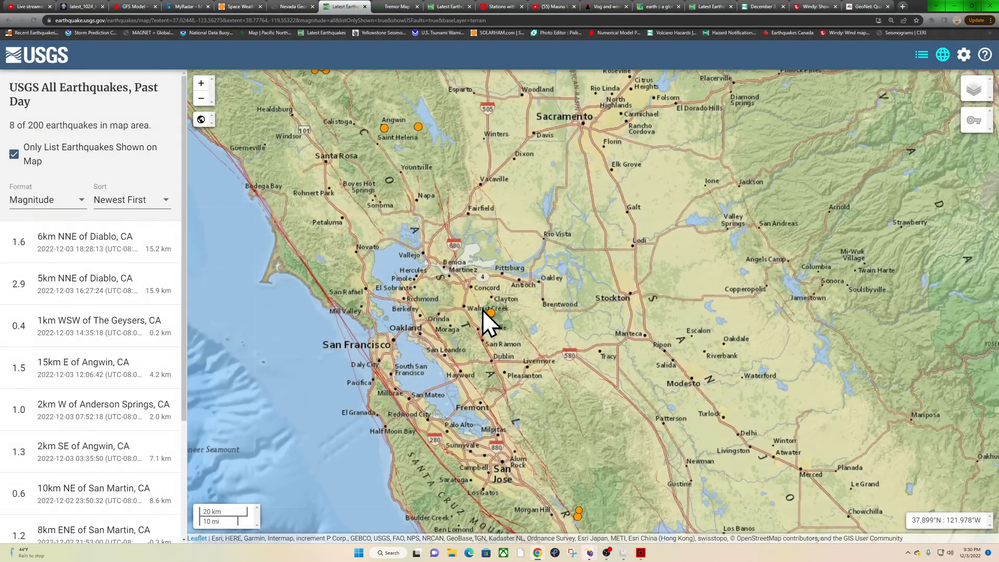
mouse_move(501, 317)
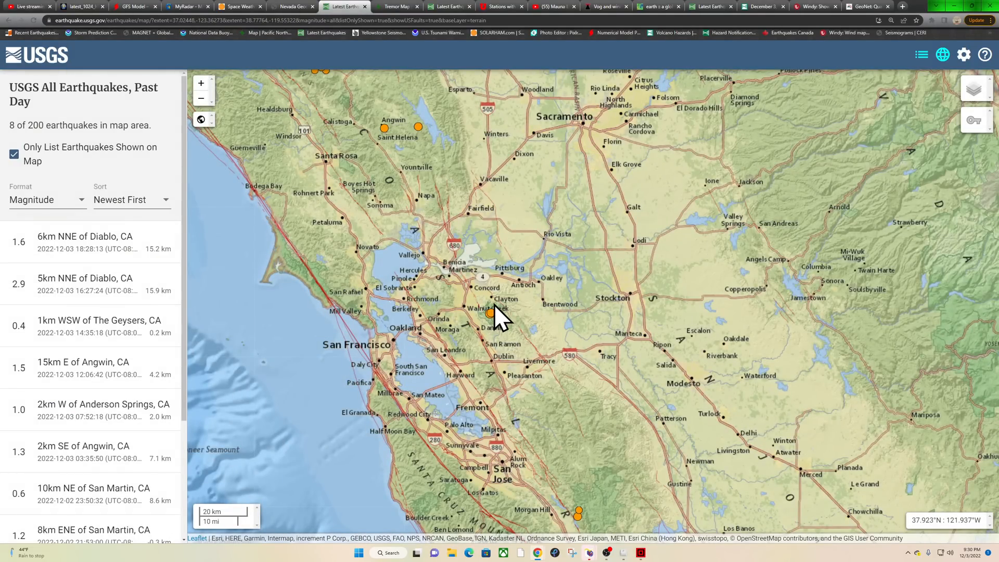
mouse_move(489, 313)
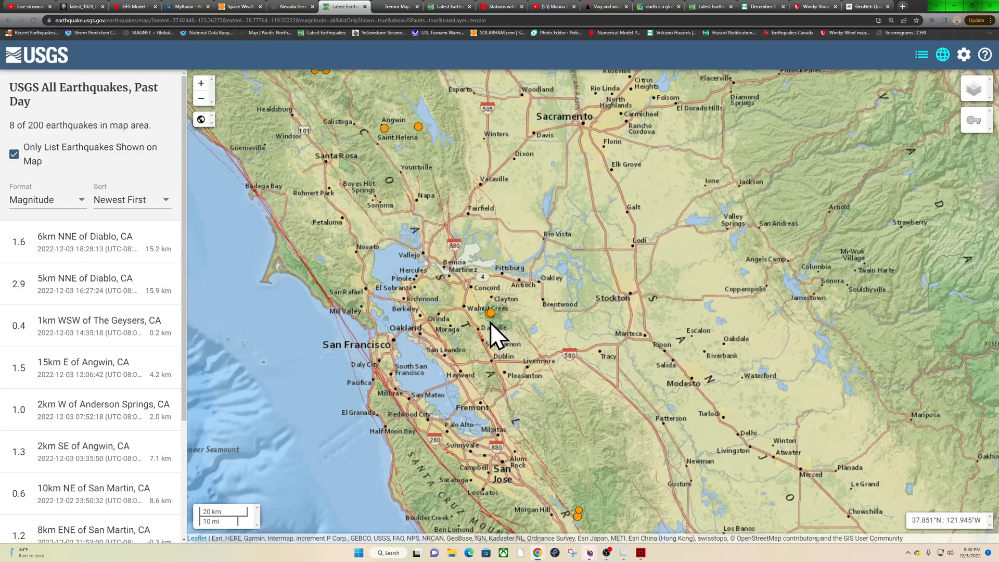
- Zoom the map out from the two Diablo quakes to the wider Bay Area
scroll(down, 3)
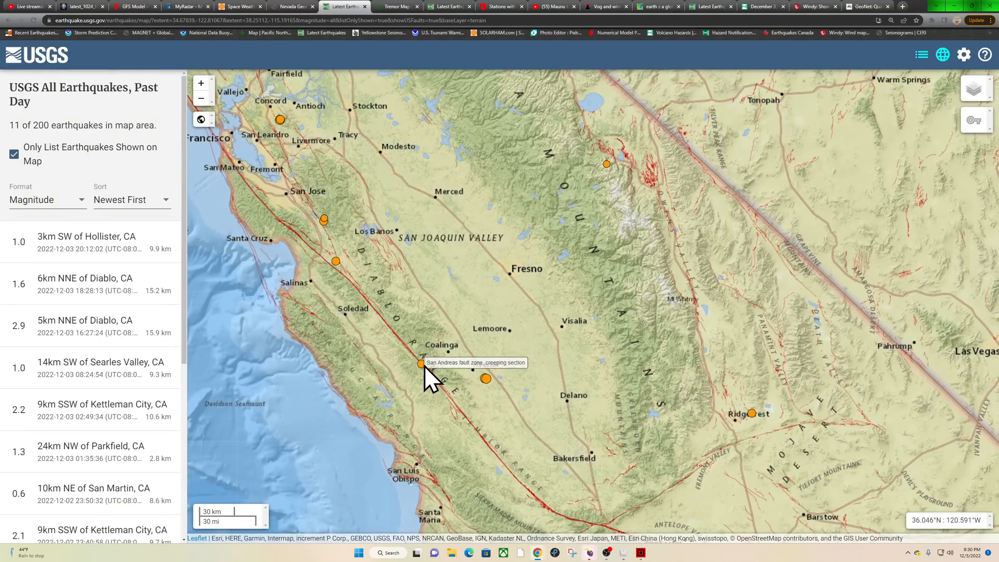
- Show the M1.3 quake 24 km NW of Parkfield on the San Andreas fault
click(420, 364)
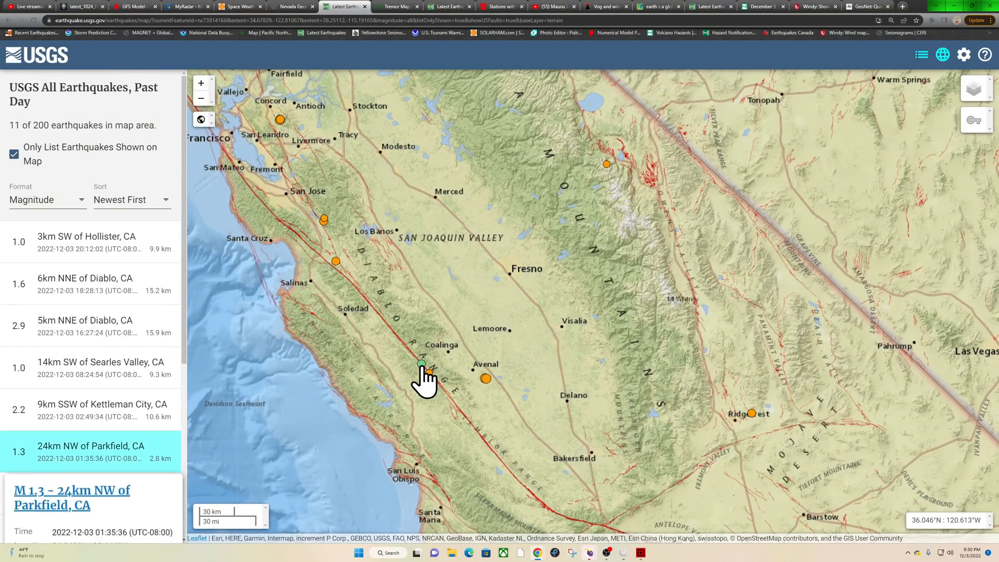
click(420, 364)
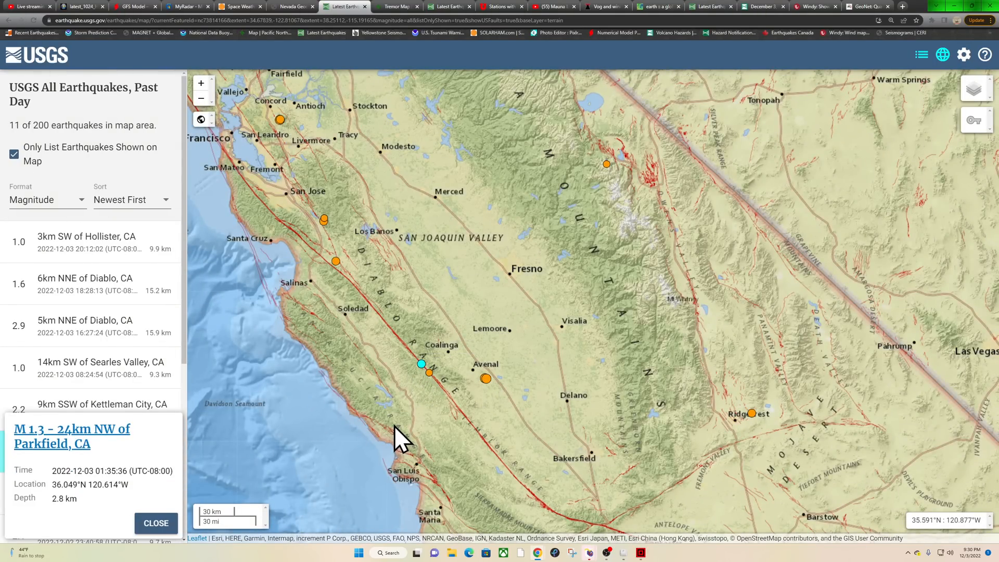
scroll(down, 3)
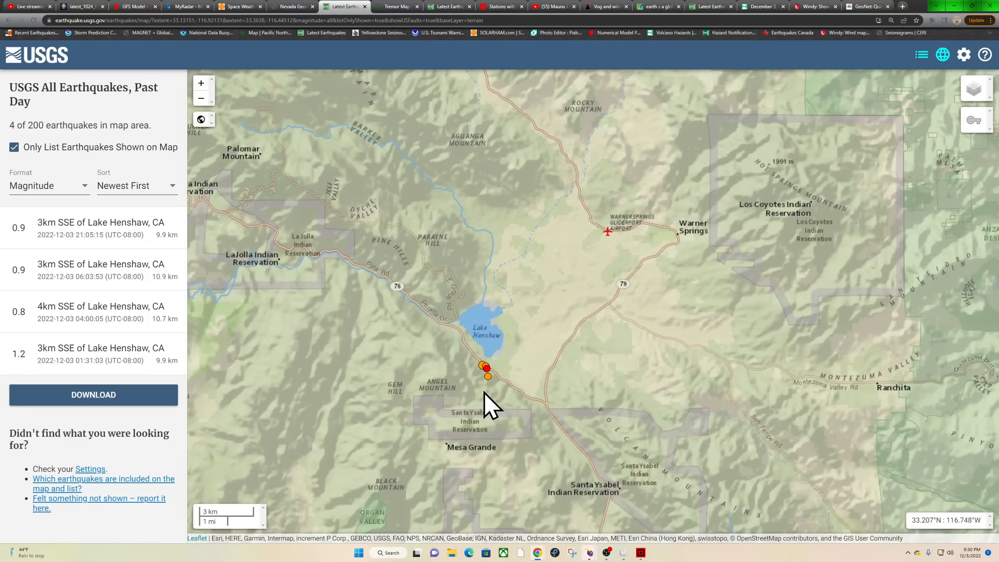
mouse_move(486, 370)
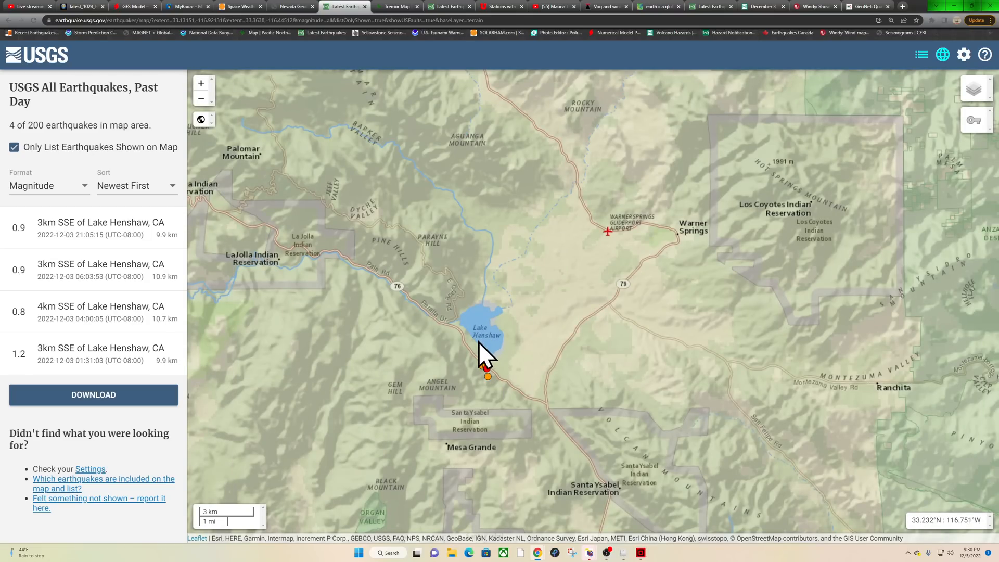
mouse_move(468, 372)
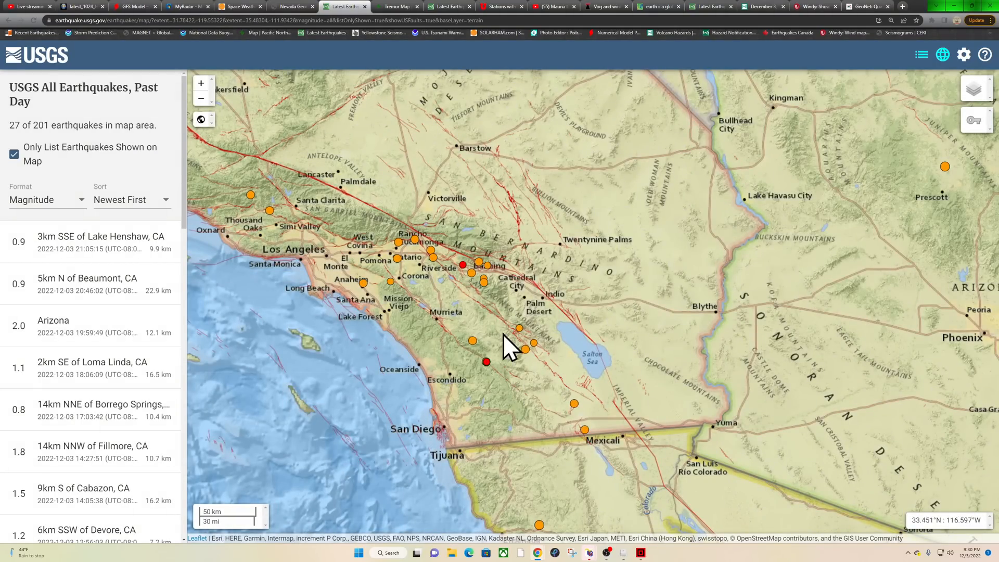
mouse_move(603, 424)
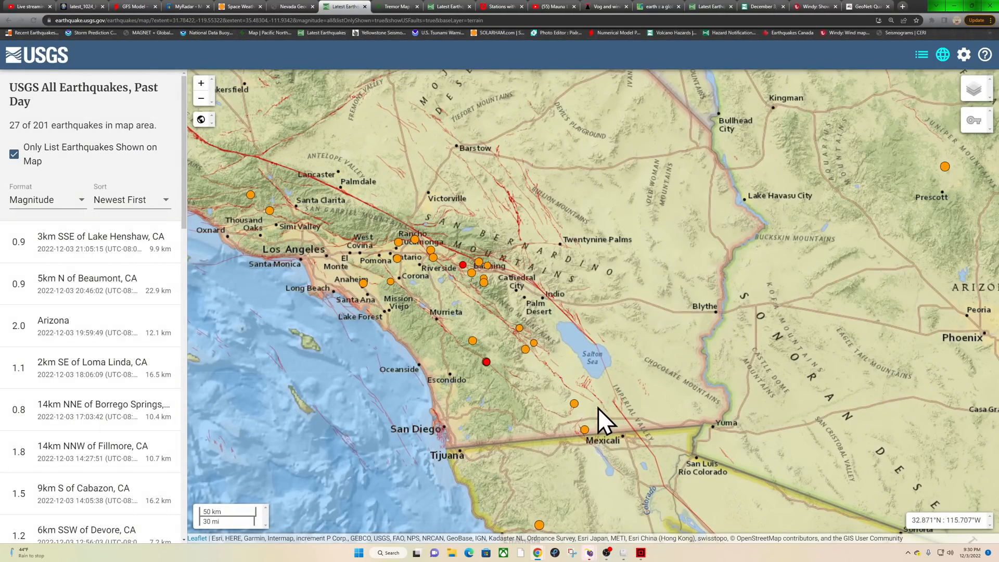
mouse_move(431, 249)
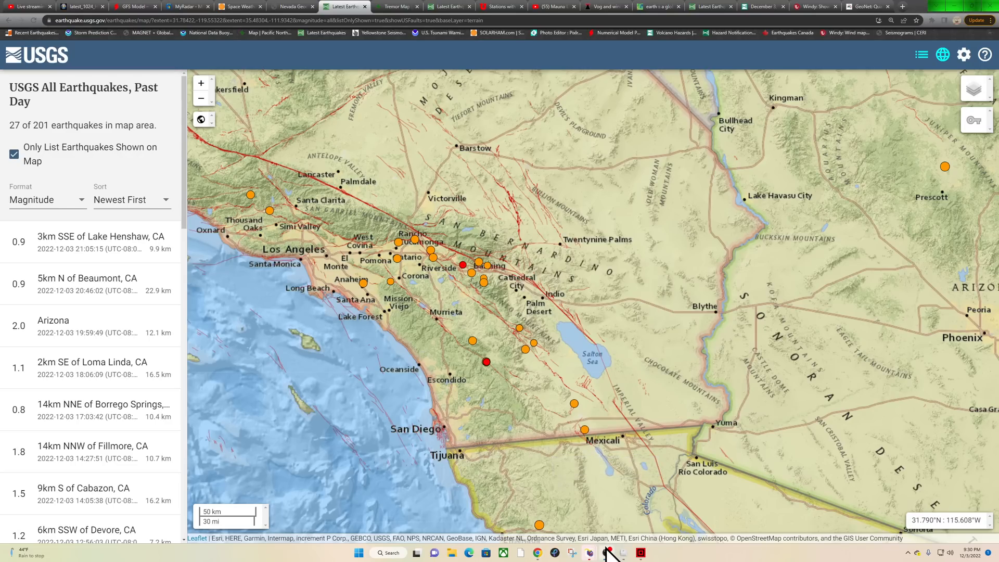
mouse_move(113, 12)
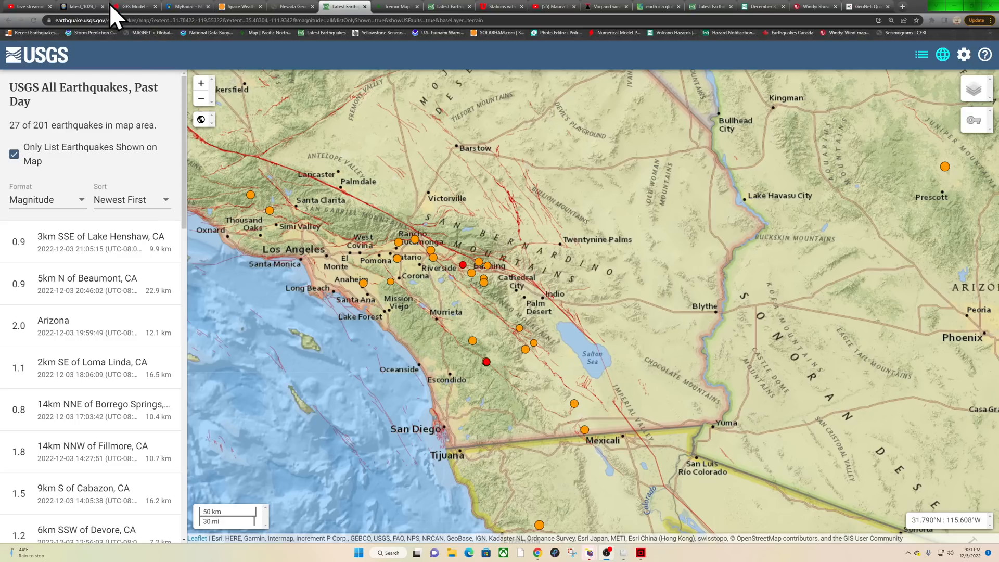
mouse_move(960, 17)
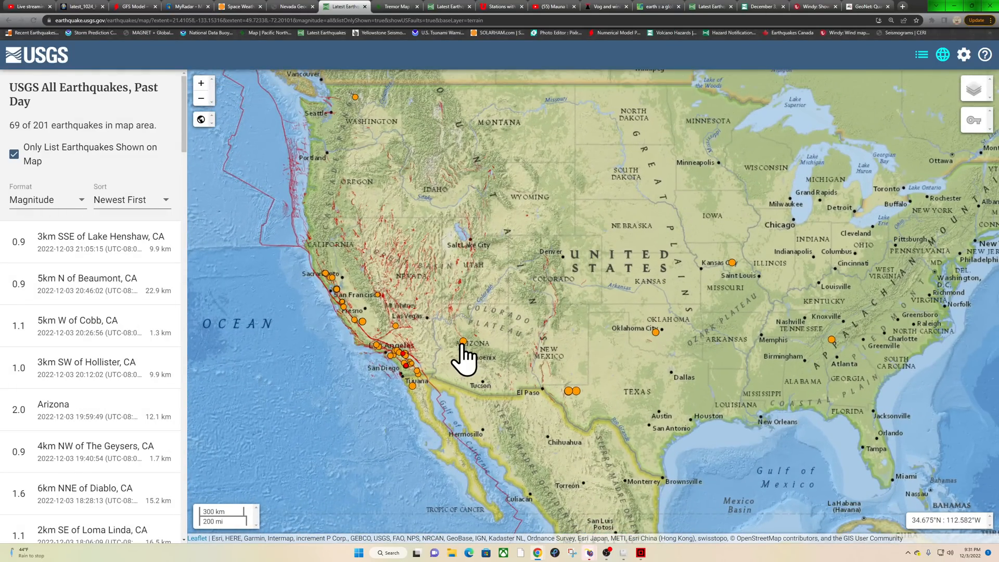
- Open the summary of the M2.0 Chino Valley, Arizona quake, 12.1 km deep
click(463, 342)
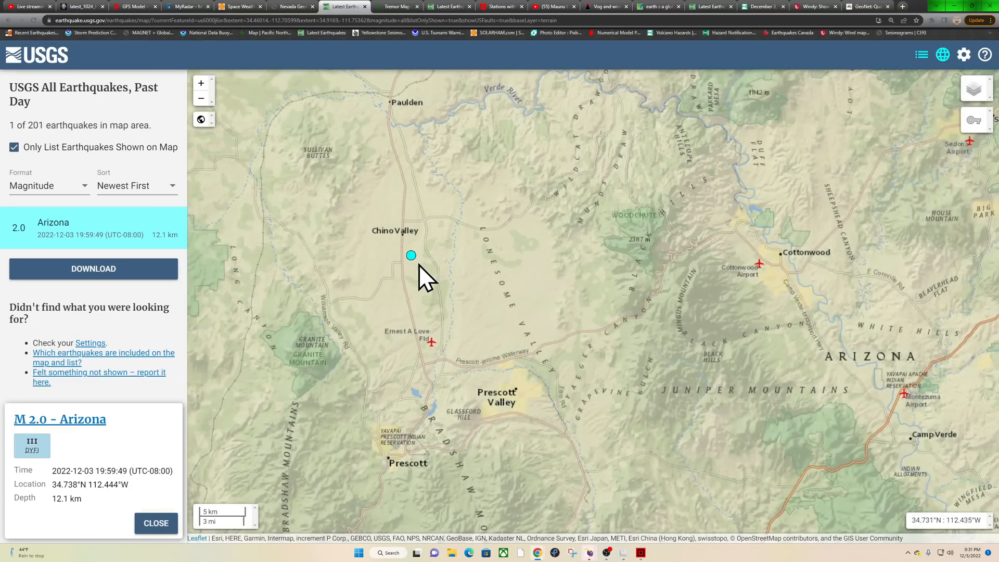
mouse_move(424, 248)
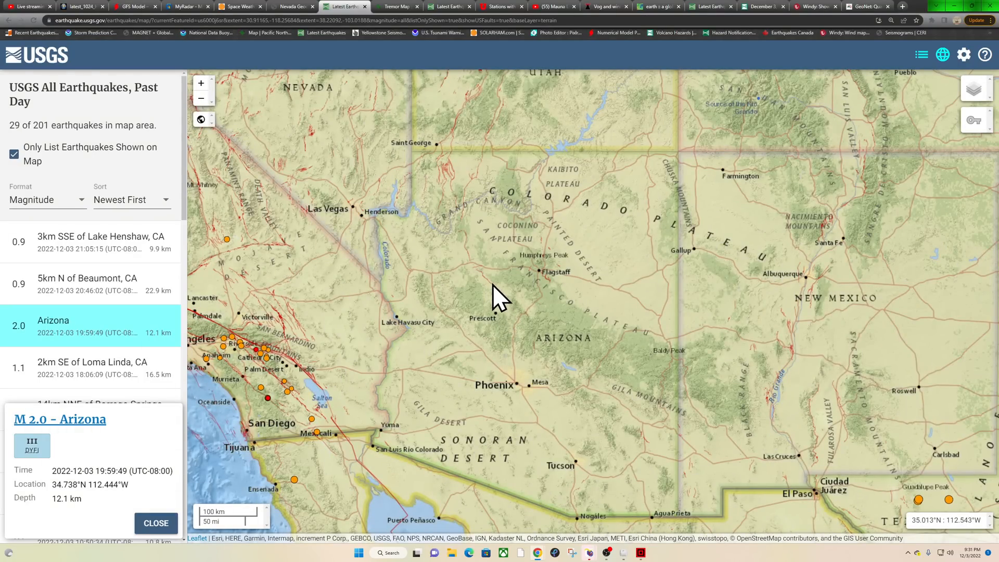
mouse_move(519, 334)
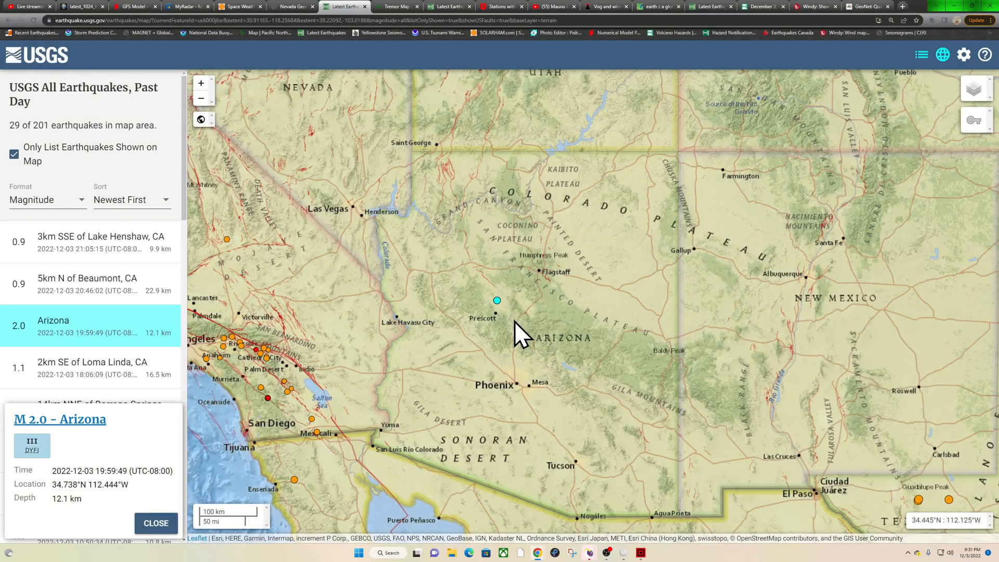
mouse_move(503, 341)
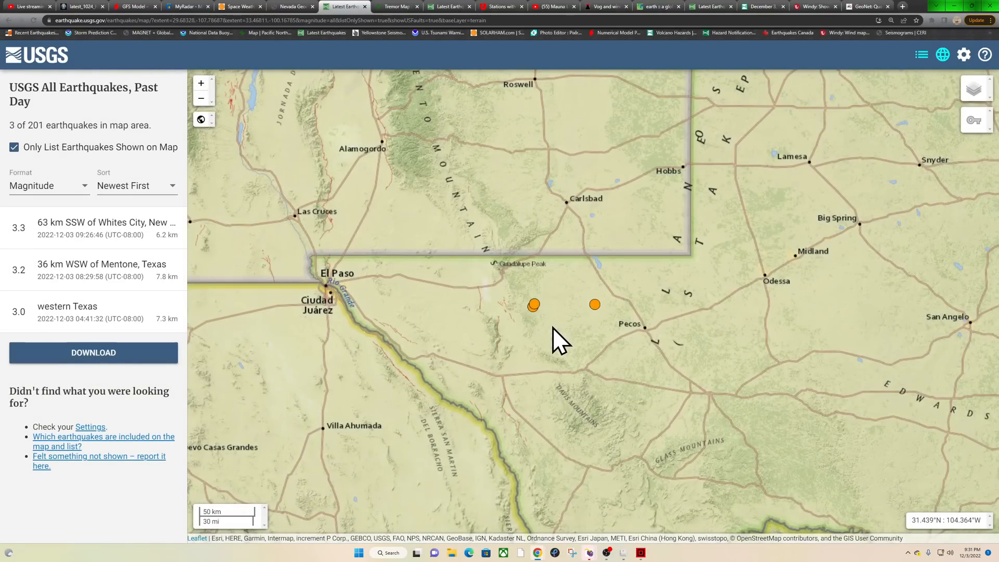
- Compare the M2.4 Missouri and M2.2 Georgia quake details, then zoom in on the Georgia quake
click(201, 98)
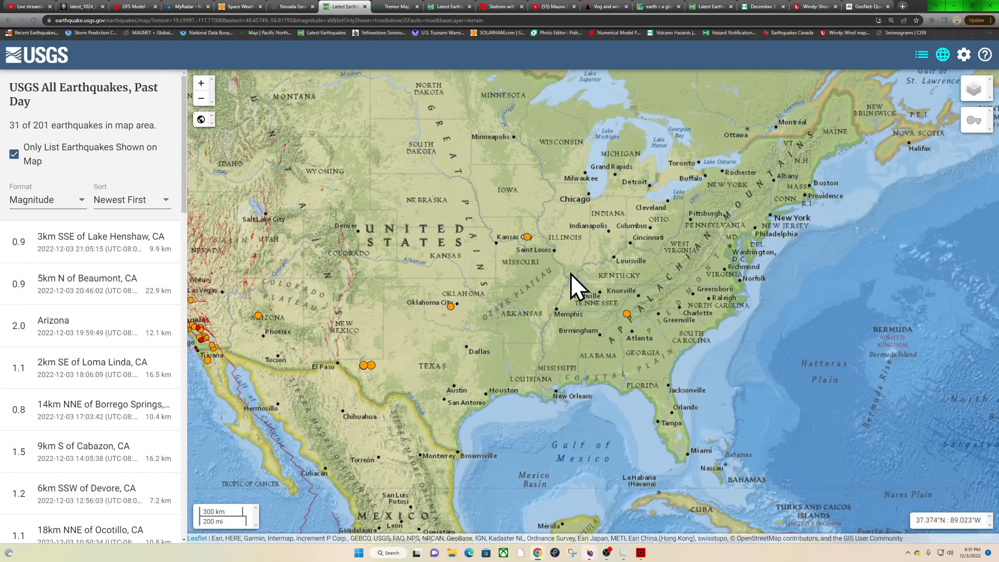
click(626, 314)
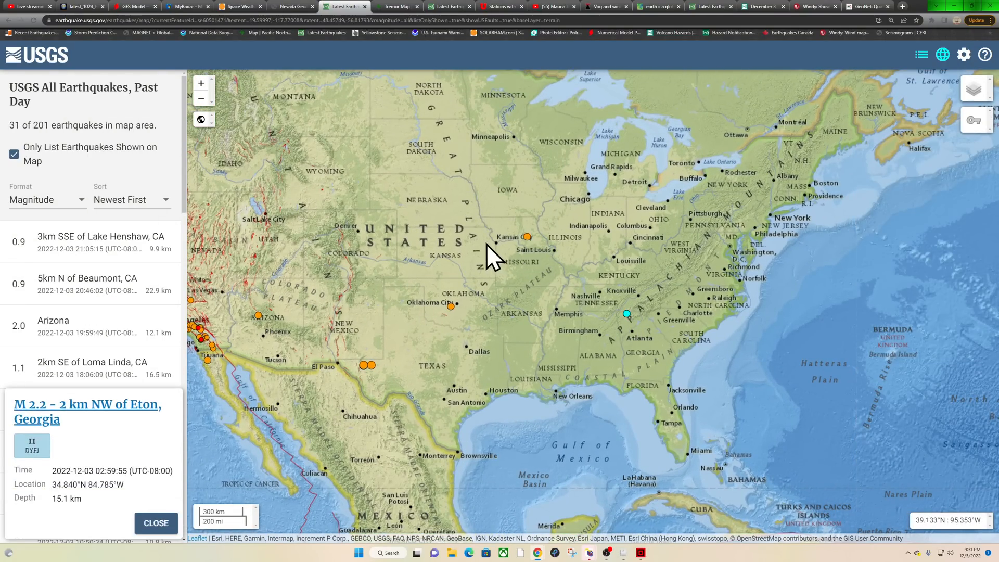
click(526, 237)
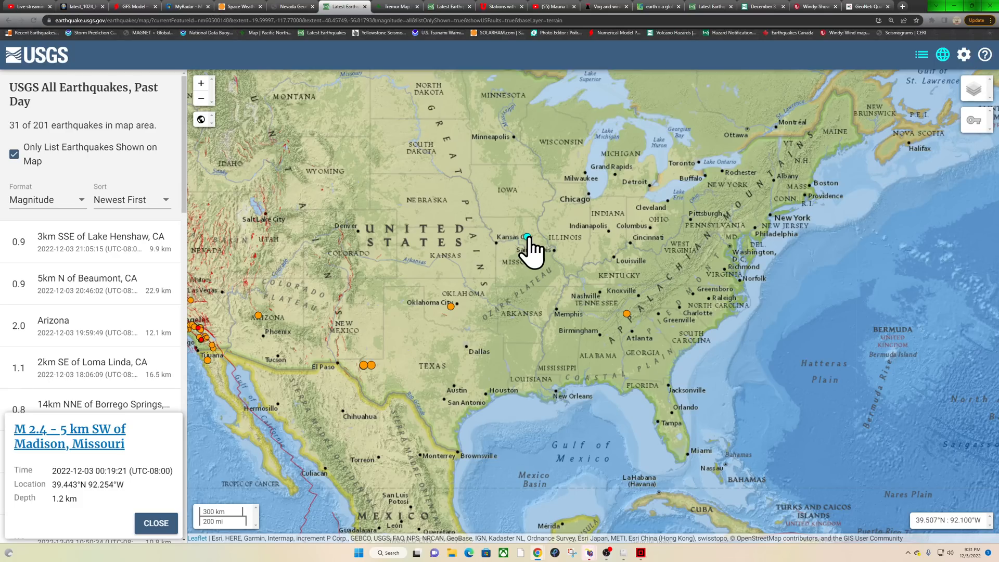
mouse_move(108, 470)
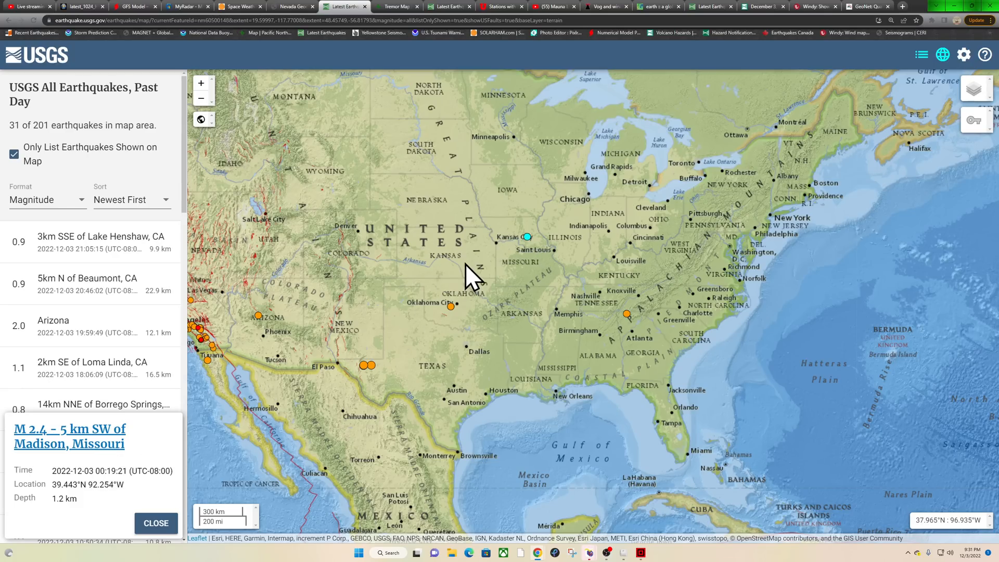
mouse_move(627, 328)
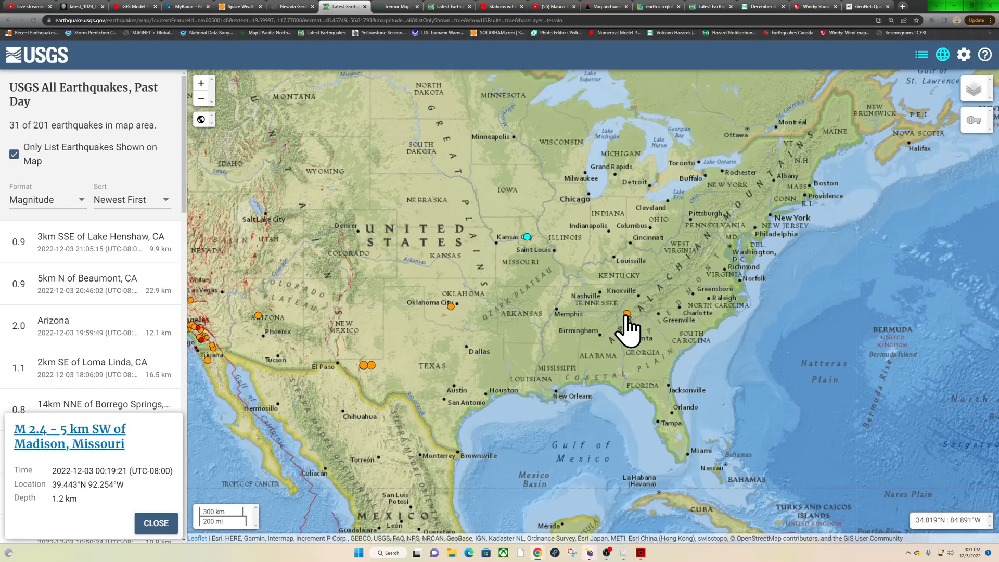
click(625, 313)
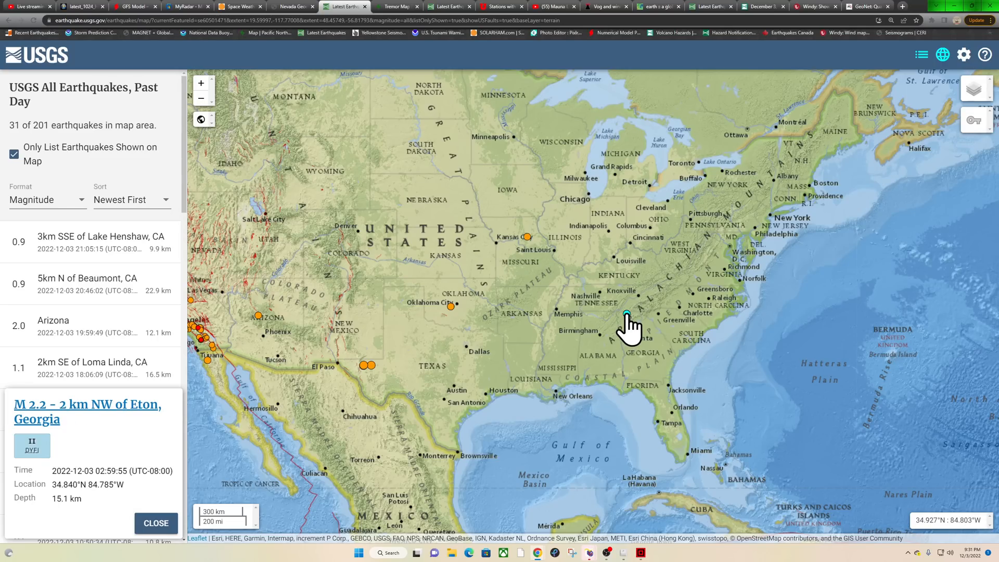
mouse_move(630, 329)
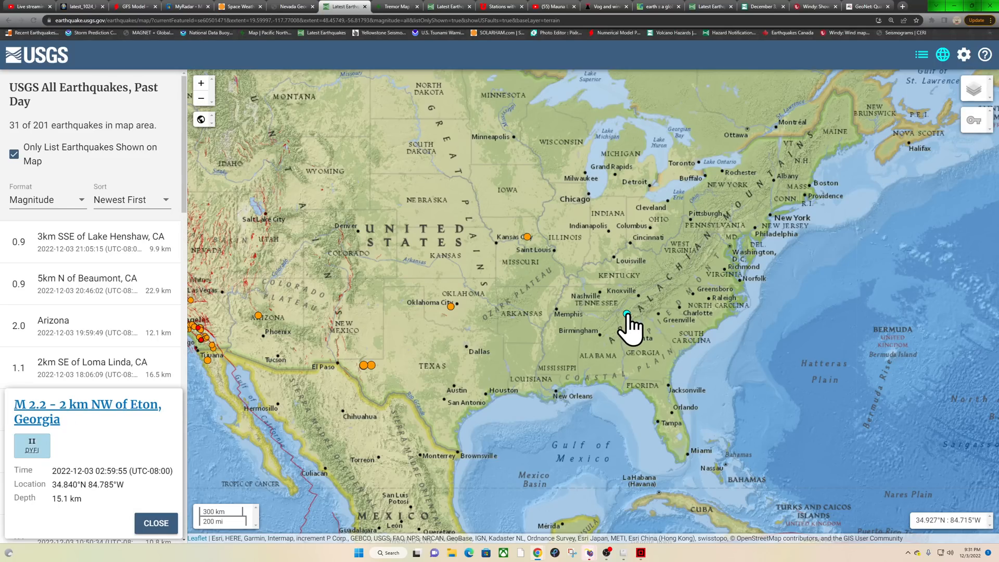
double_click(627, 313)
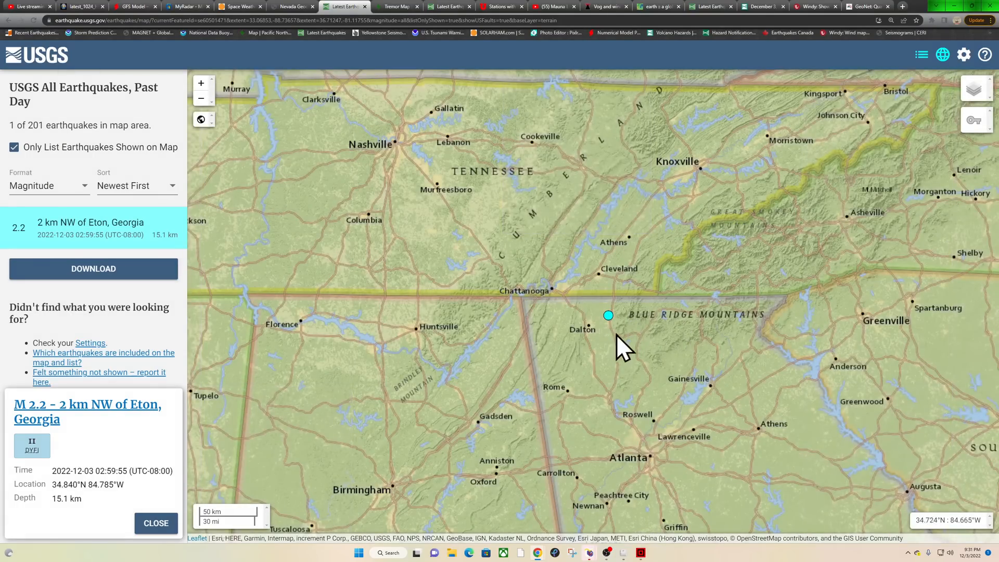
click(200, 98)
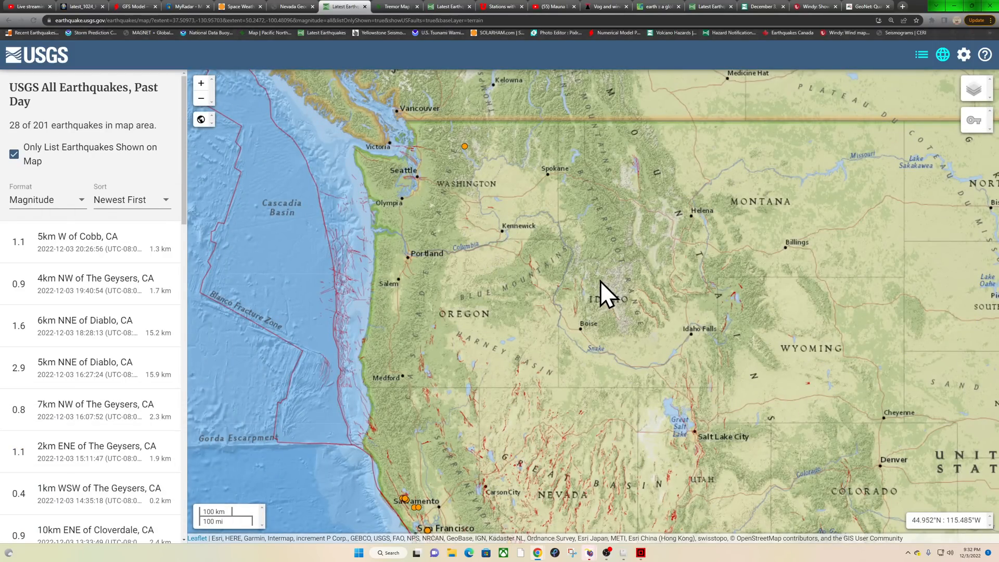
- Switch to the PNSN tremor map tab showing 31 tremor epicenters
click(395, 7)
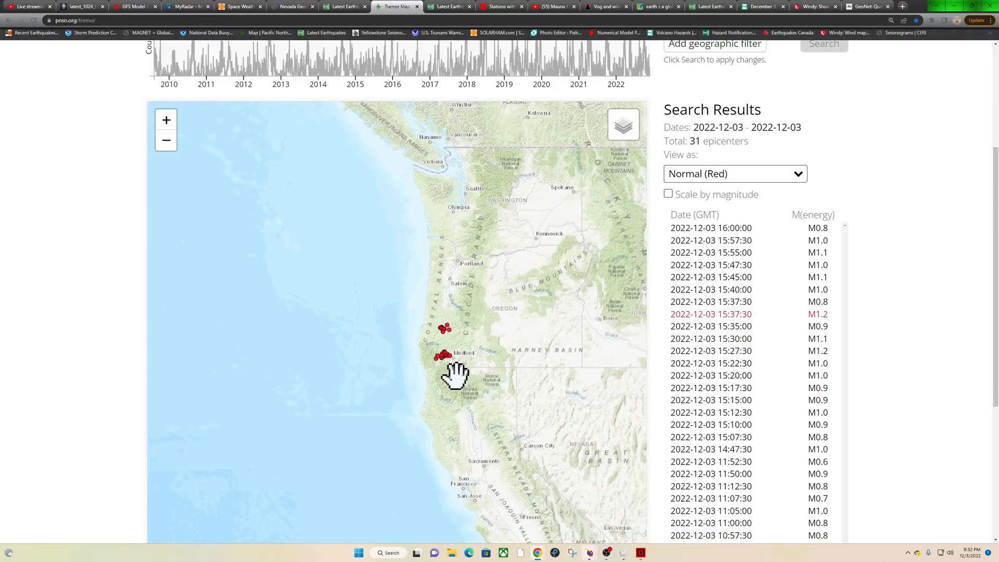
- Zoom out the tremor map, revisit the USGS quake map, then open the Utah seismograph tab
click(166, 140)
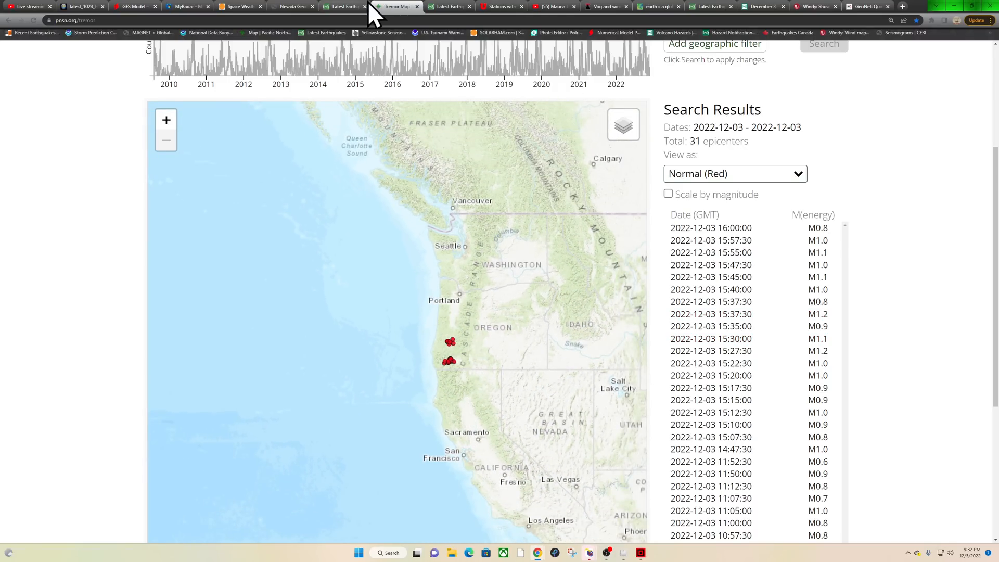
click(344, 7)
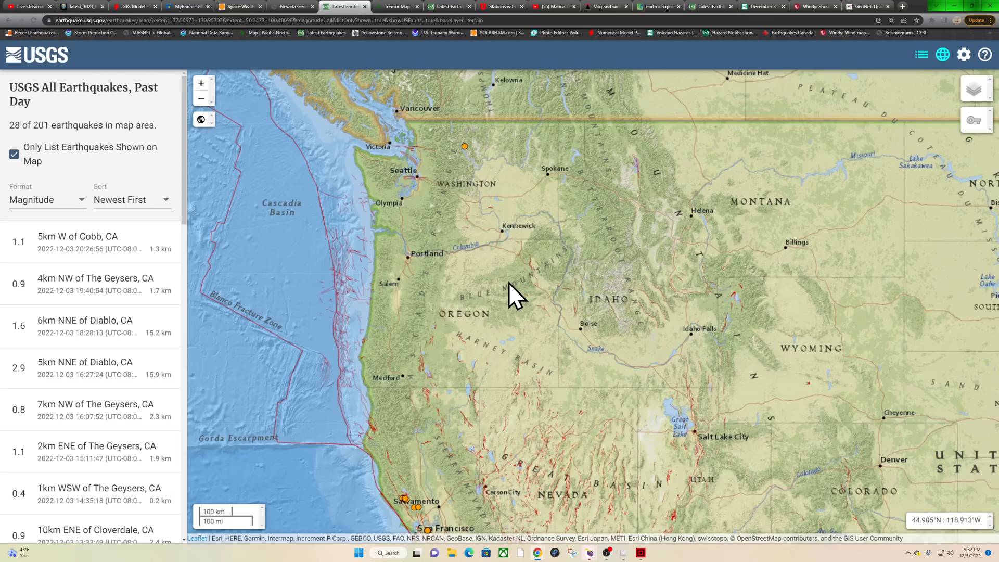
mouse_move(510, 313)
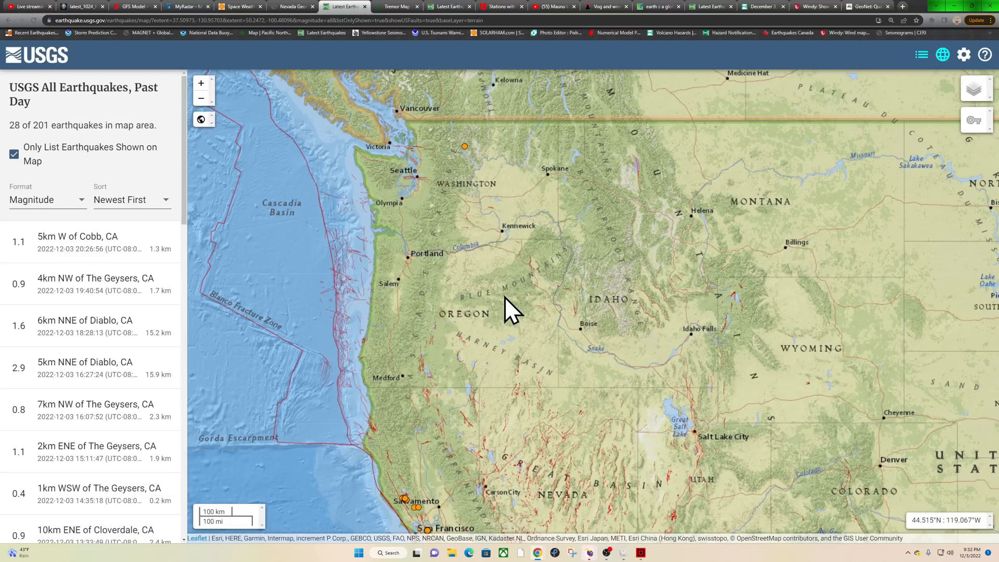
click(501, 7)
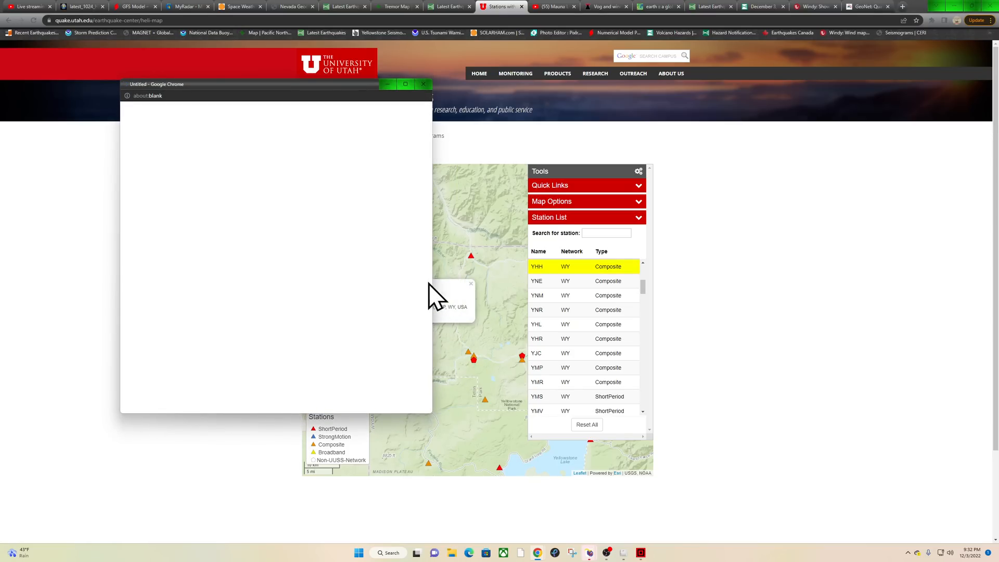
click(536, 266)
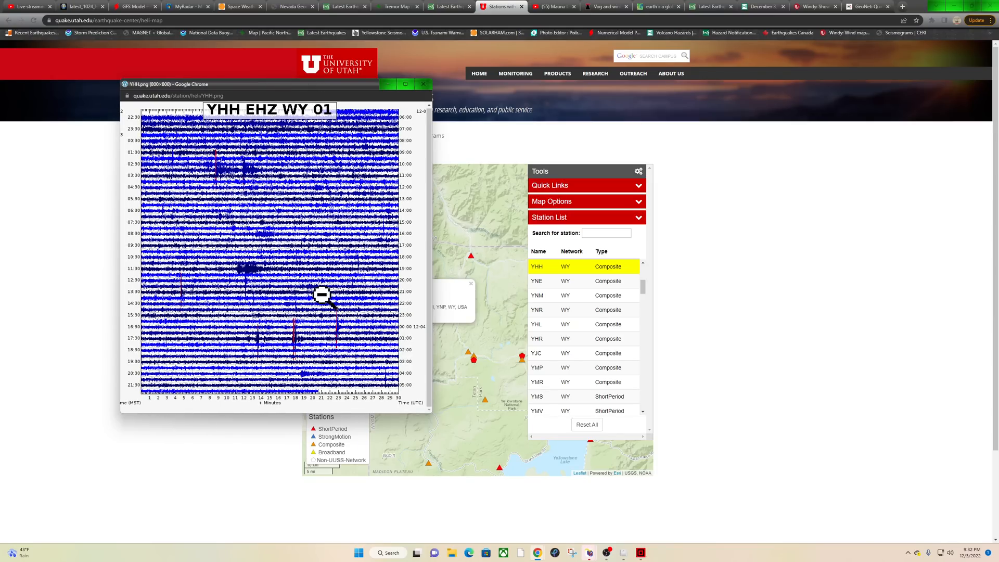
mouse_move(261, 185)
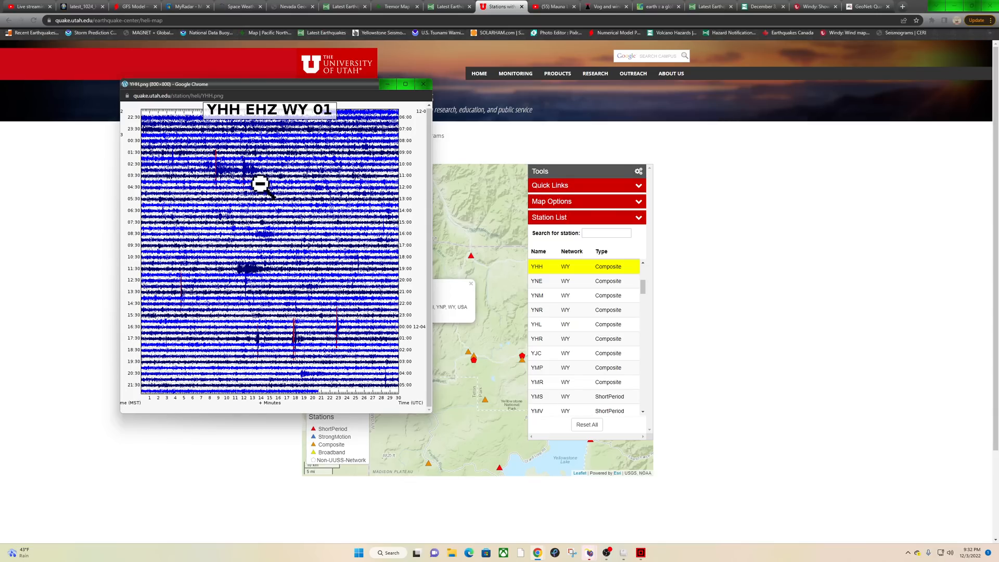
mouse_move(437, 105)
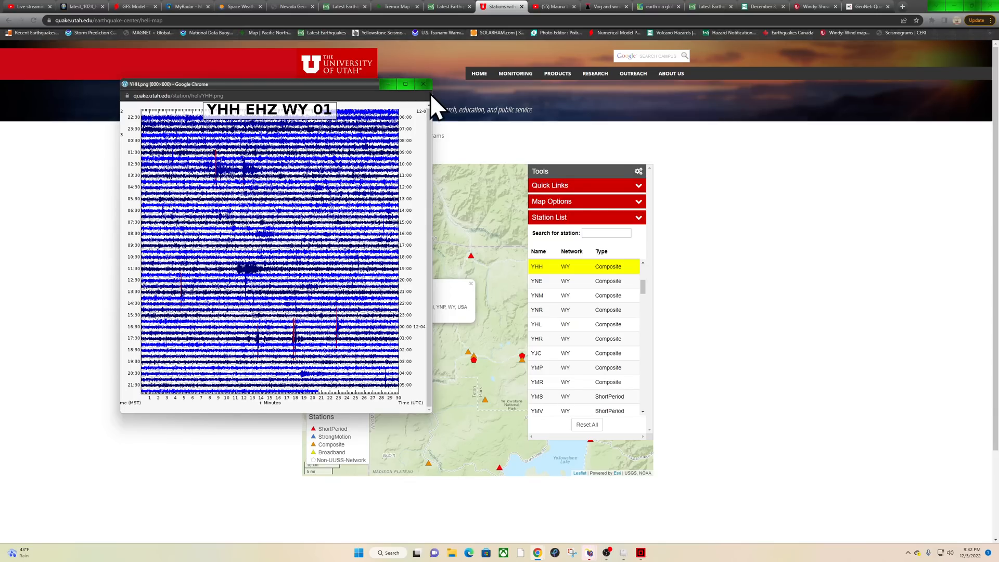
click(423, 83)
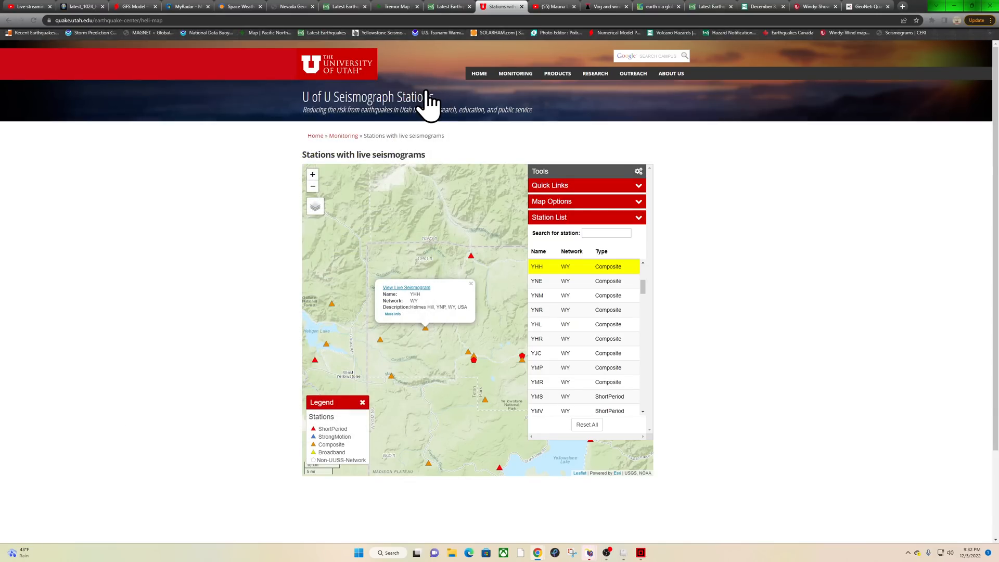
click(344, 7)
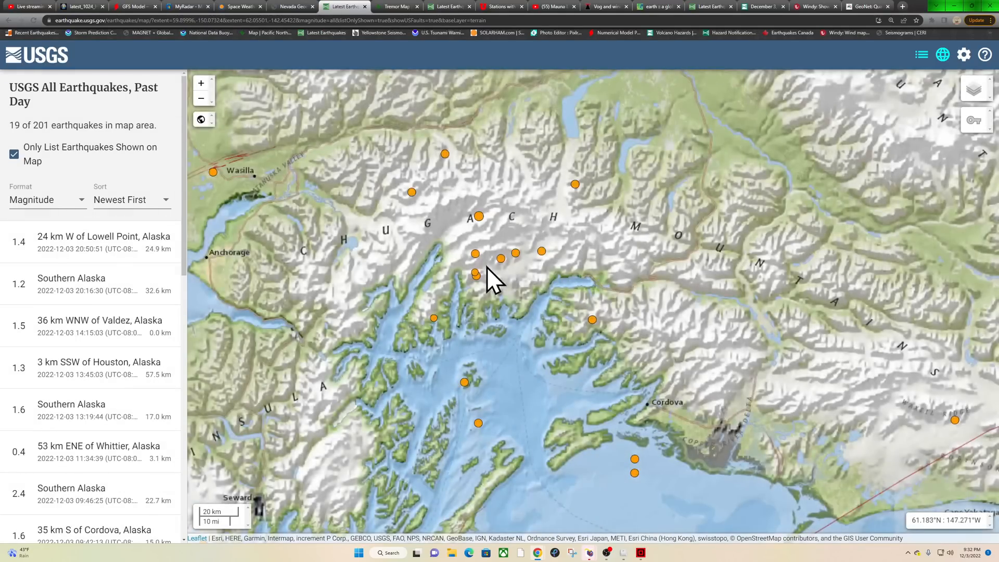
- Zoom out from southern Alaska to the North Pacific, listing 124 past-day quakes
click(201, 98)
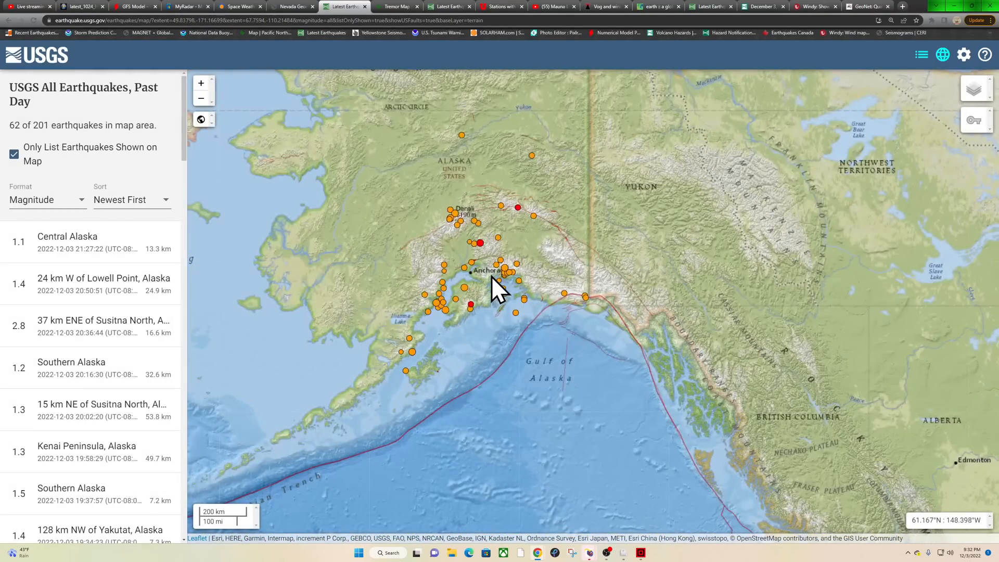
mouse_move(514, 325)
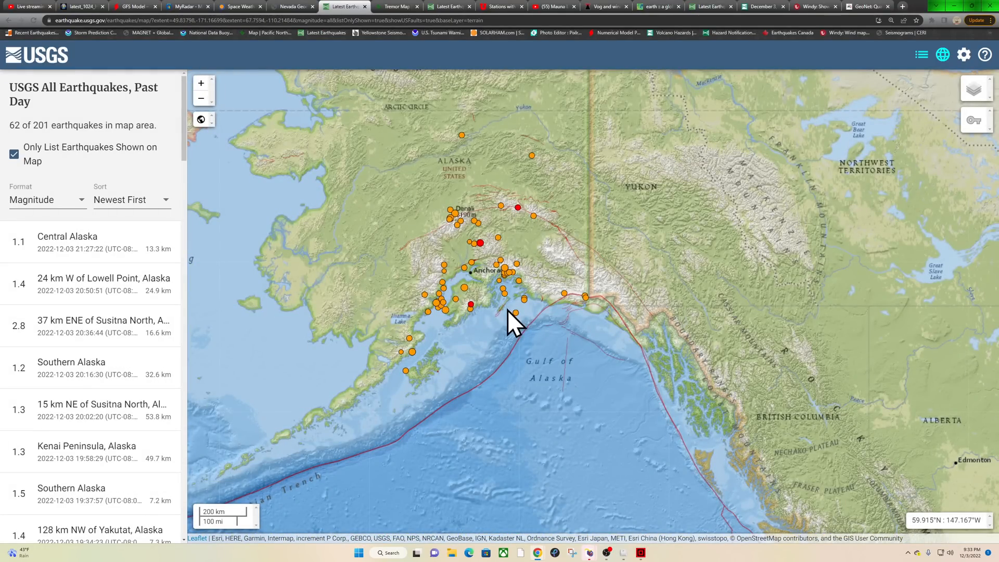
scroll(down, 3)
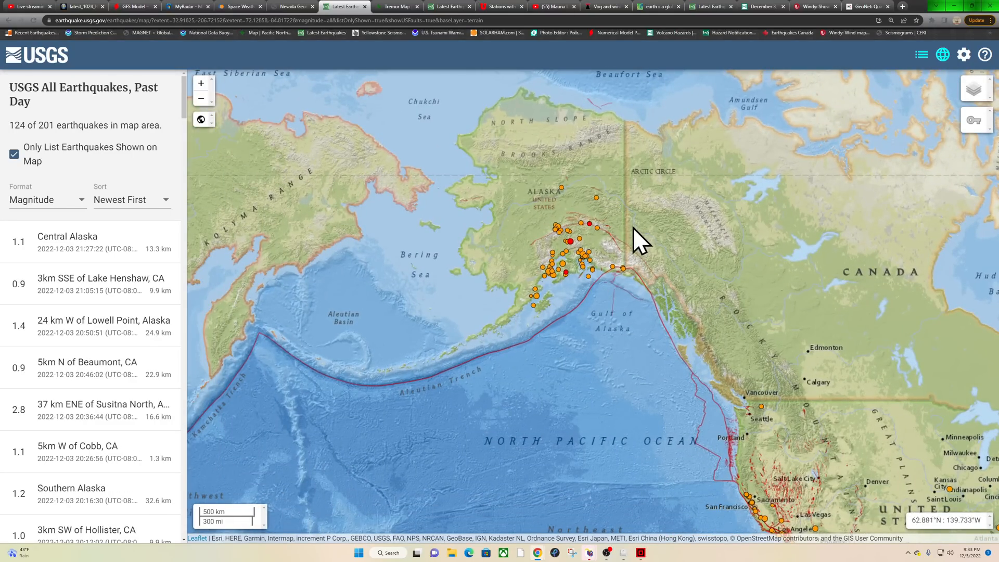
mouse_move(618, 264)
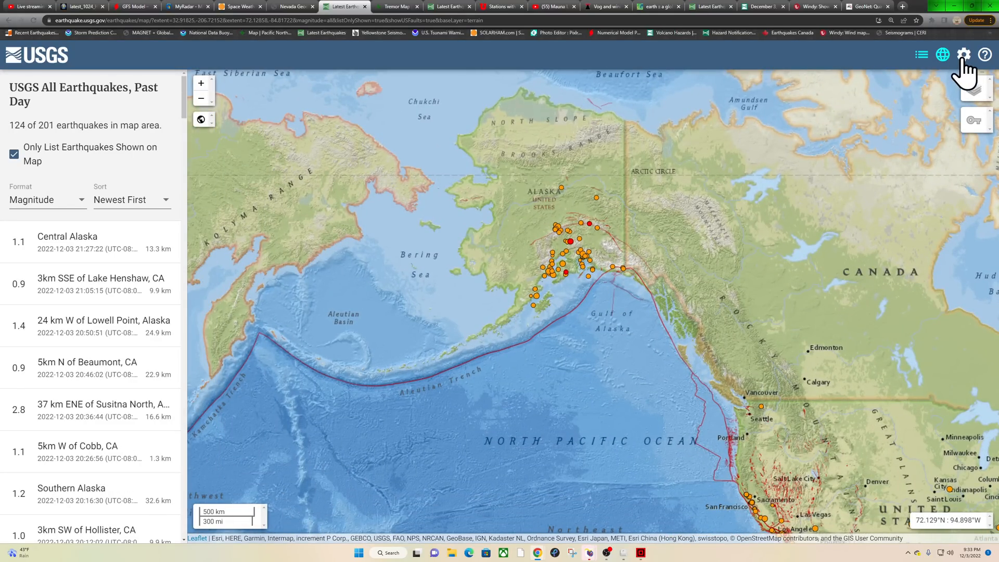
- Switch the map feed to '1 Day, All Magnitudes U.S.' in Settings
click(964, 54)
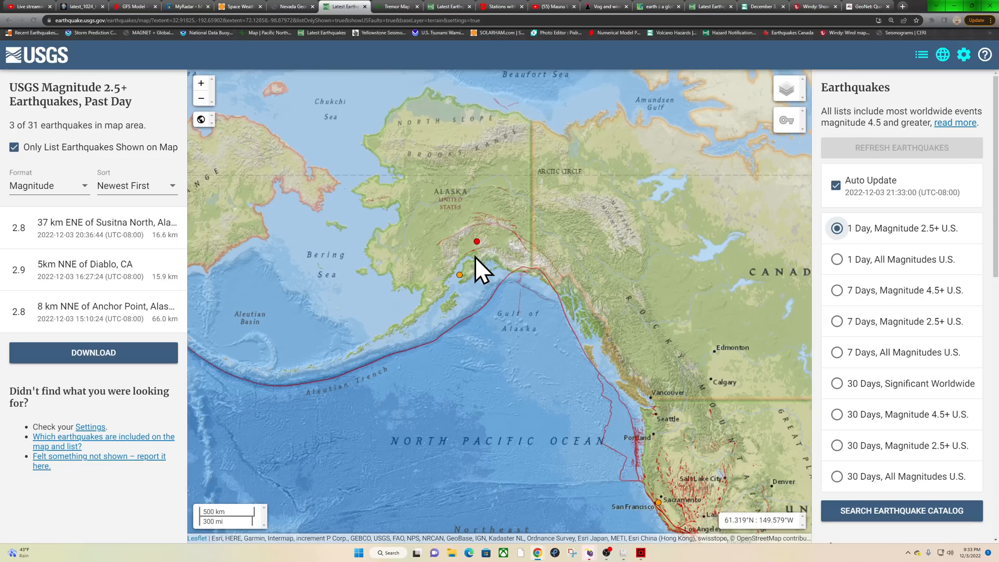
mouse_move(800, 185)
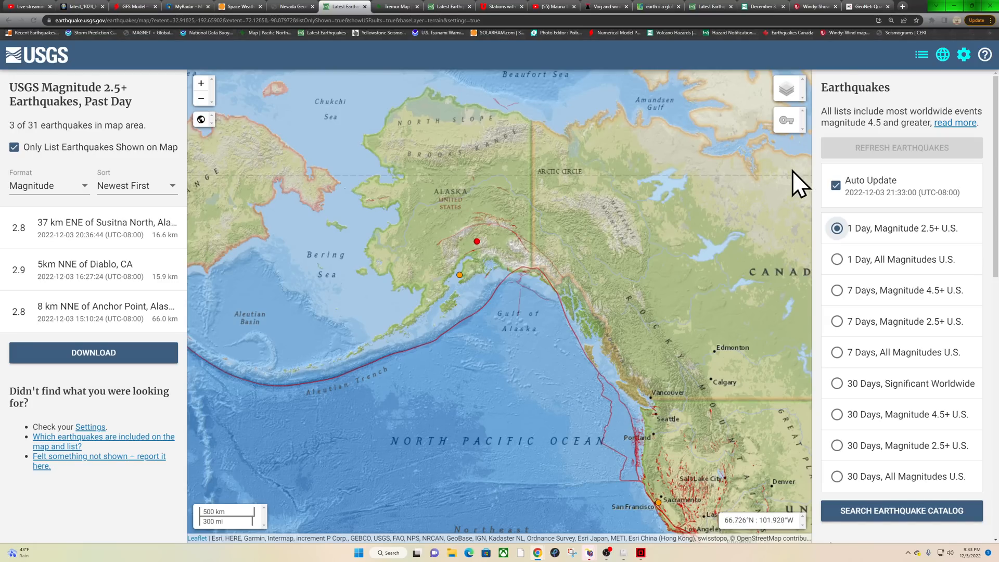
click(837, 259)
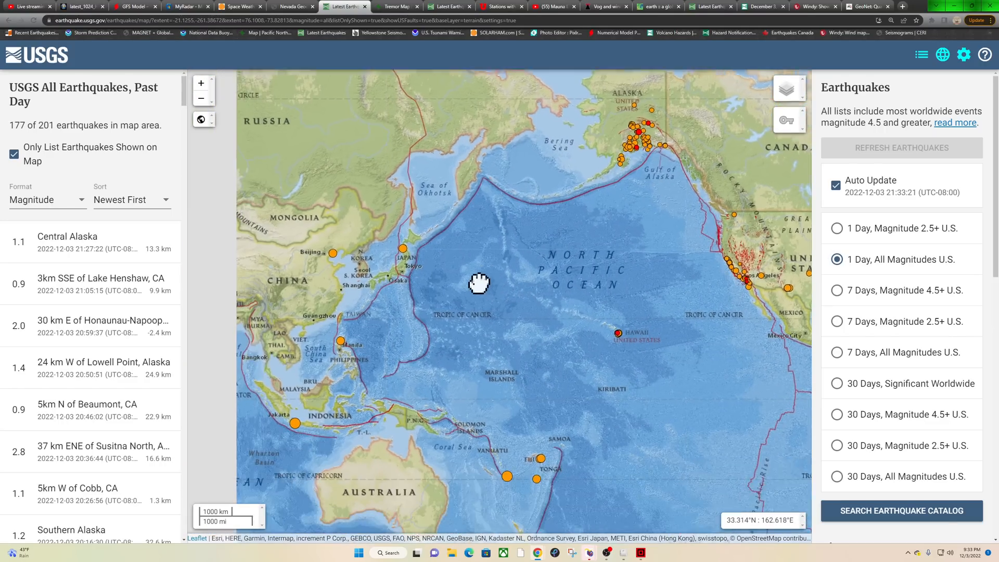
- Scroll the map to East Asia, showing quakes in Hebei, Japan and the Philippines
scroll(down, 3)
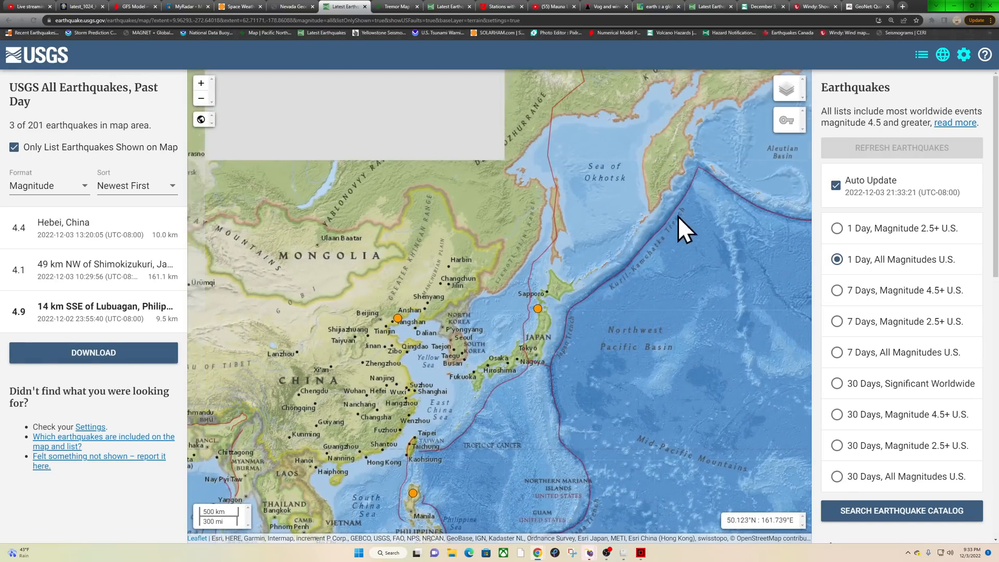
mouse_move(542, 376)
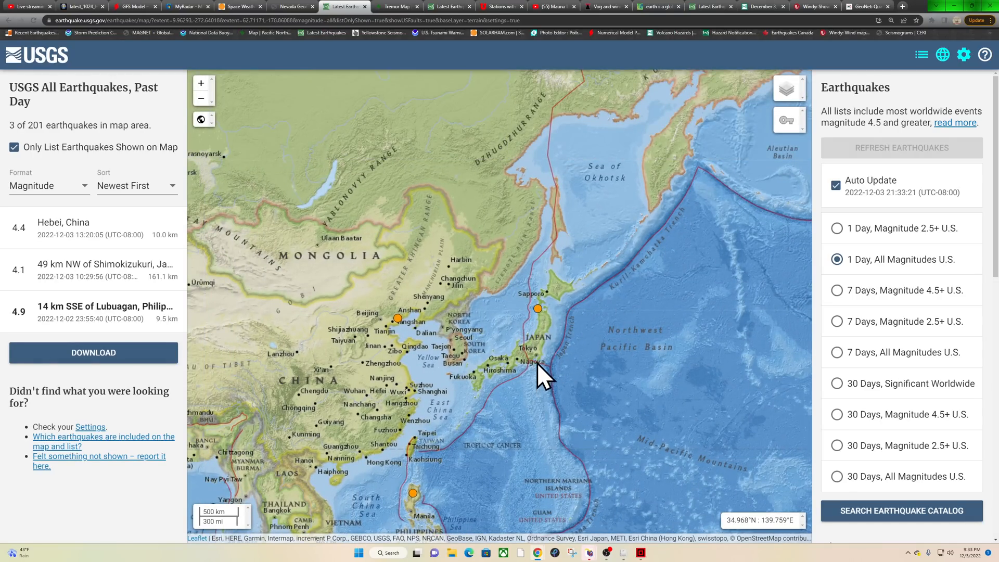
mouse_move(582, 328)
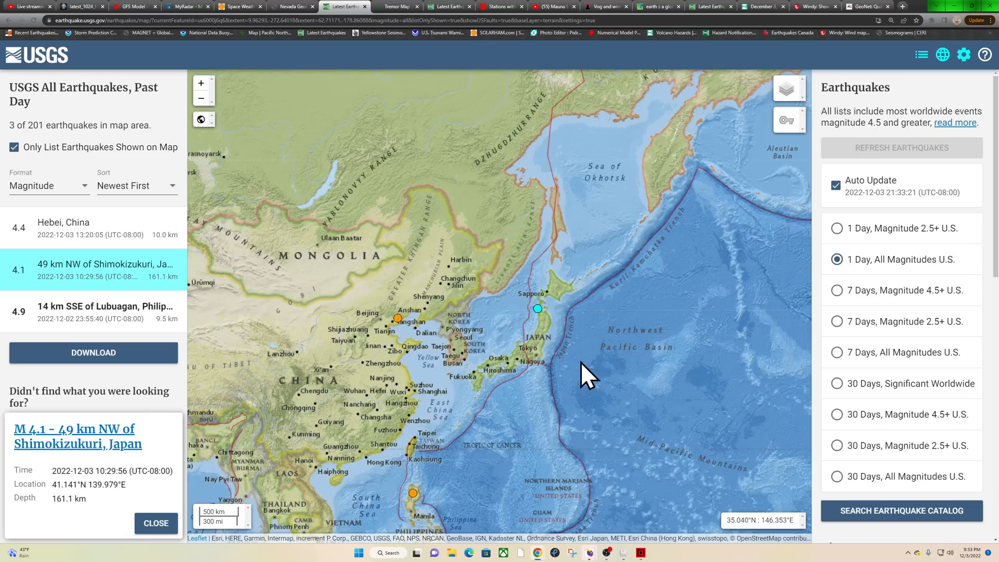
mouse_move(564, 296)
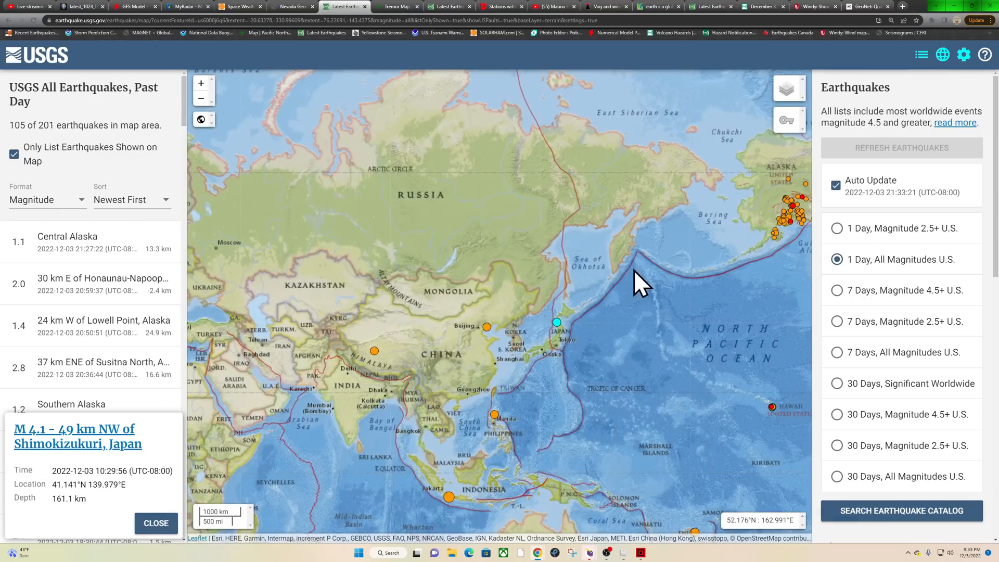
mouse_move(579, 386)
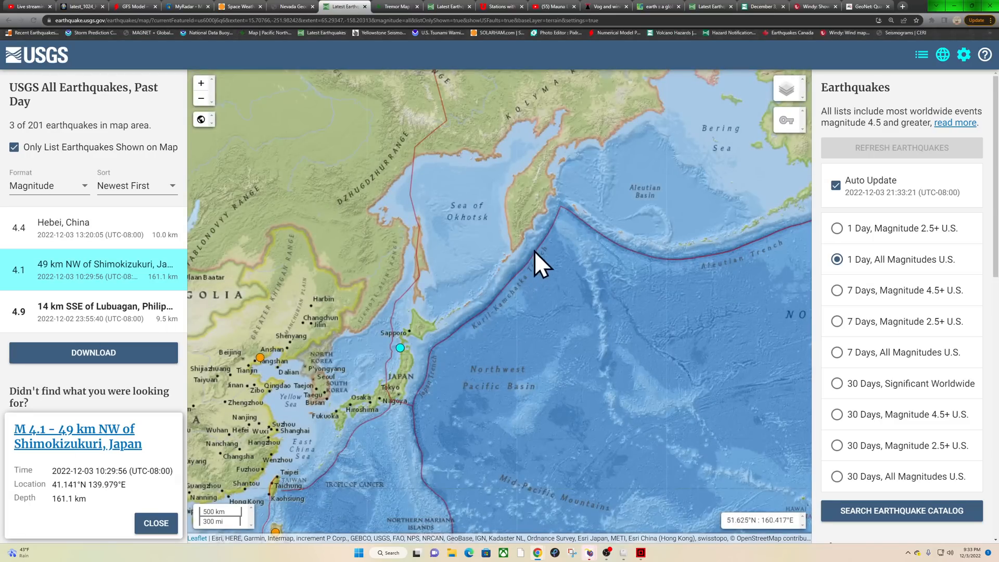
mouse_move(501, 306)
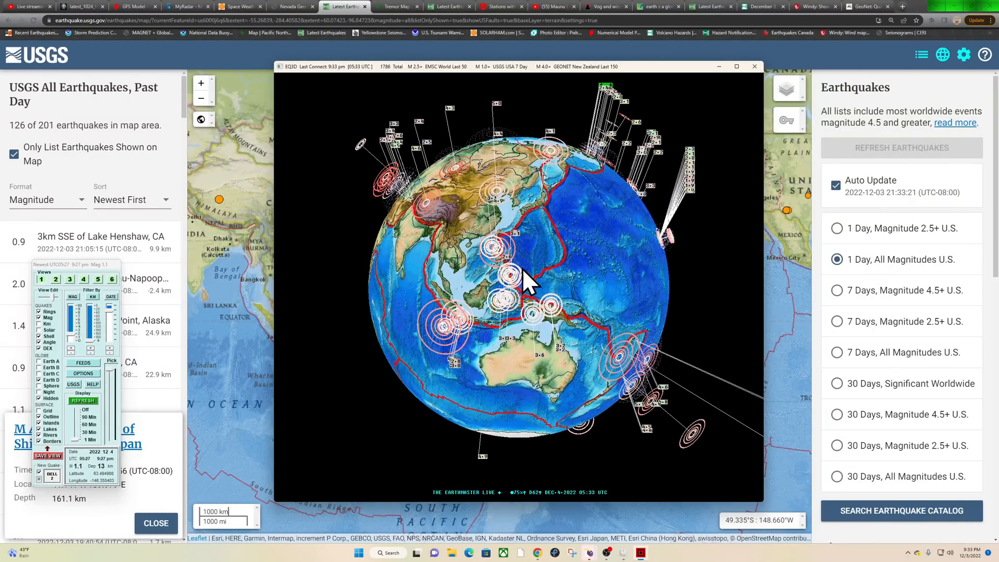
mouse_move(550, 214)
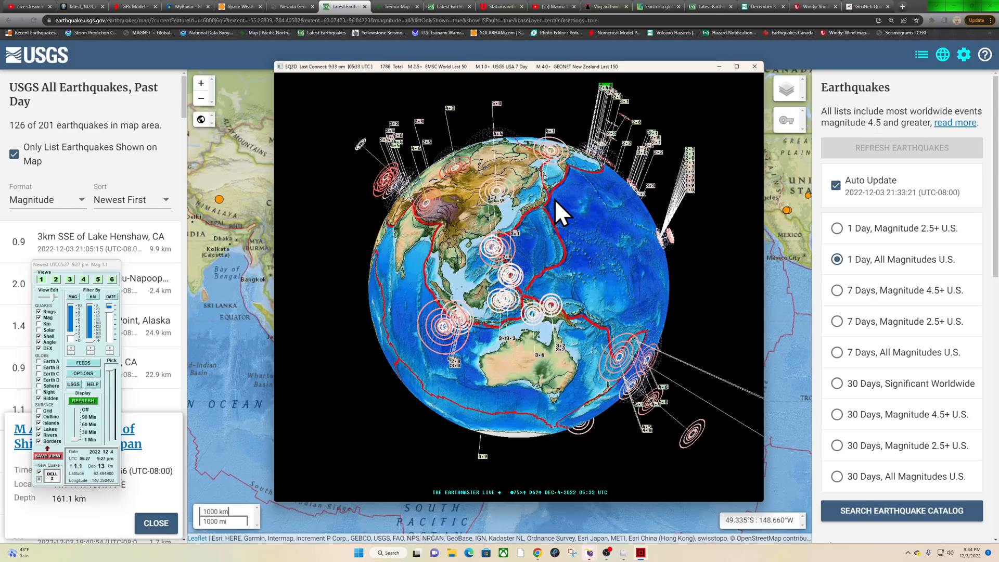
mouse_move(204, 380)
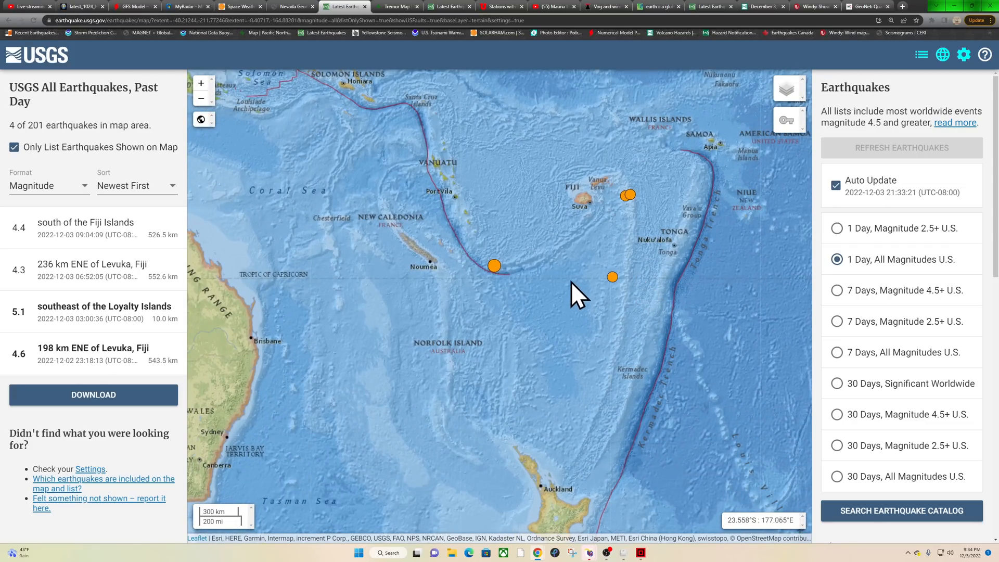
mouse_move(293, 14)
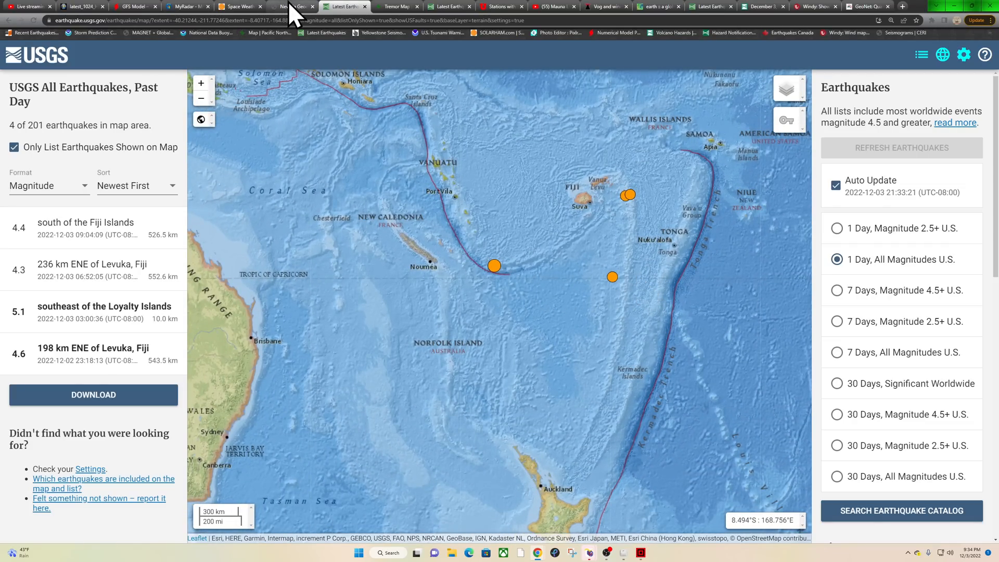
- Load GeoNet Recent Quakes in the Nevada Geodetic tab, highlight magnitude 2.6, and expand Volcano
click(293, 6)
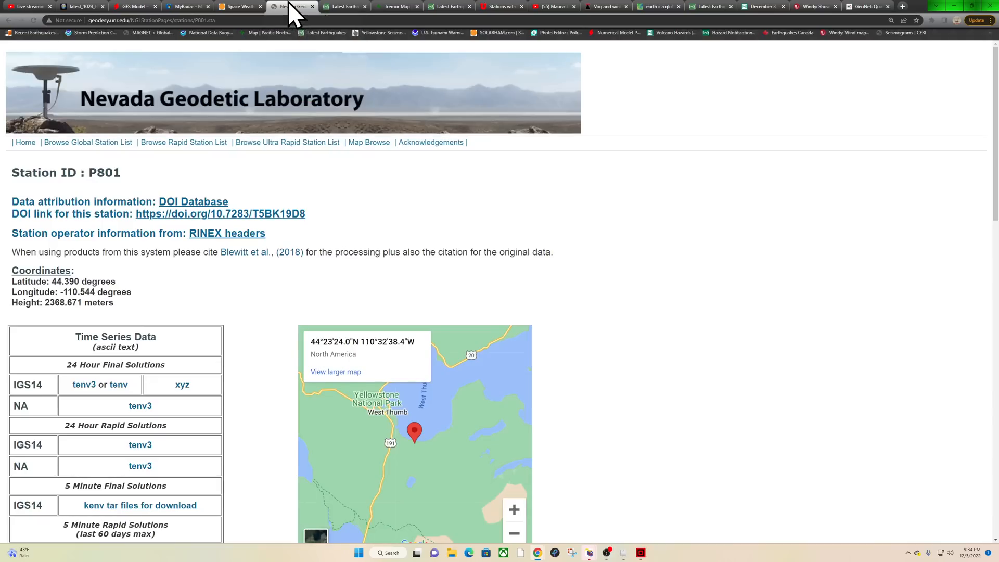
click(153, 20)
text(geonet.org.nz/earthquake)
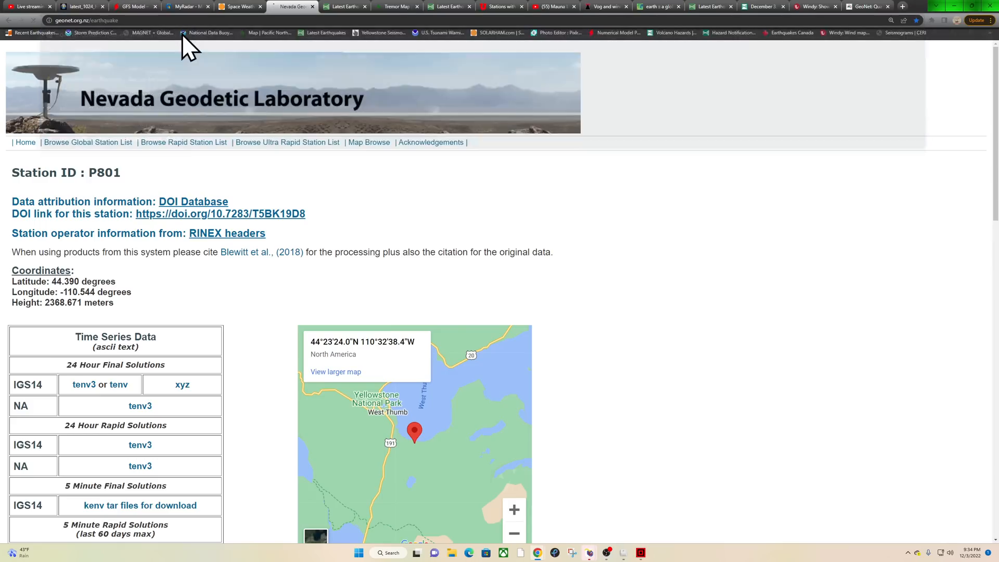
click(292, 6)
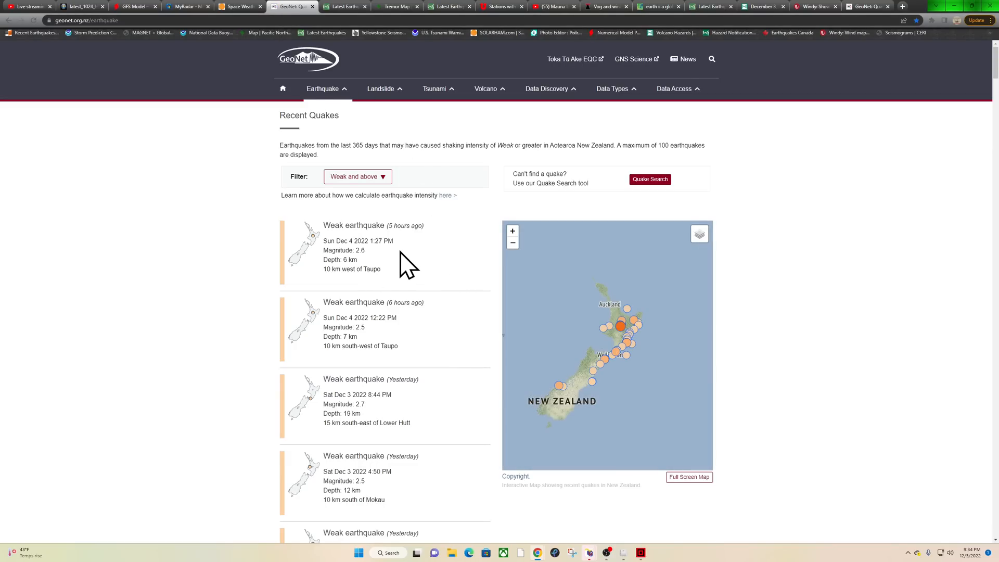
double_click(360, 250)
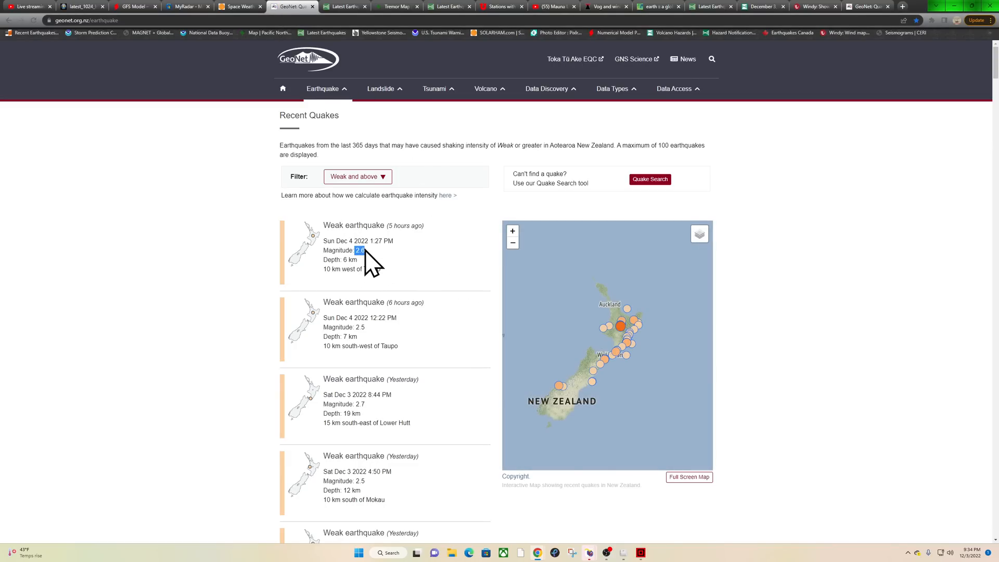
mouse_move(602, 344)
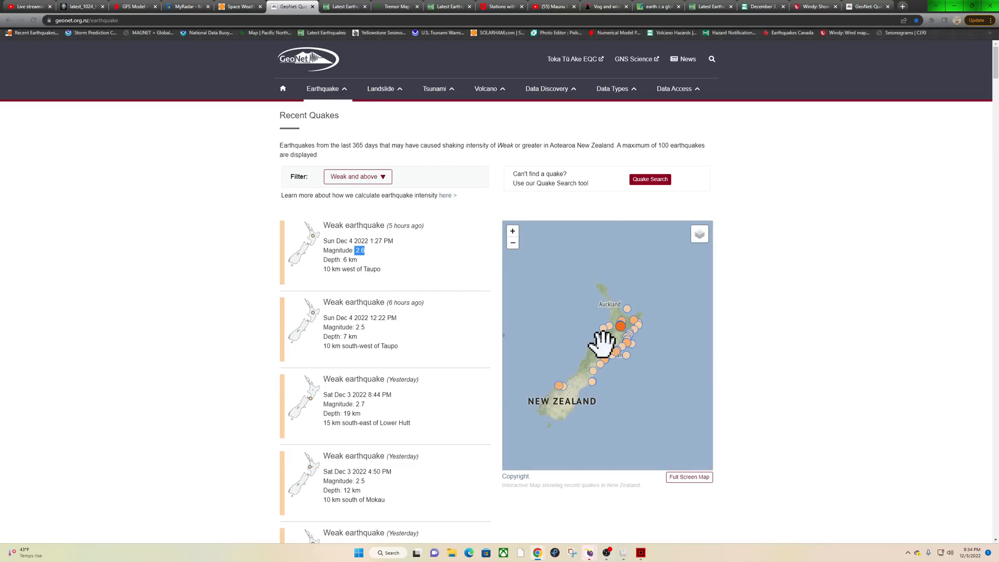
mouse_move(385, 89)
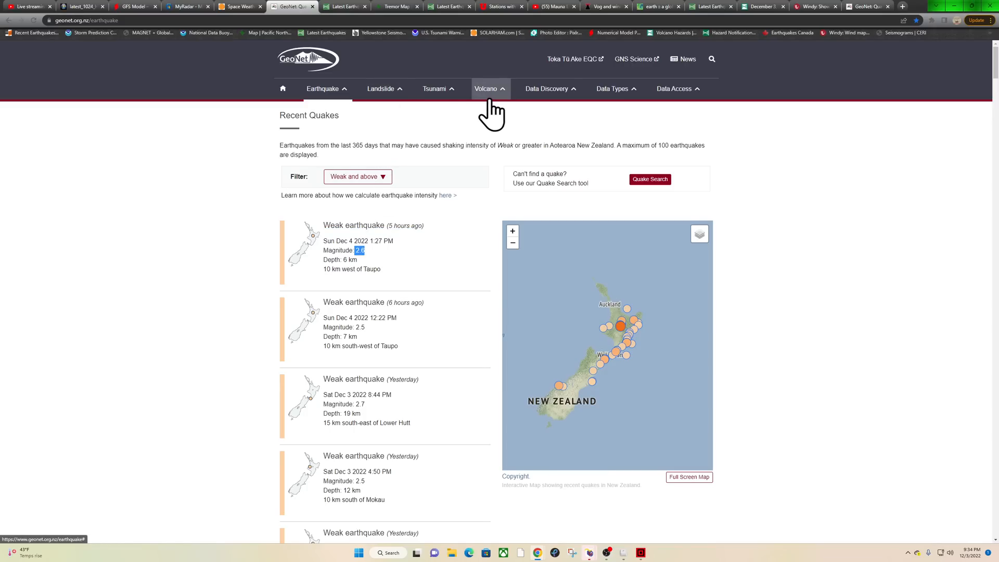
click(486, 89)
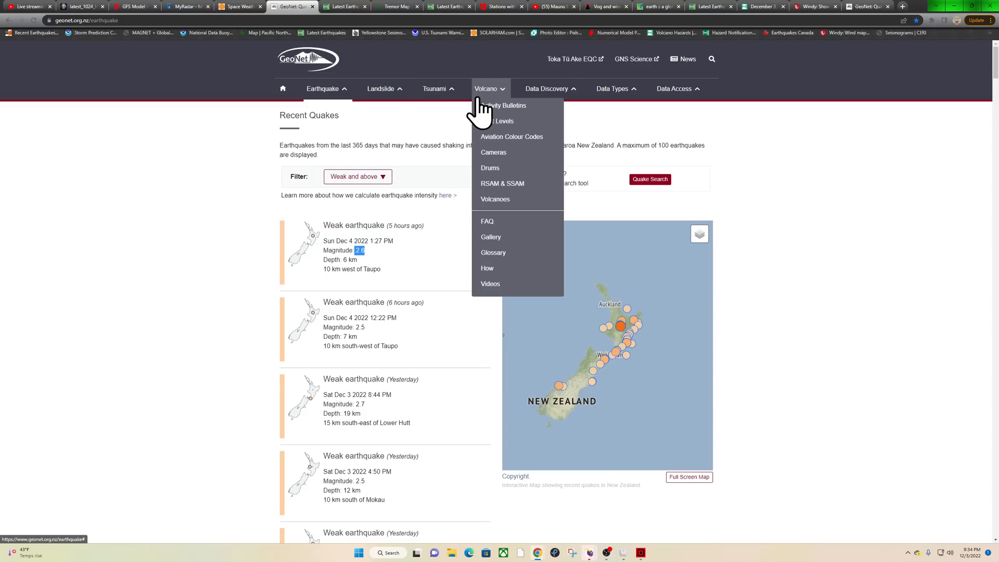
- Open Volcano Drums, enlarge the Rangitukua drum near Taupo, then close it
click(491, 168)
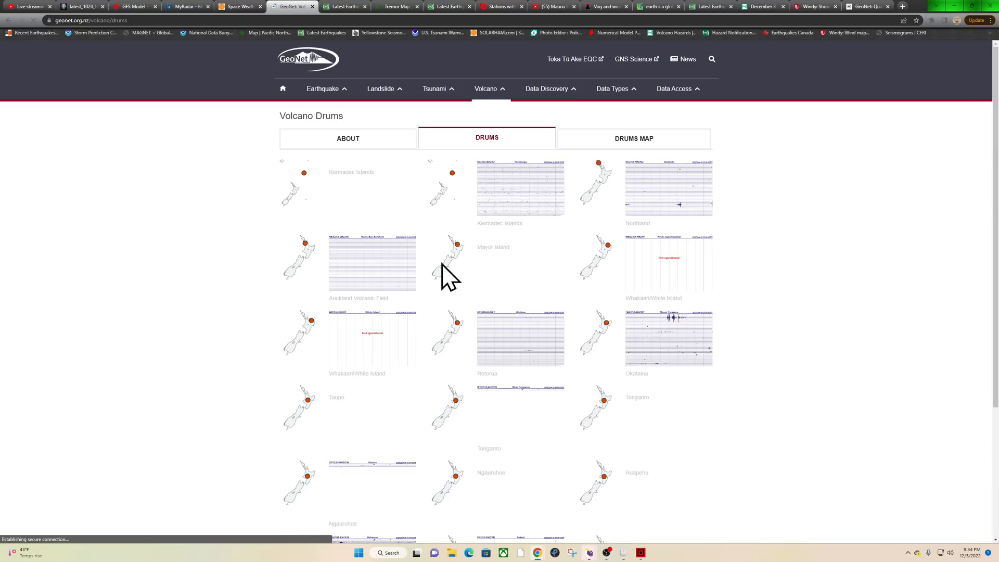
scroll(down, 3)
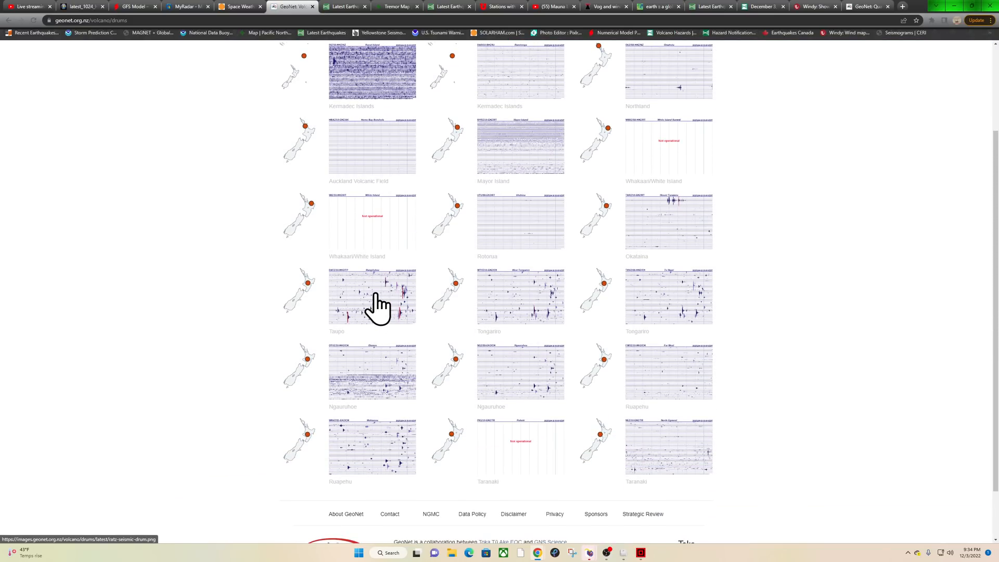
click(371, 296)
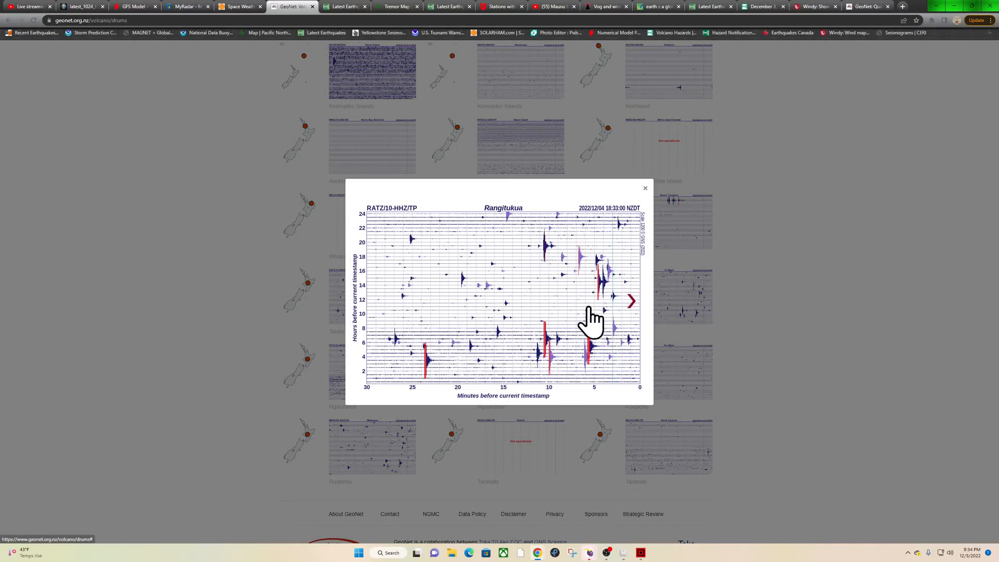
mouse_move(604, 293)
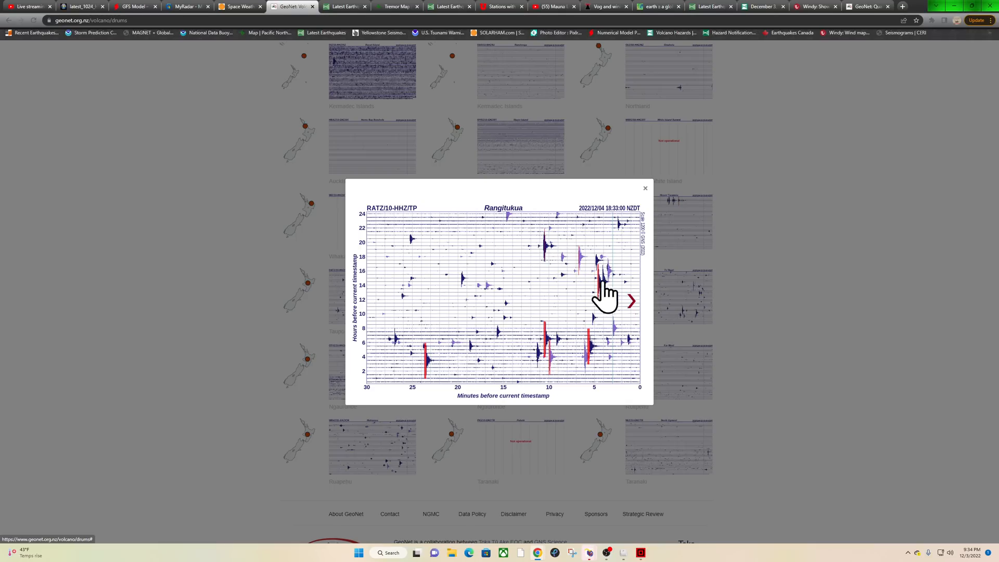
mouse_move(571, 310)
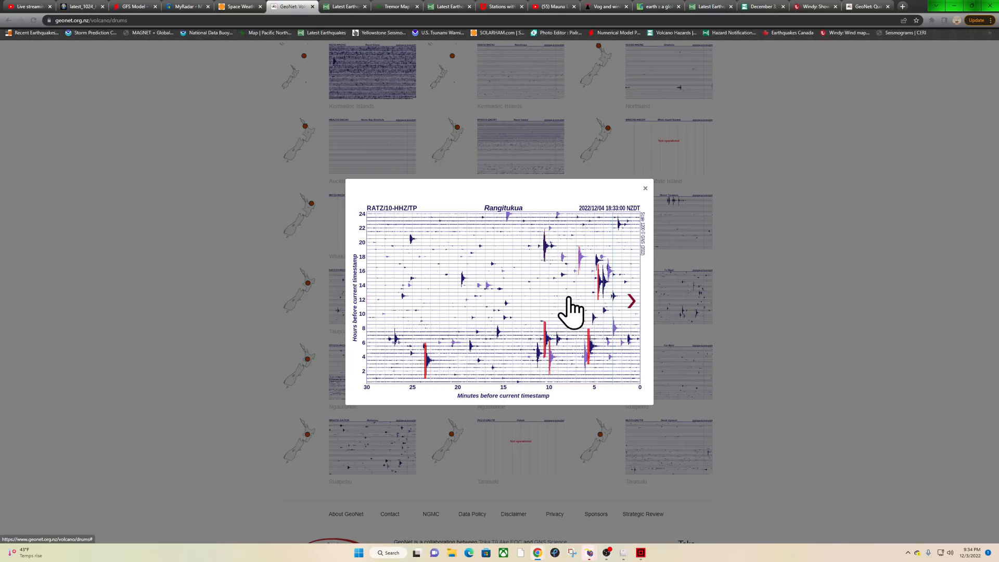
mouse_move(625, 357)
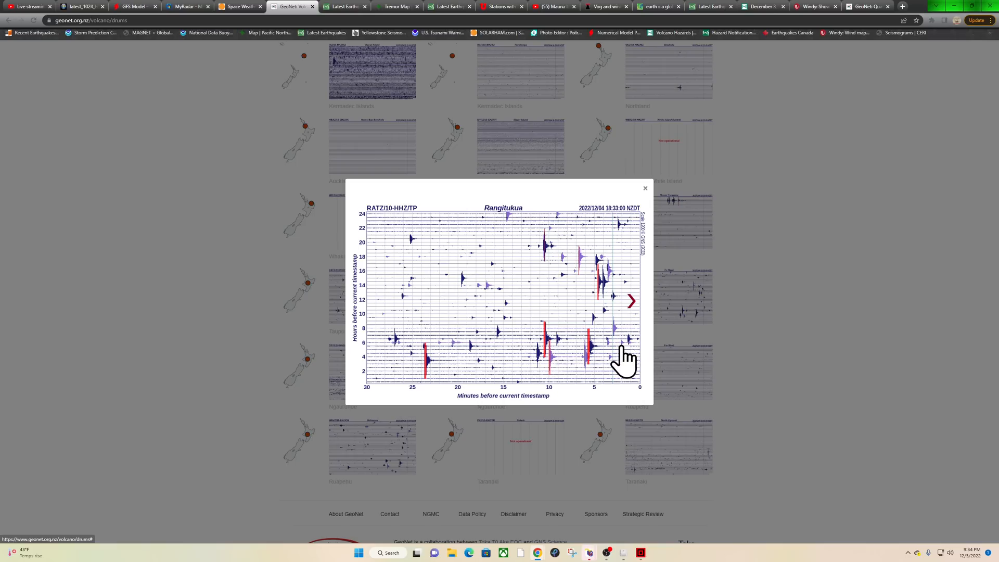
mouse_move(598, 268)
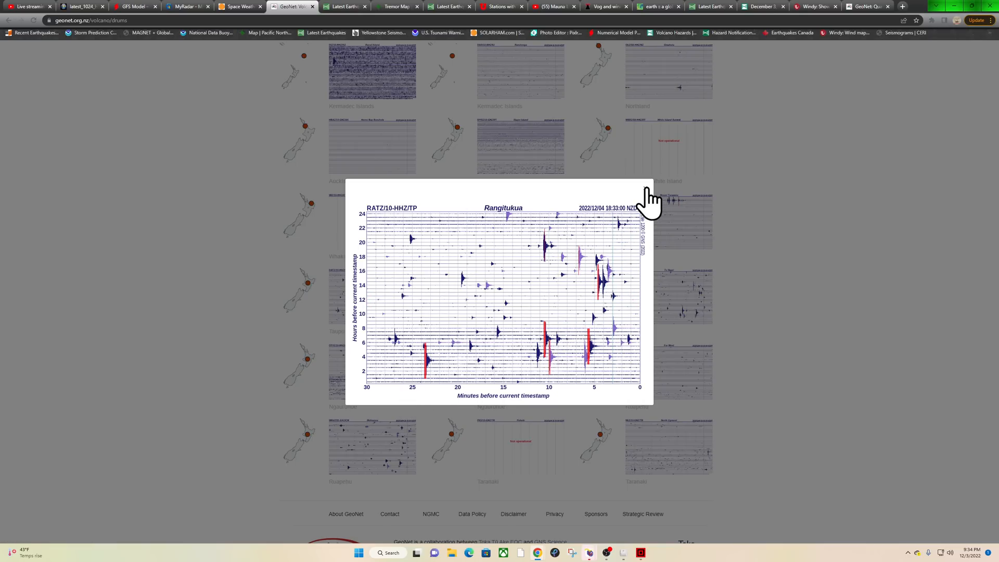
click(647, 188)
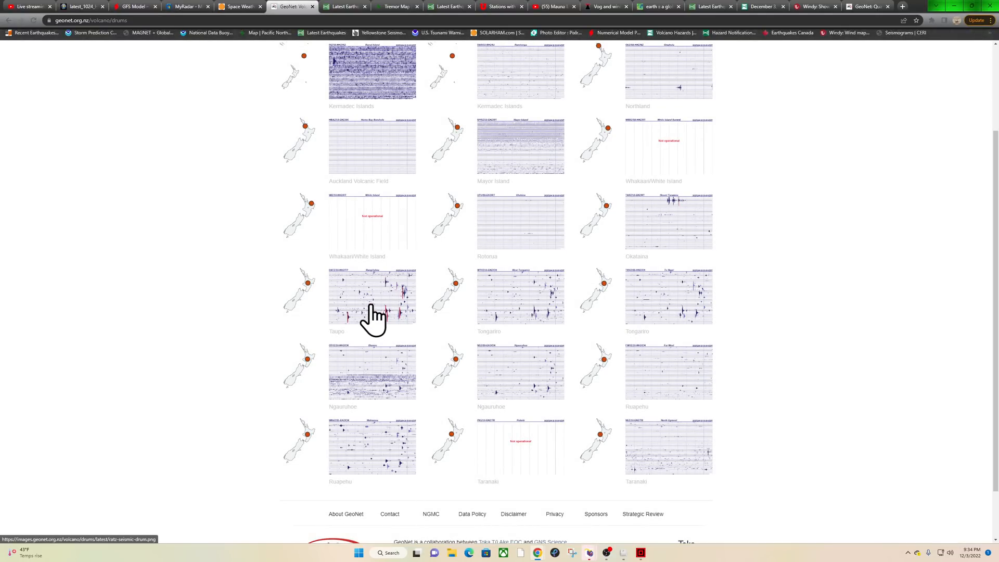
scroll(up, 3)
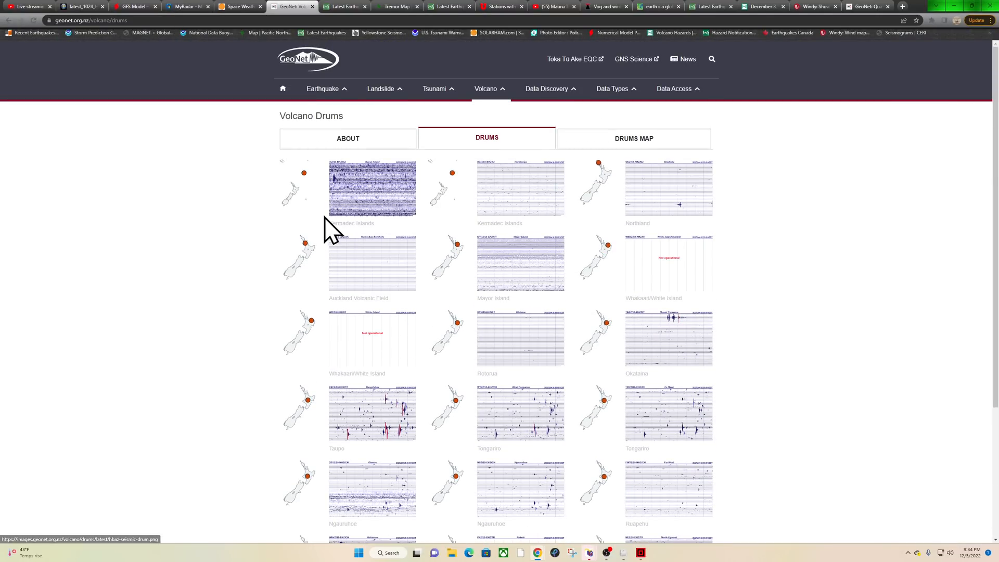
- Return to the USGS map tab and click an event on the past-day world map
click(344, 6)
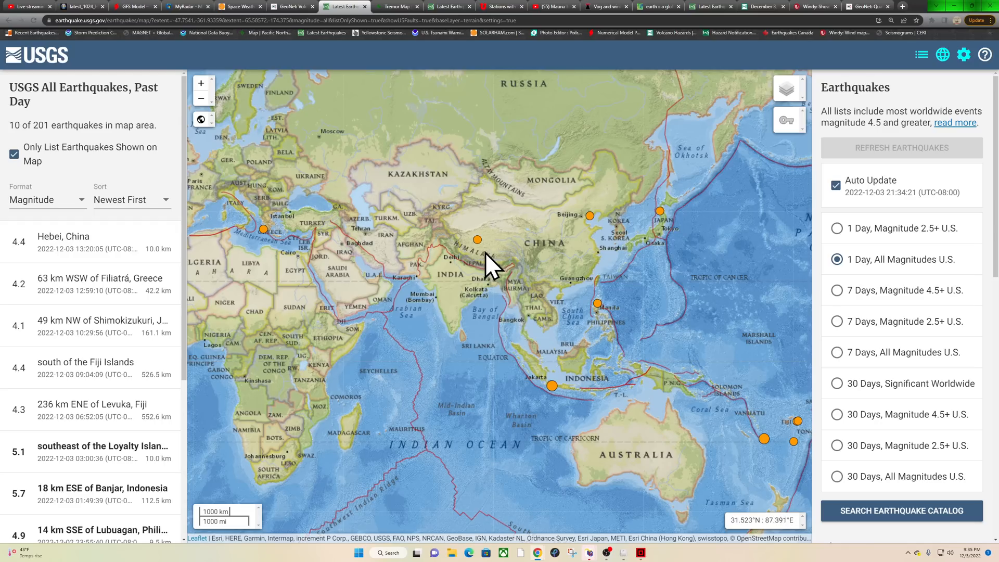
mouse_move(499, 263)
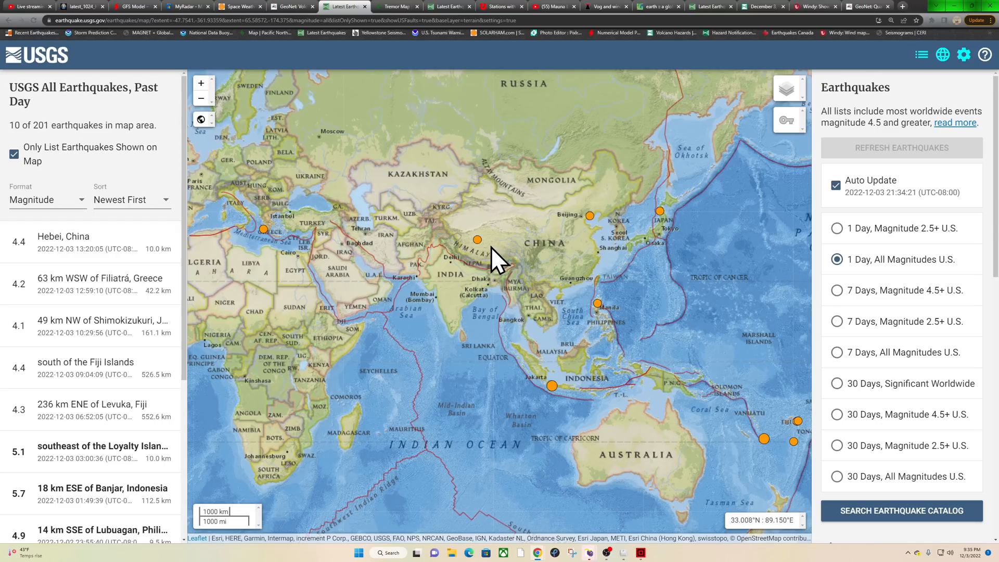
click(476, 240)
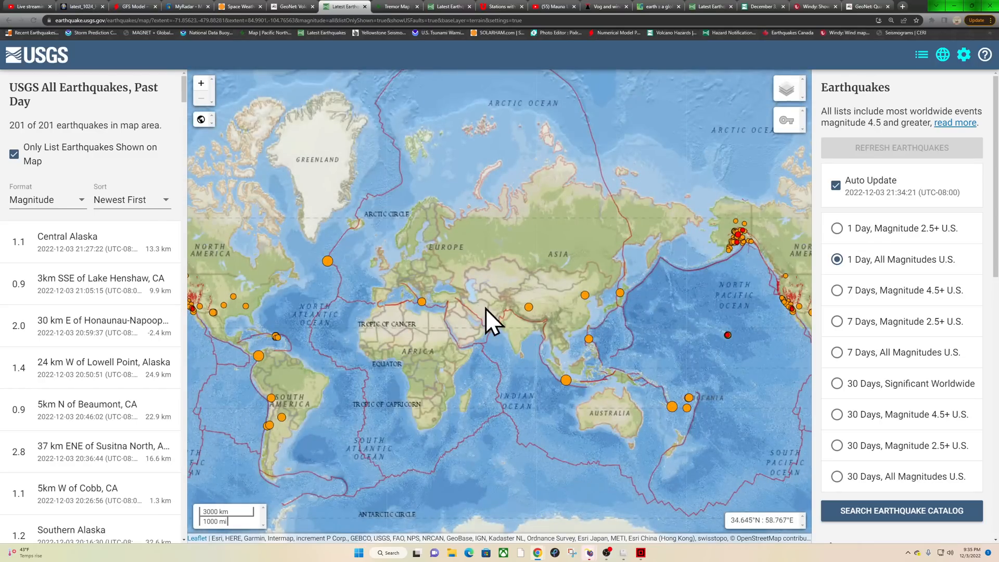
mouse_move(423, 312)
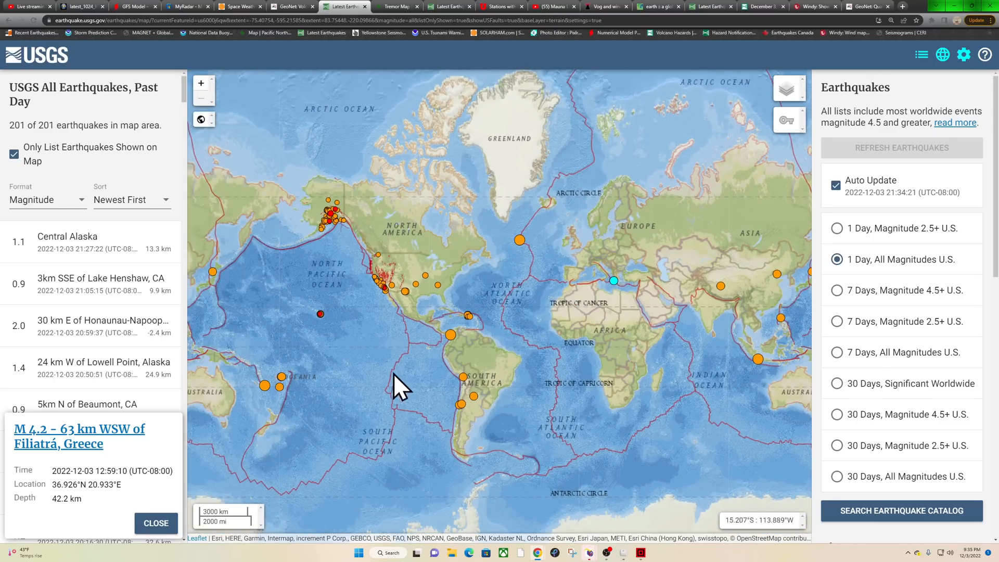
mouse_move(338, 285)
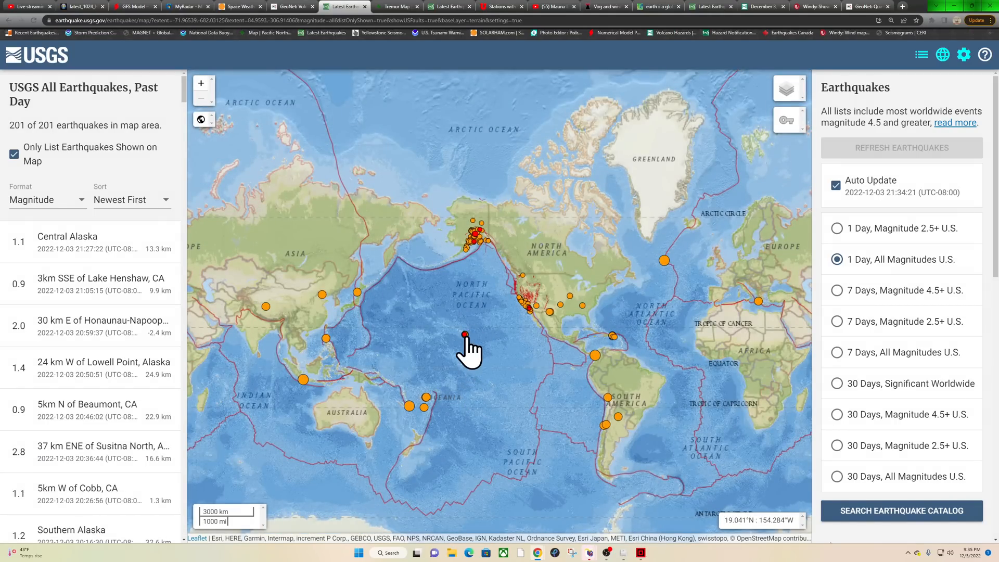
mouse_move(463, 344)
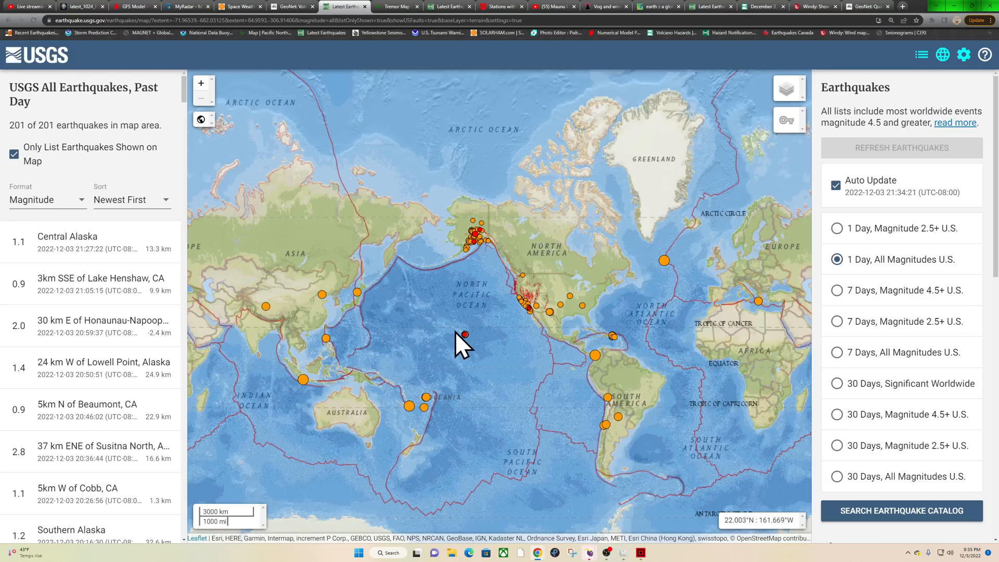
mouse_move(456, 121)
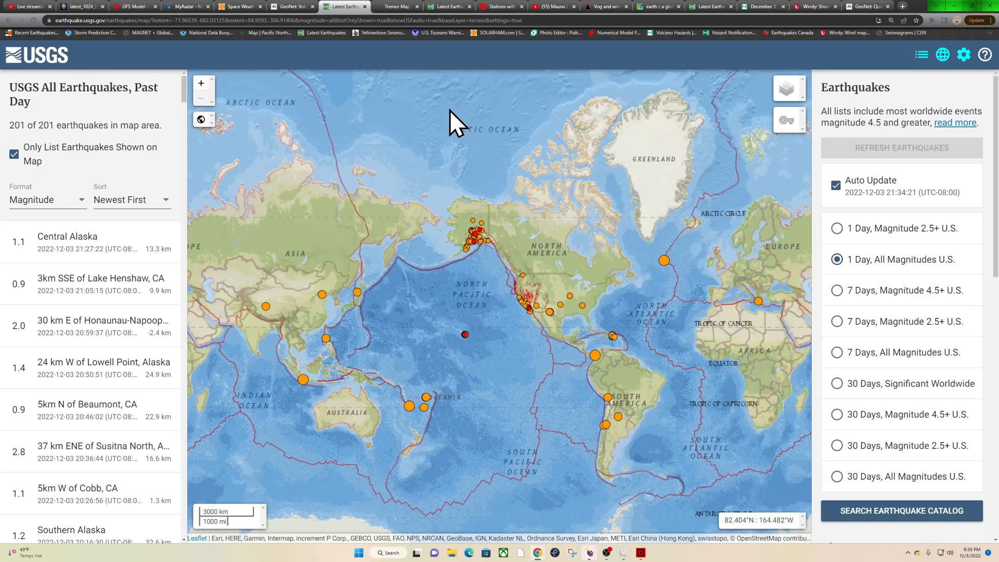
mouse_move(367, 67)
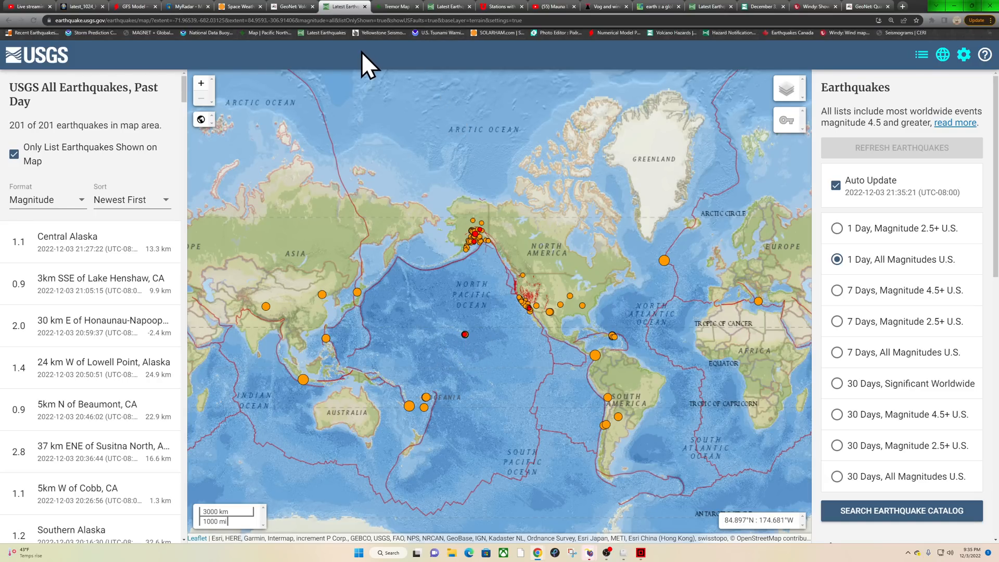
mouse_move(653, 319)
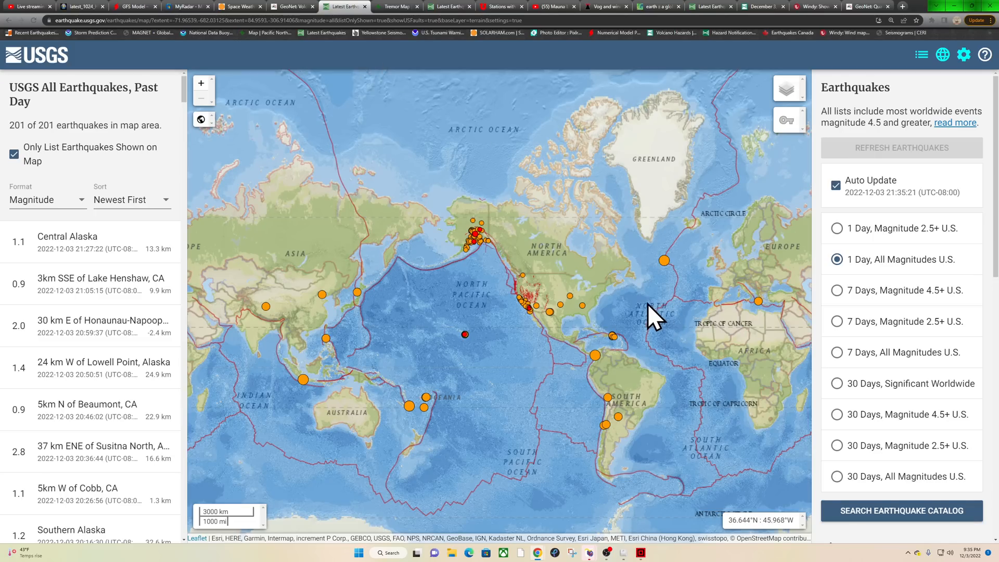
mouse_move(469, 57)
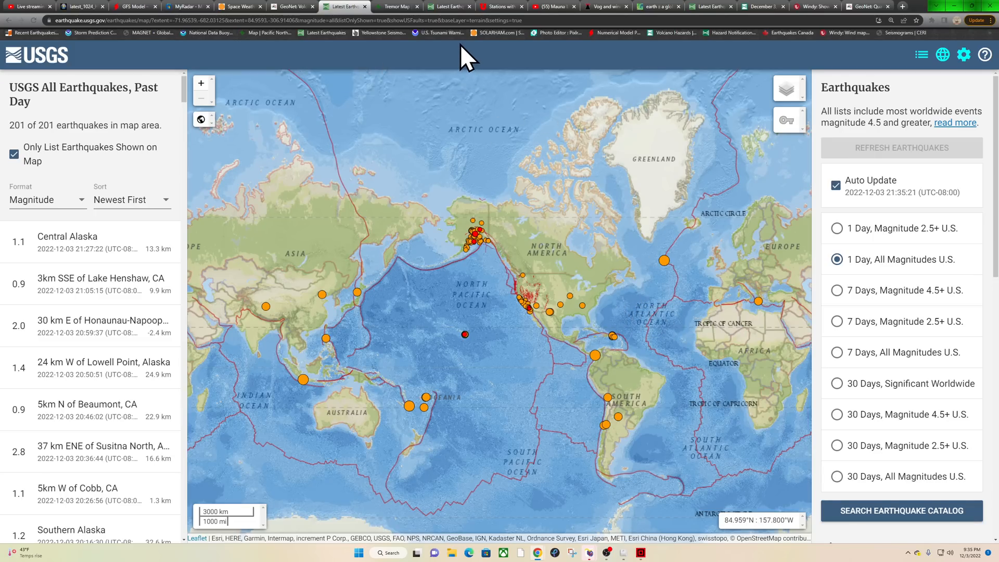
mouse_move(492, 40)
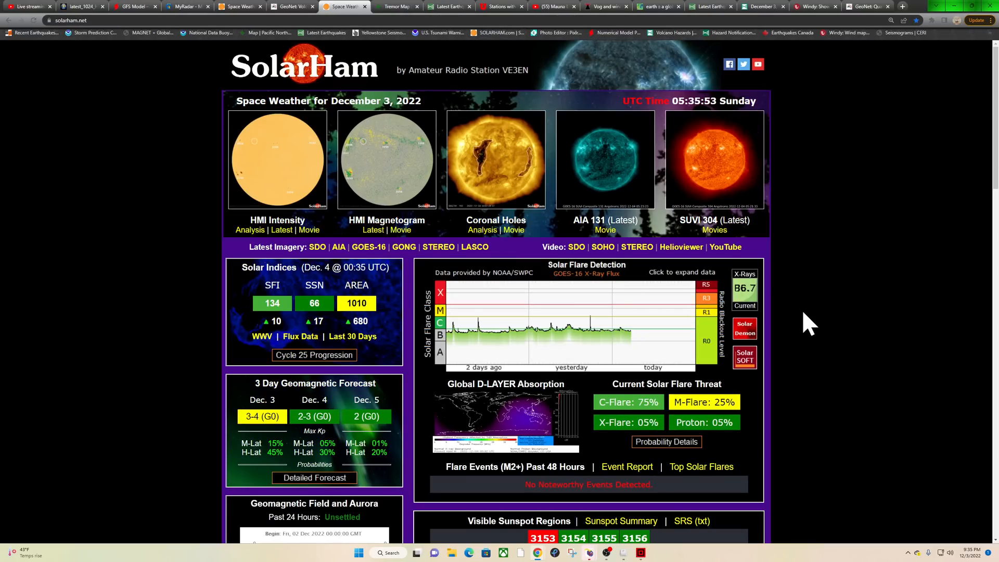
mouse_move(534, 188)
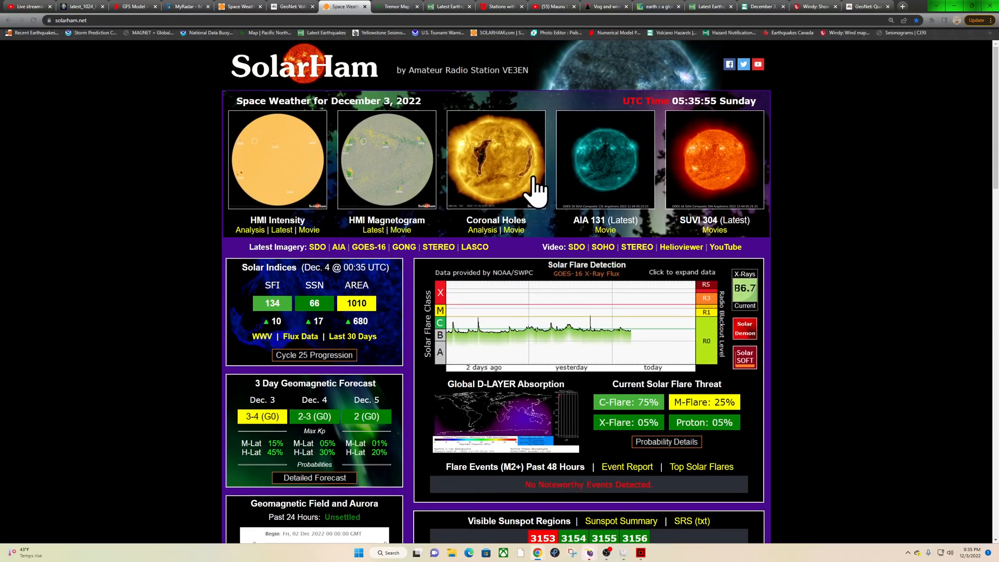
- Open the Coronal Hole Map from the SolarHam home page image to view holes 51 and 53
click(496, 159)
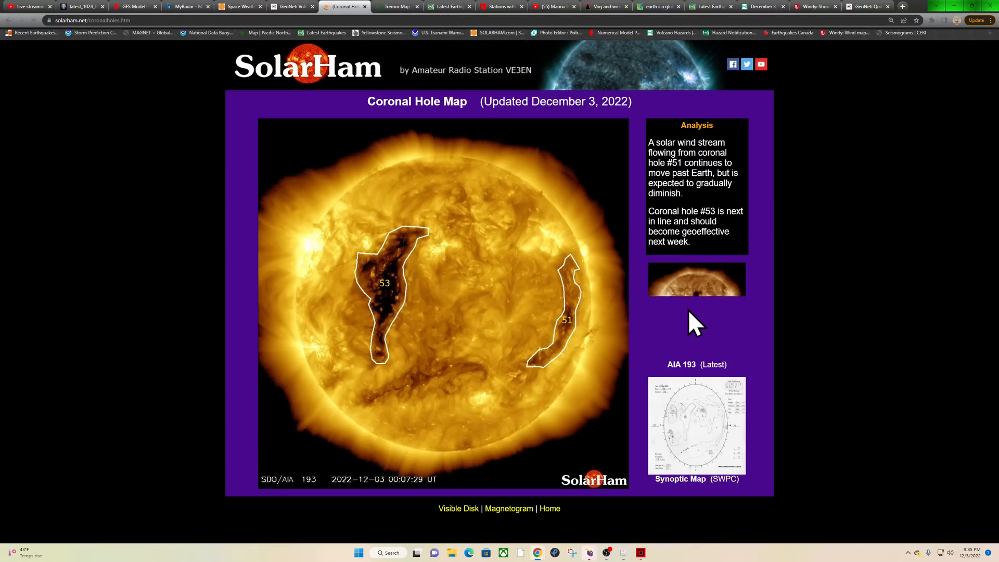
mouse_move(696, 311)
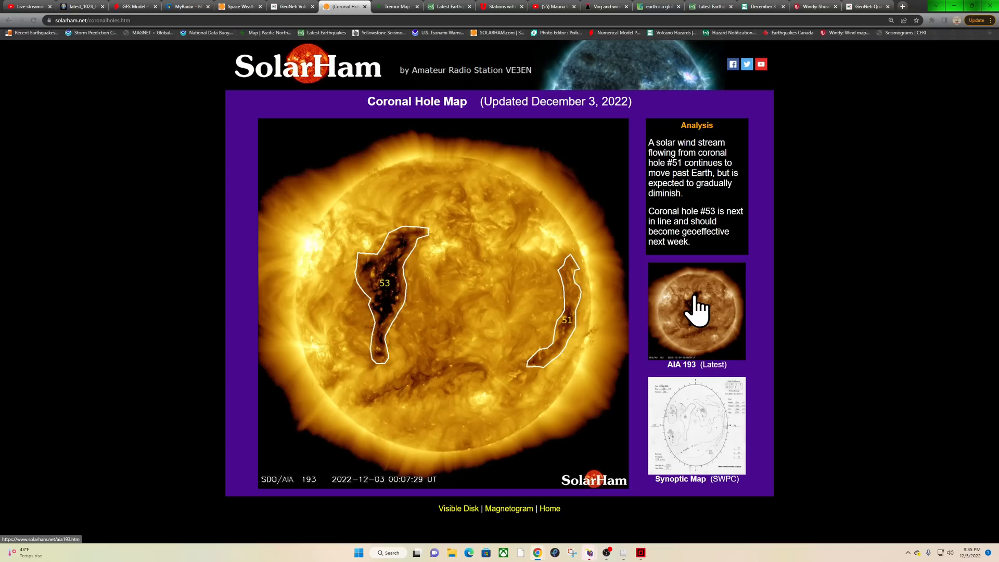
click(695, 310)
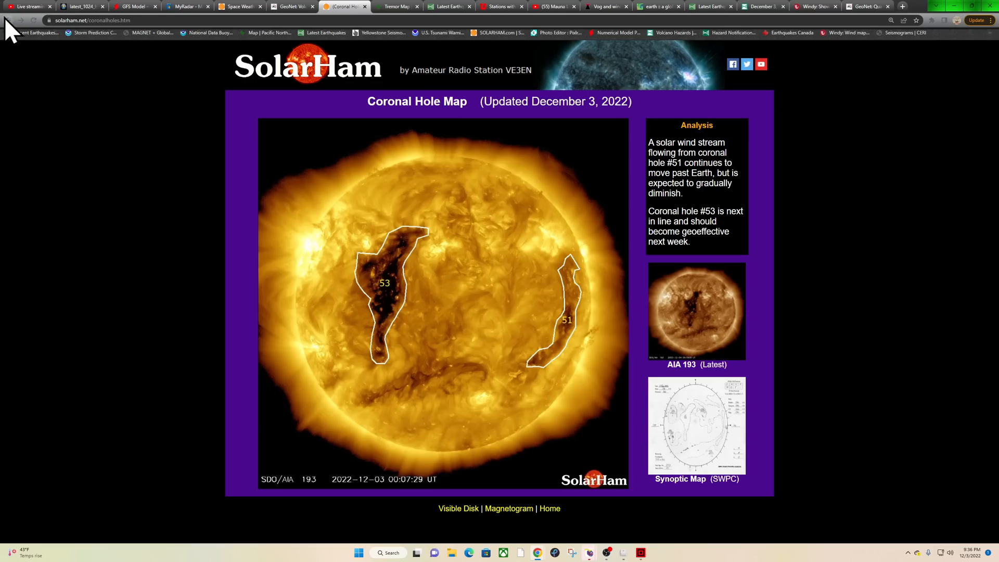
mouse_move(568, 358)
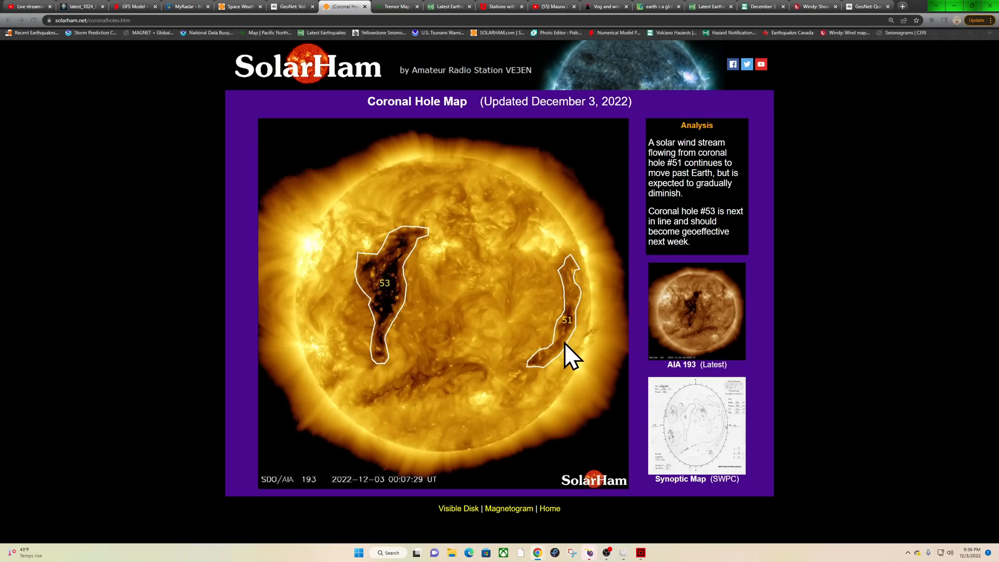
mouse_move(383, 399)
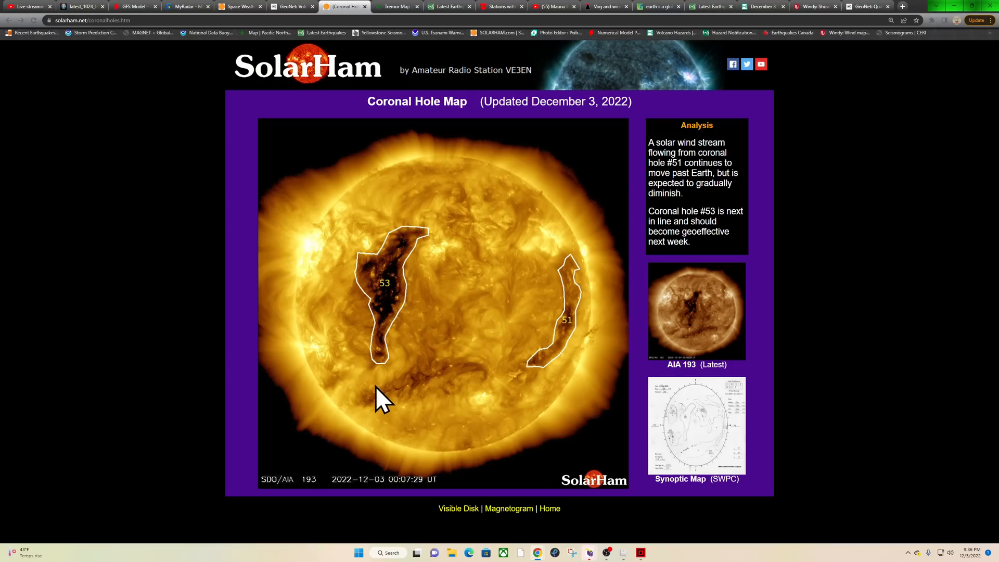
mouse_move(400, 403)
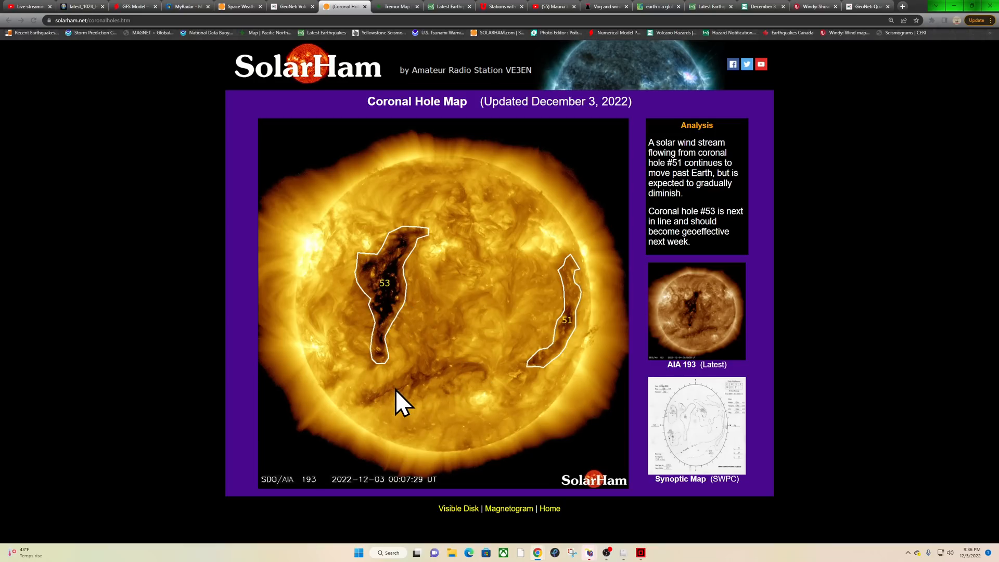
mouse_move(710, 335)
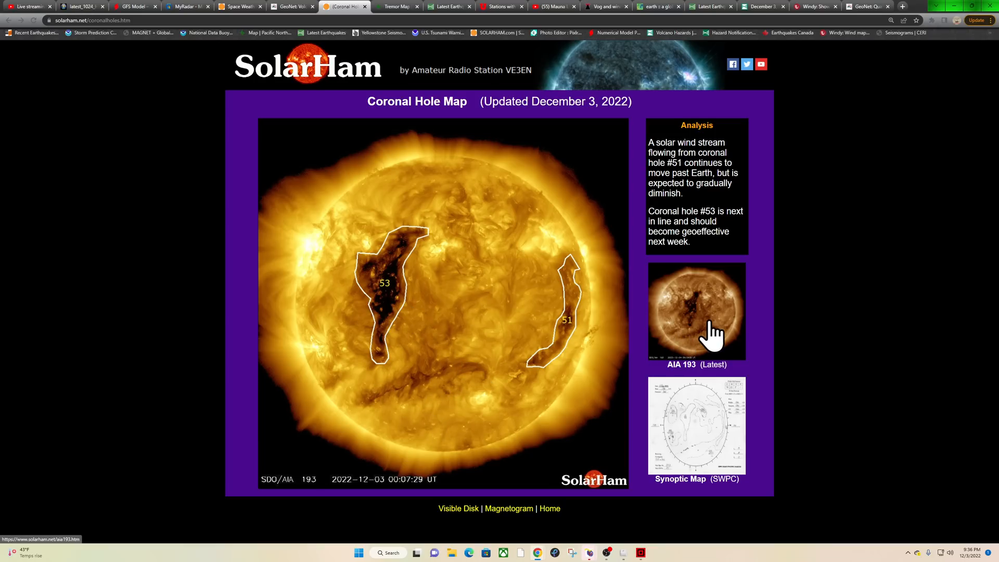
- View SolarHam's latest AIA 193 coronal hole image, then go back to the home page
click(696, 310)
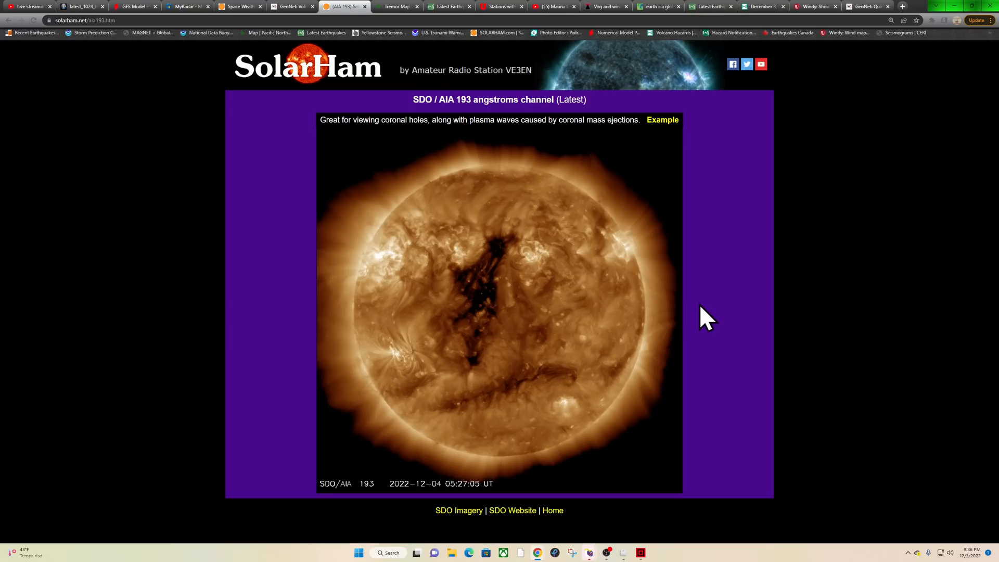
mouse_move(458, 264)
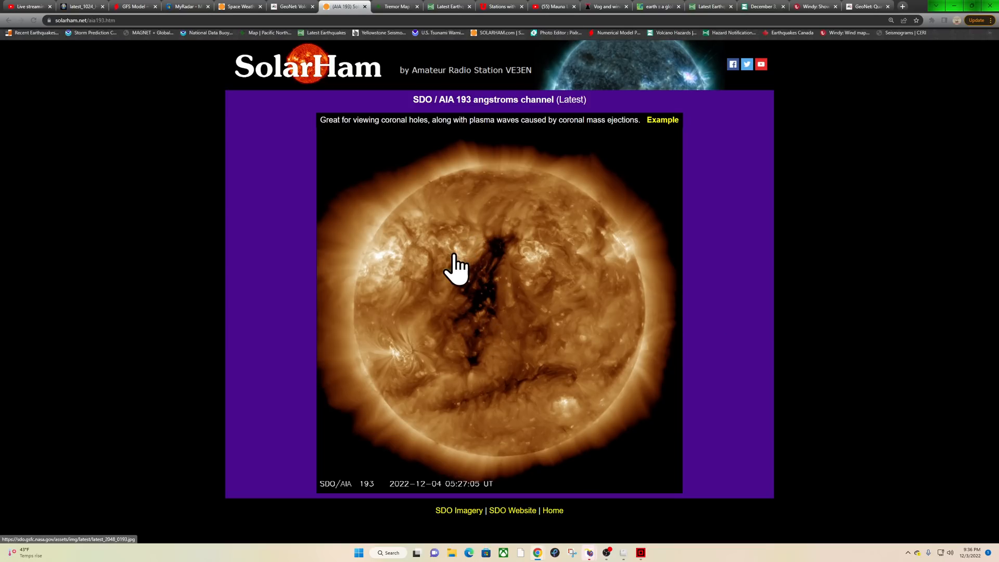
mouse_move(457, 292)
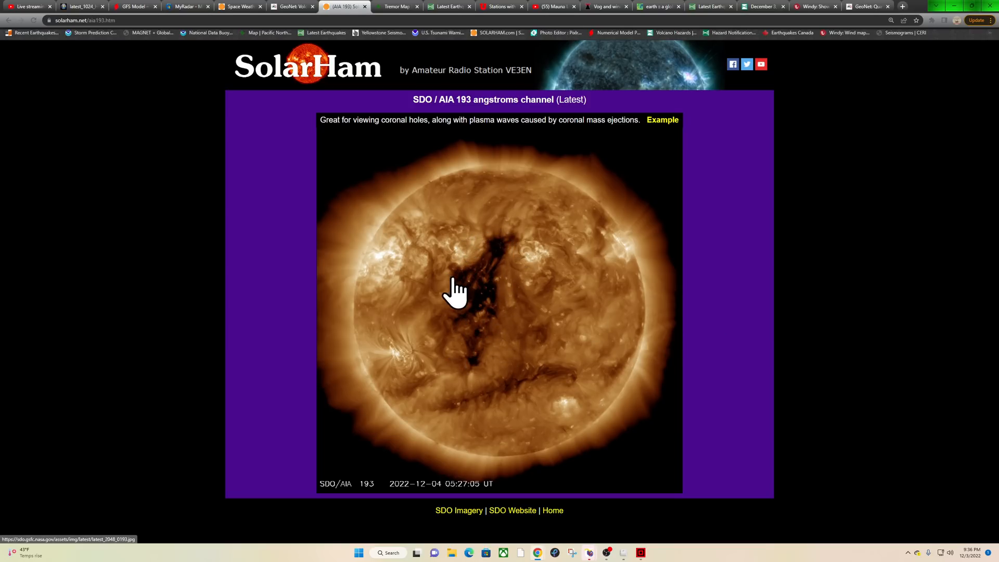
mouse_move(475, 278)
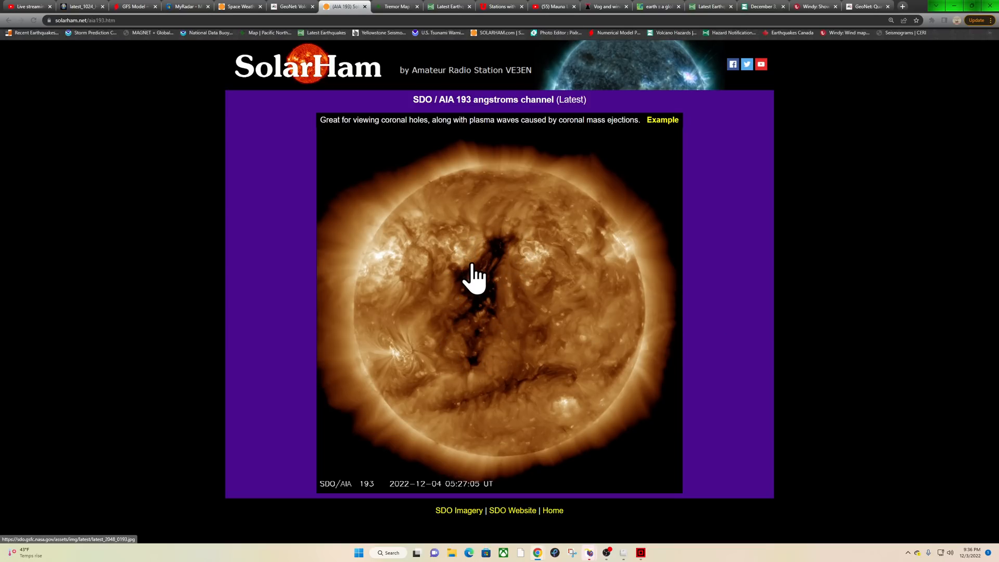
mouse_move(517, 248)
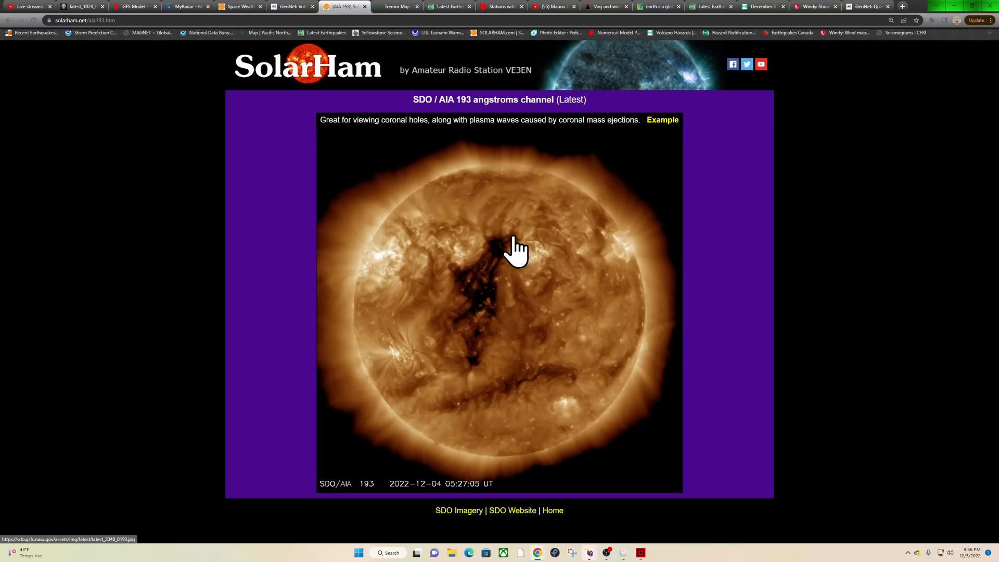
mouse_move(517, 285)
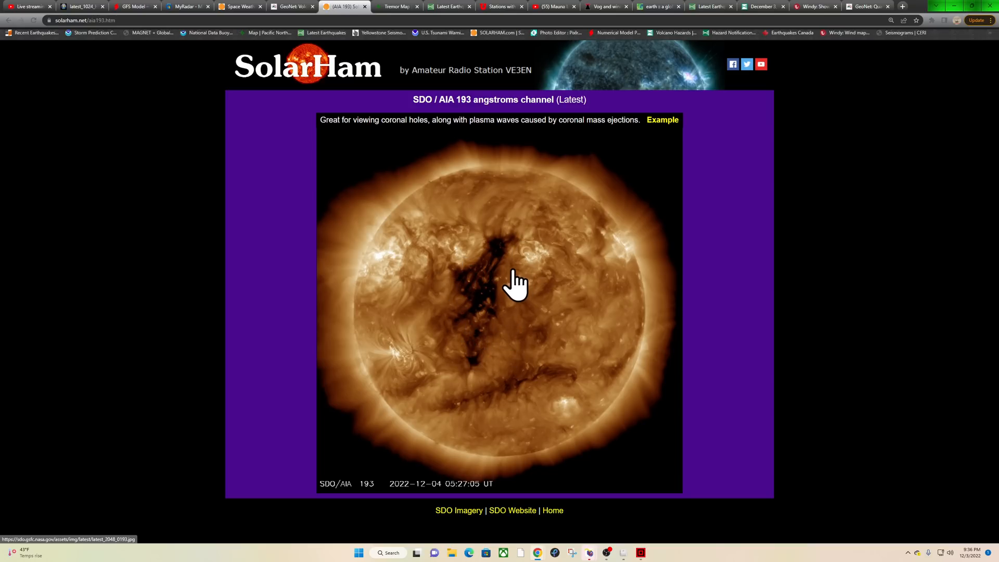
mouse_move(494, 304)
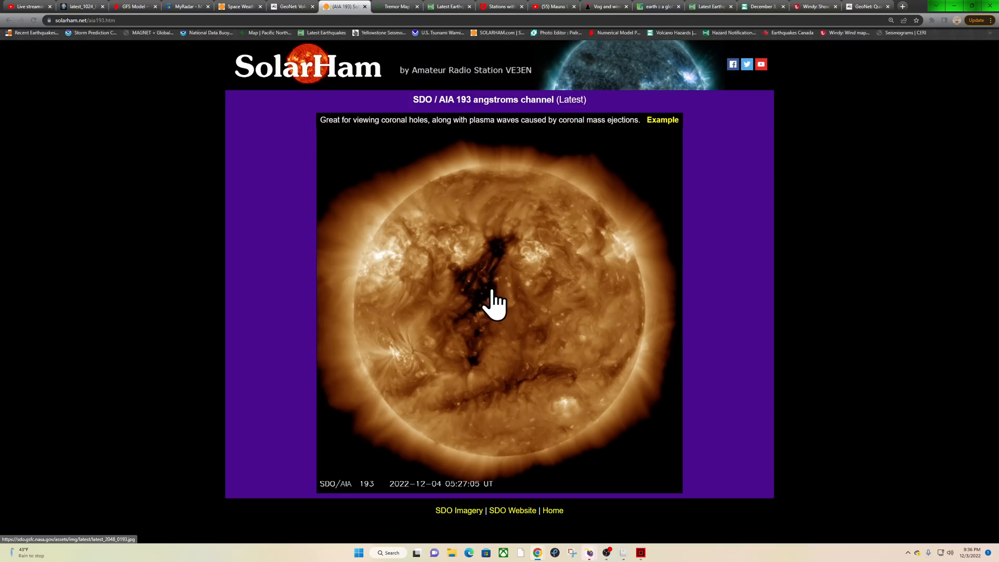
mouse_move(506, 279)
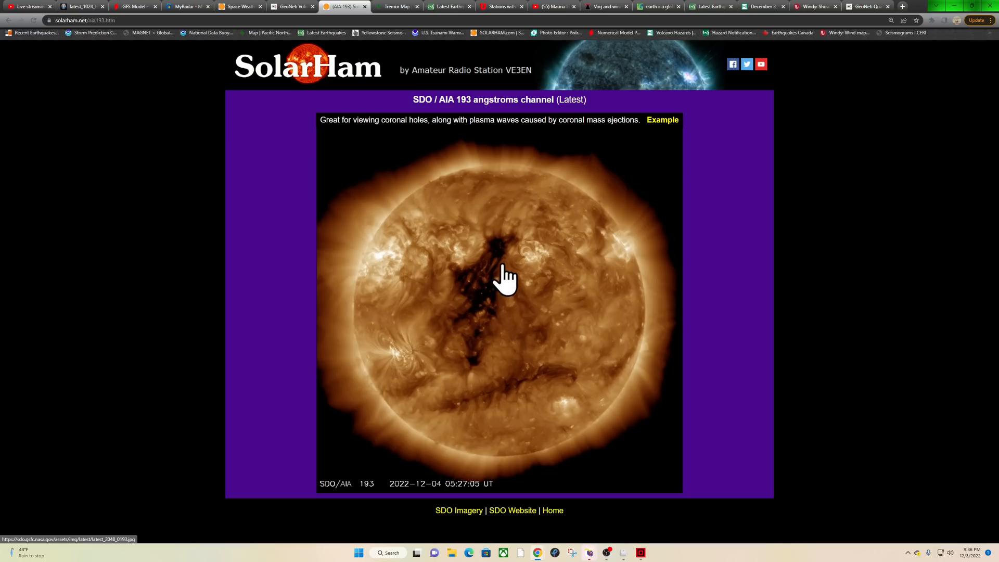
mouse_move(513, 241)
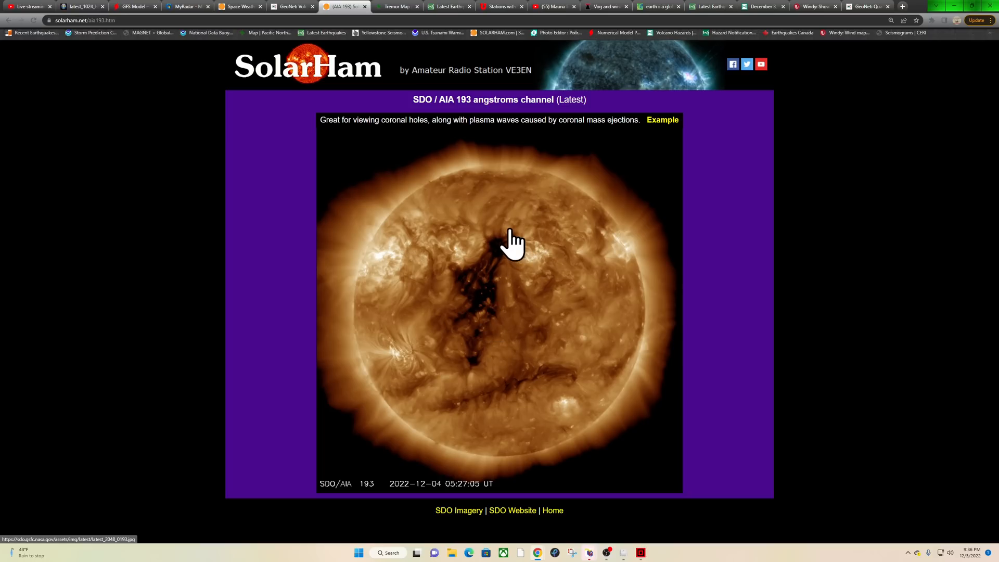
mouse_move(386, 264)
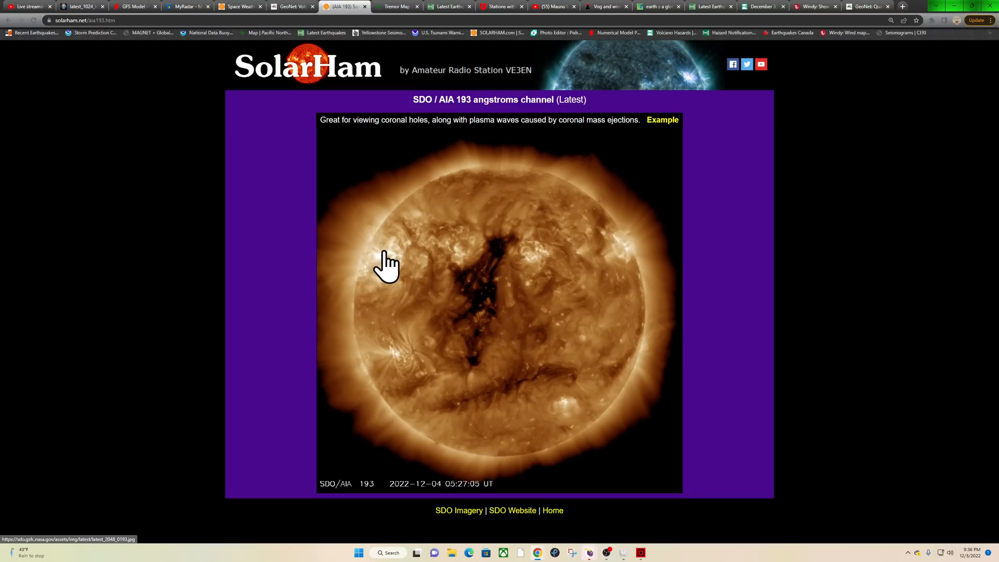
click(12, 20)
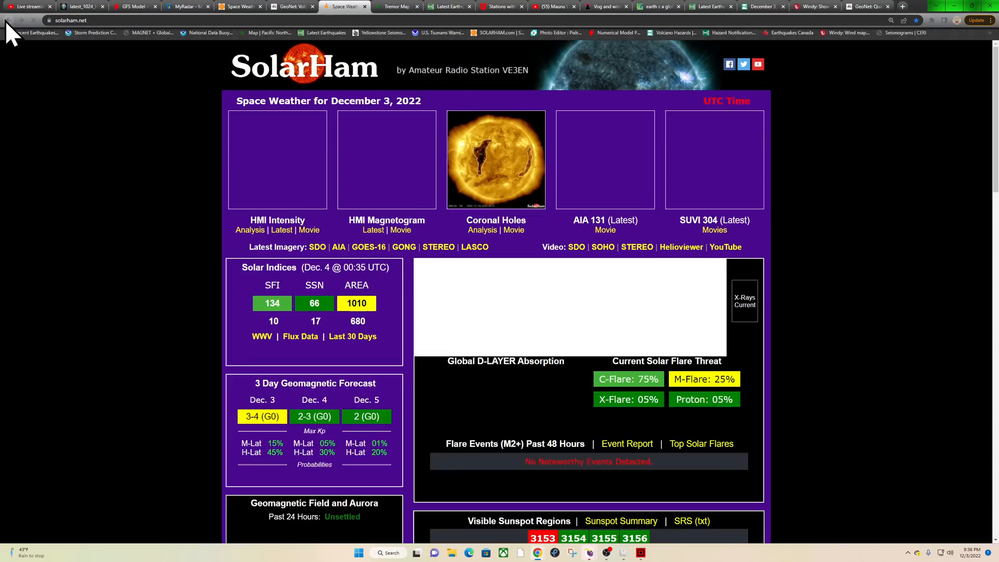
- Open the HMI Magnetogram image showing sunspot regions 3152 through 3156
click(373, 230)
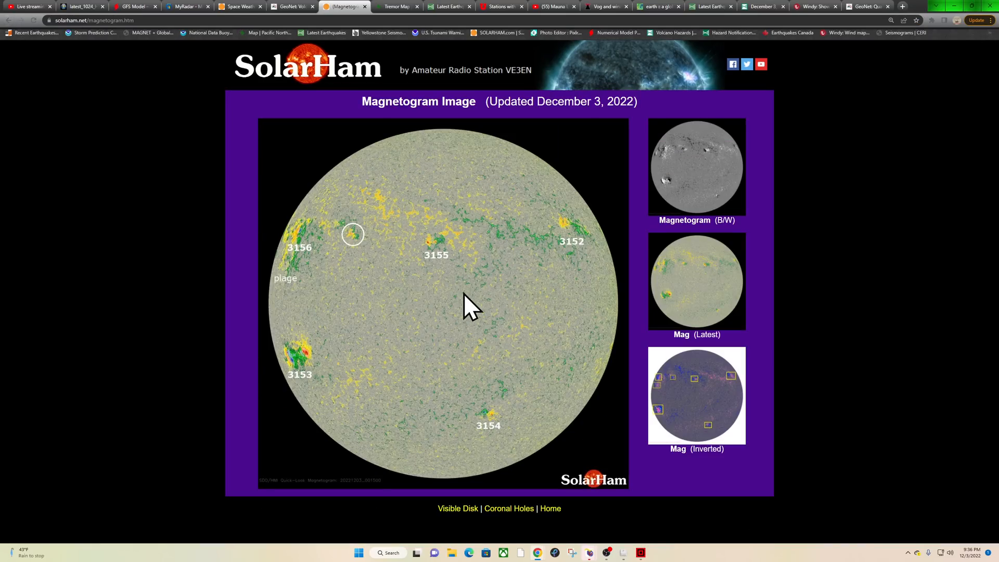
mouse_move(347, 348)
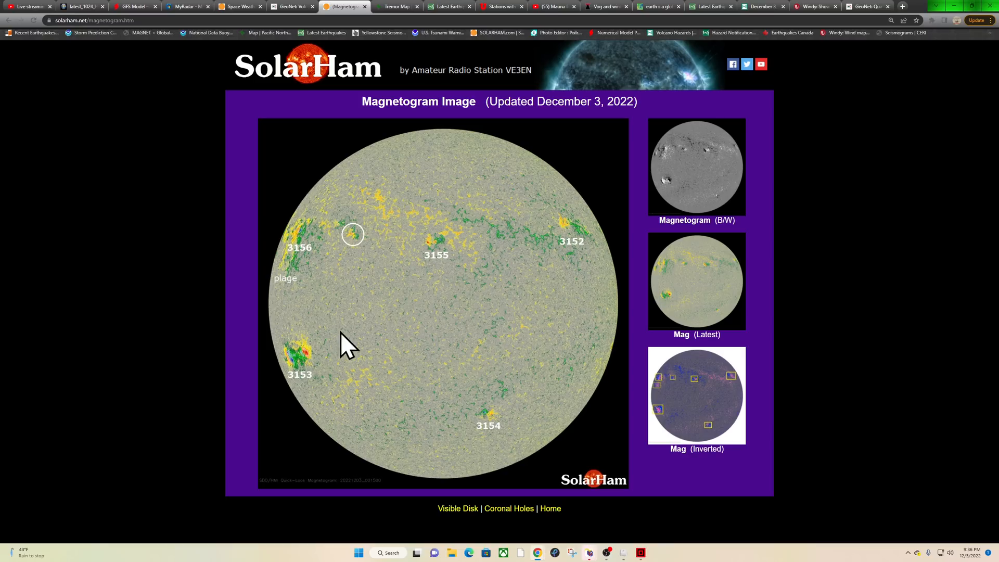
mouse_move(285, 290)
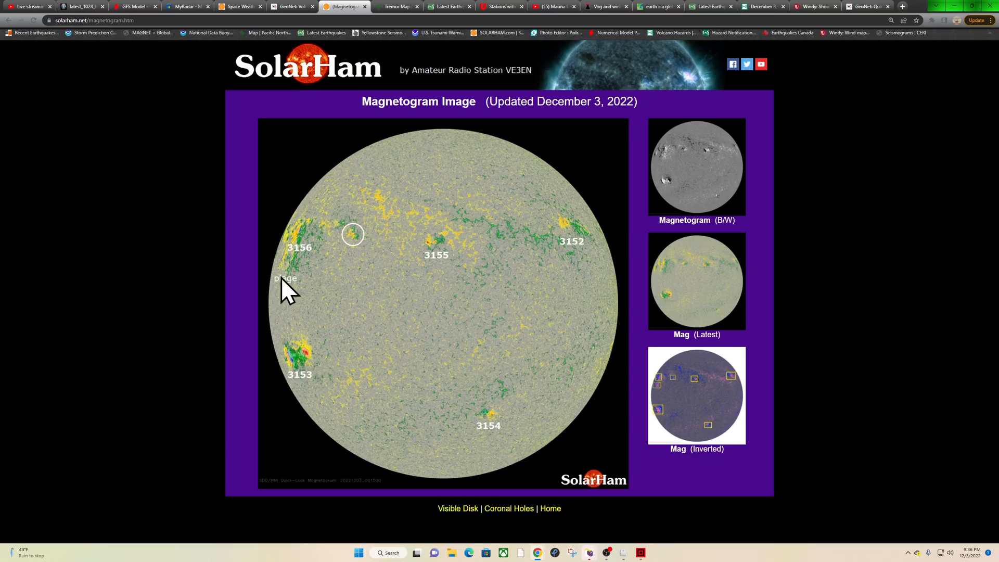
mouse_move(697, 306)
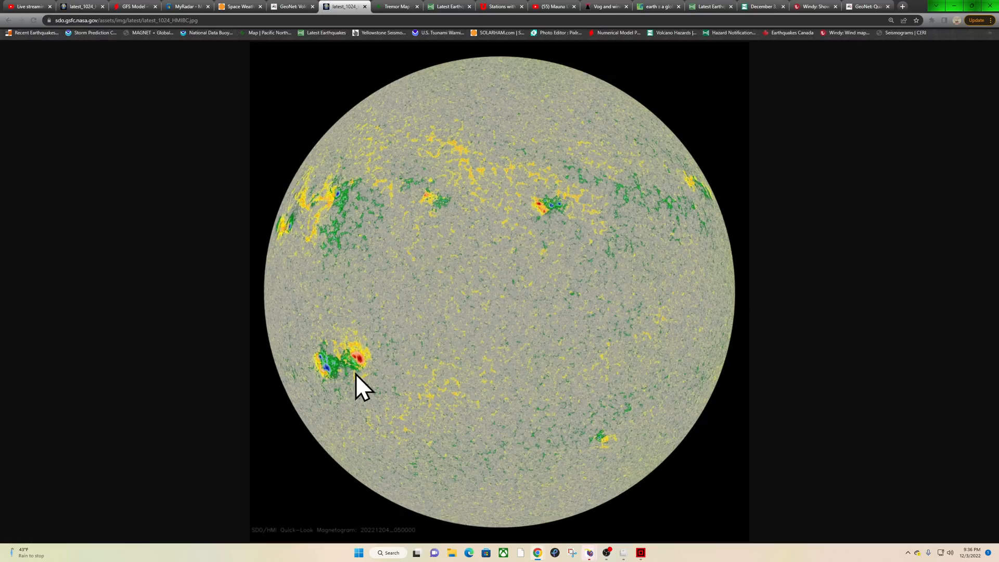
mouse_move(306, 360)
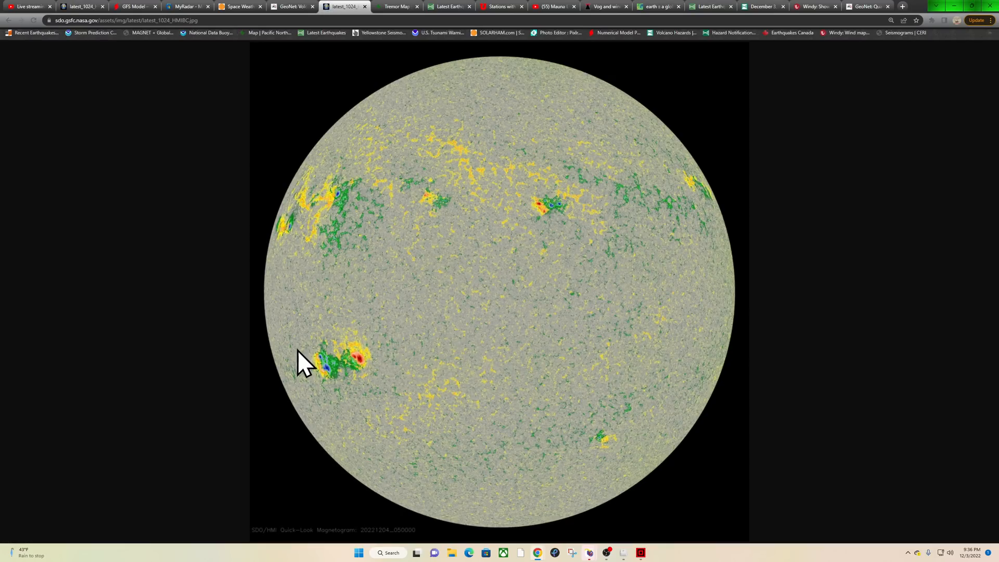
mouse_move(278, 372)
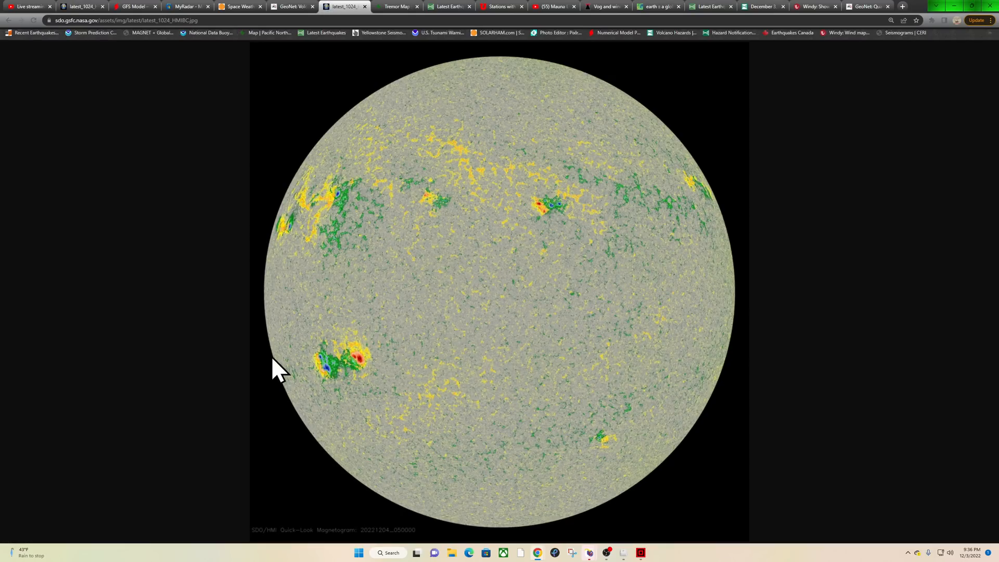
mouse_move(556, 217)
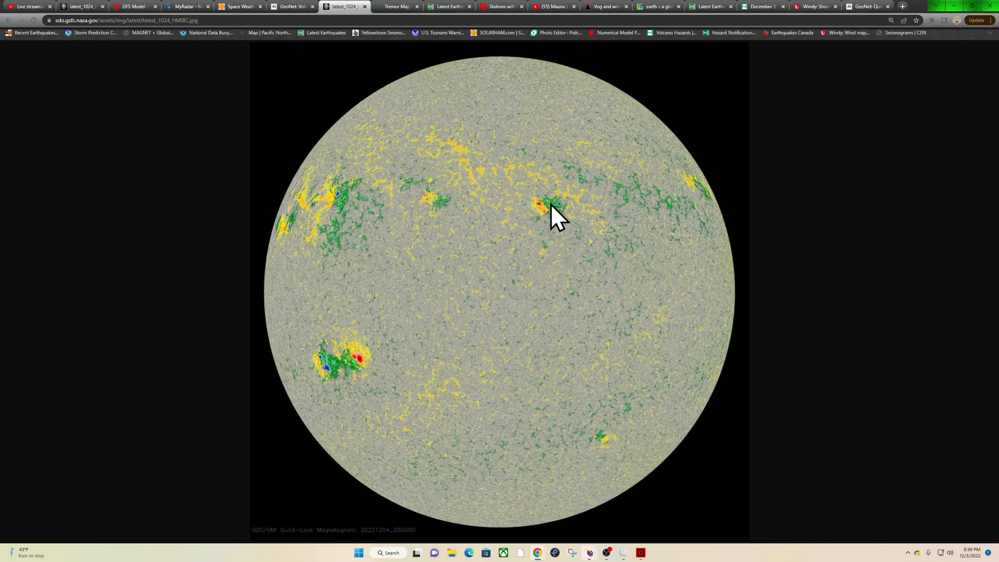
mouse_move(570, 213)
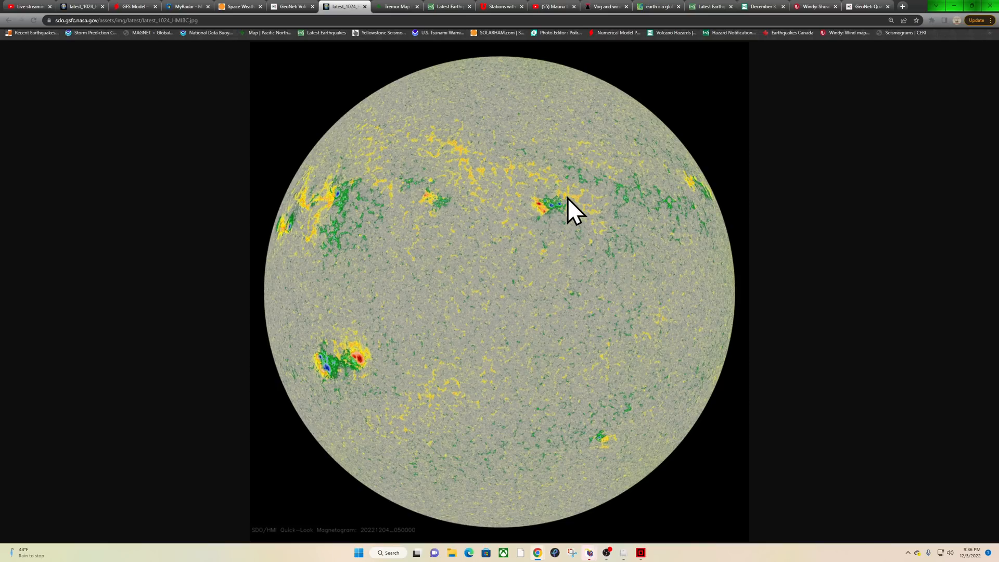
mouse_move(566, 210)
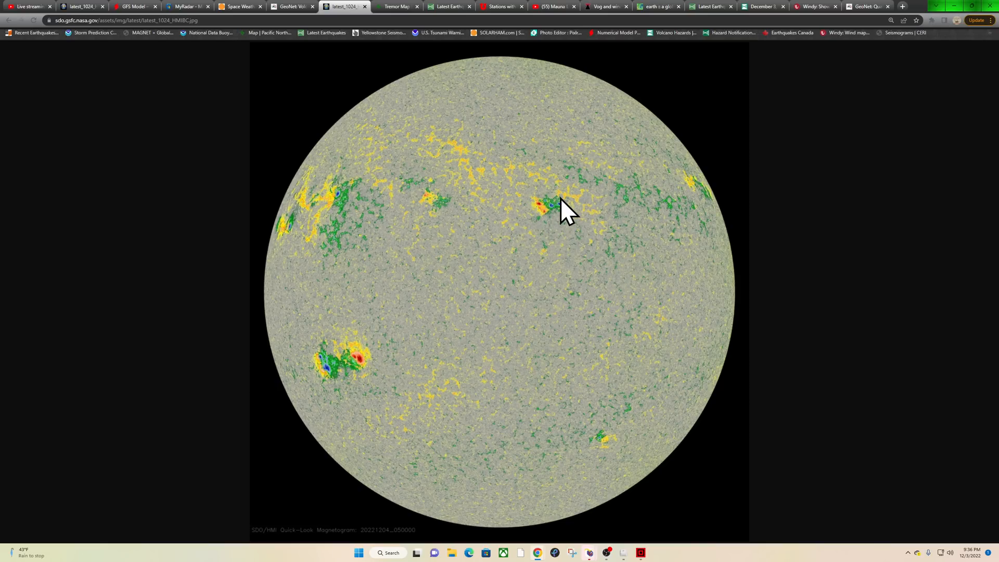
mouse_move(460, 194)
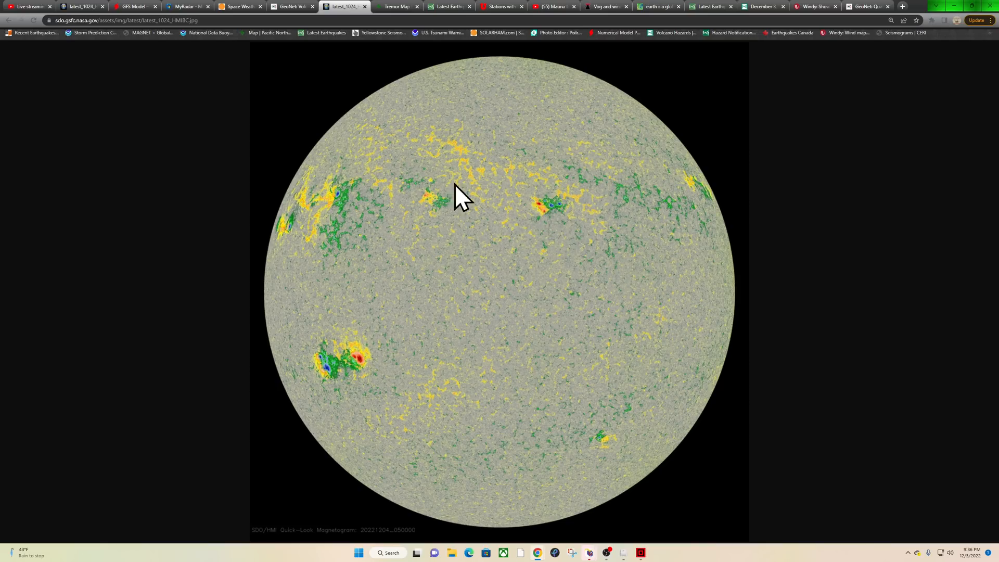
mouse_move(375, 212)
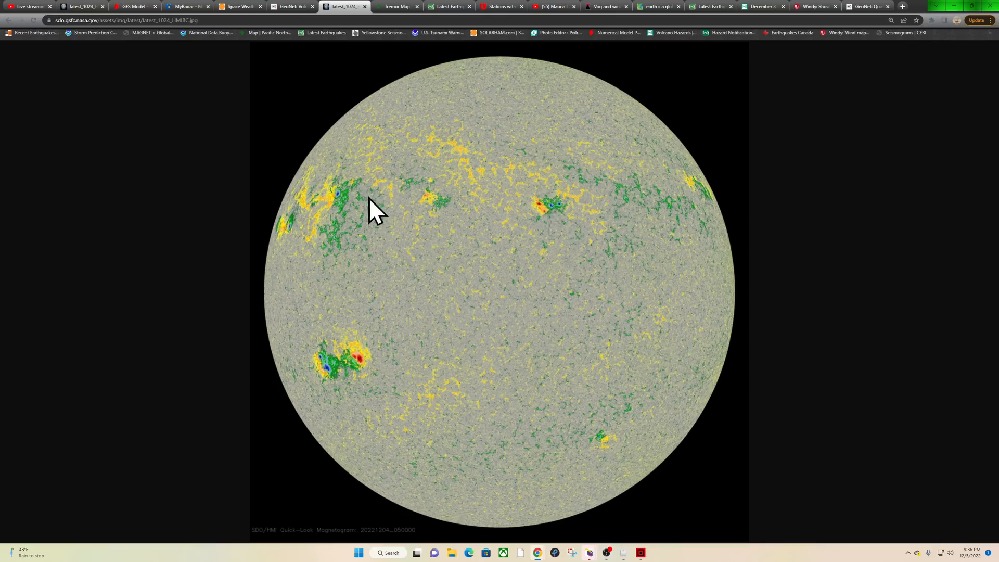
mouse_move(287, 191)
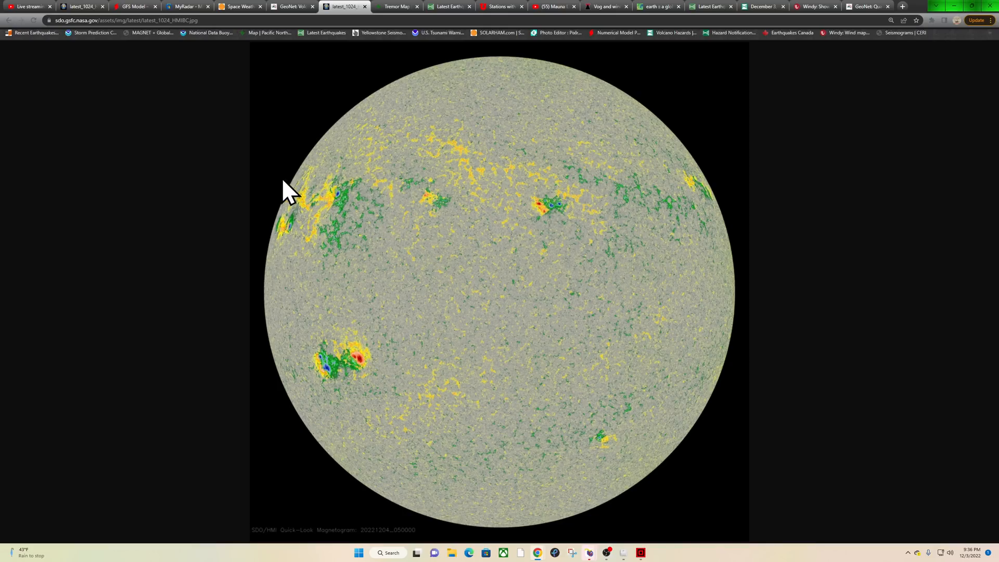
mouse_move(211, 97)
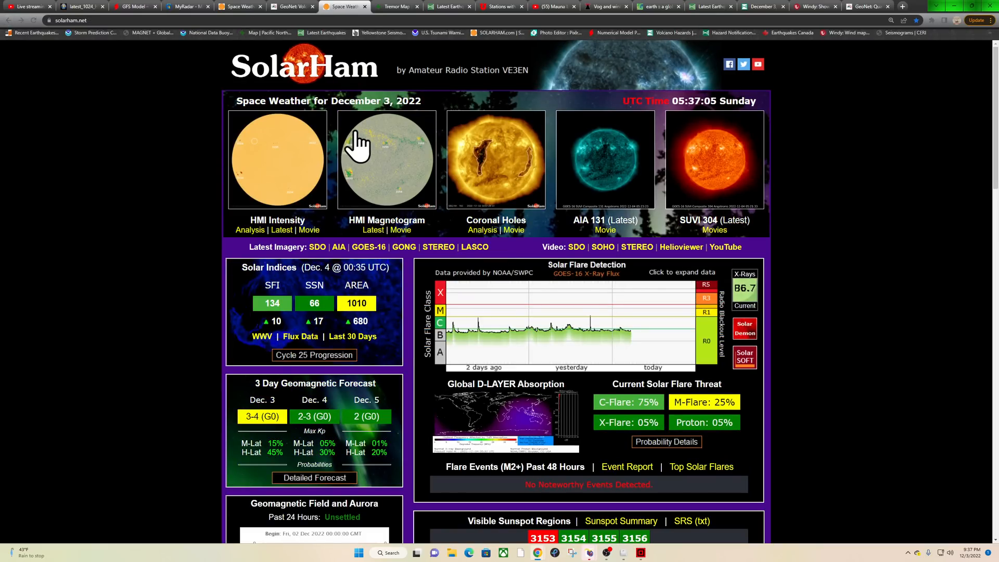
mouse_move(496, 153)
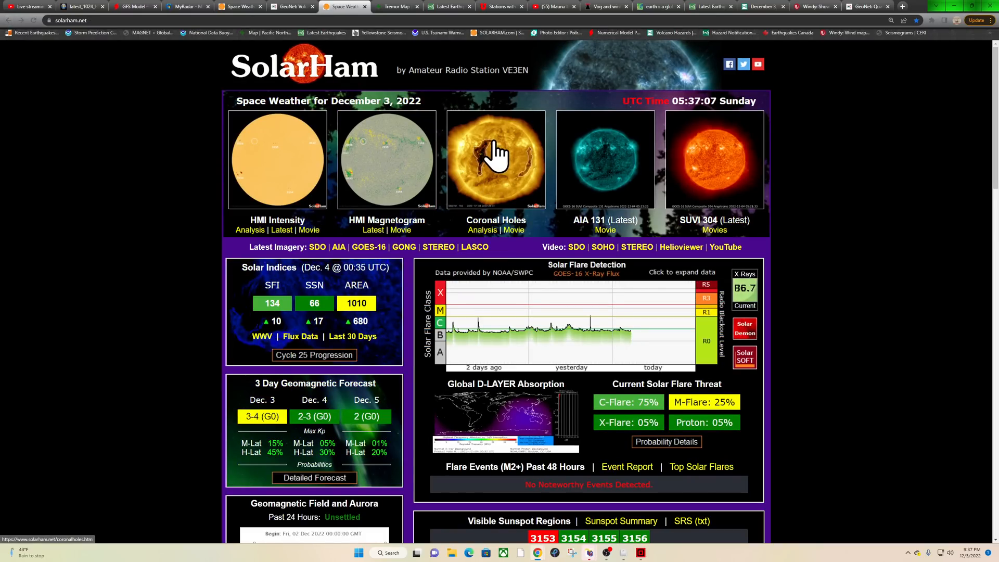
mouse_move(354, 163)
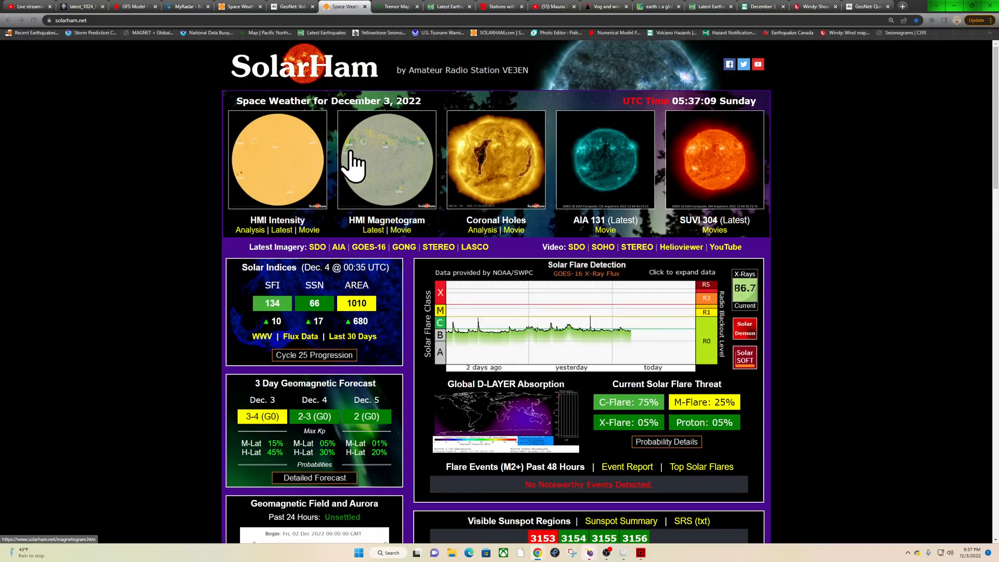
mouse_move(650, 363)
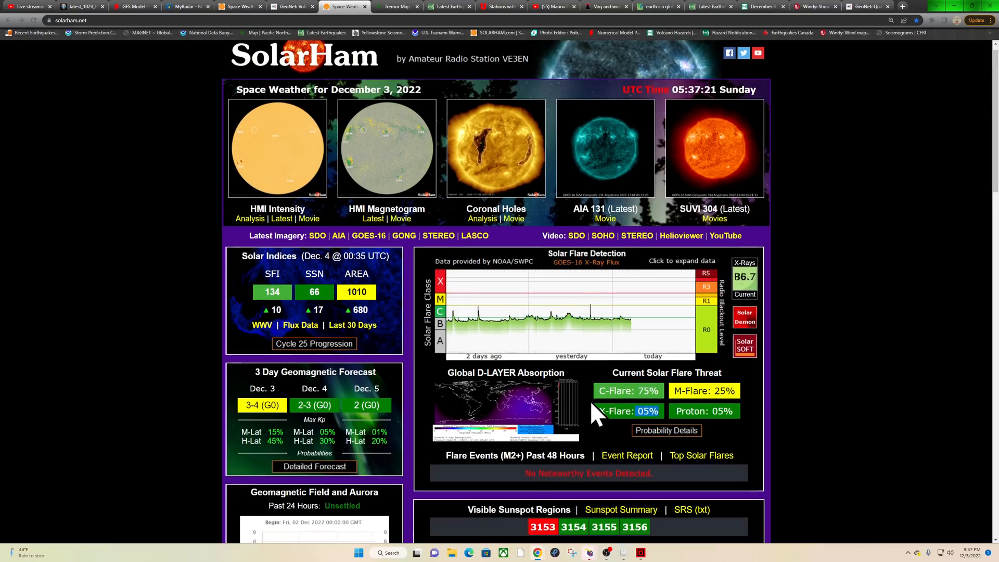
- Scroll the SolarHam home page to the Aurora Forecast image
scroll(down, 3)
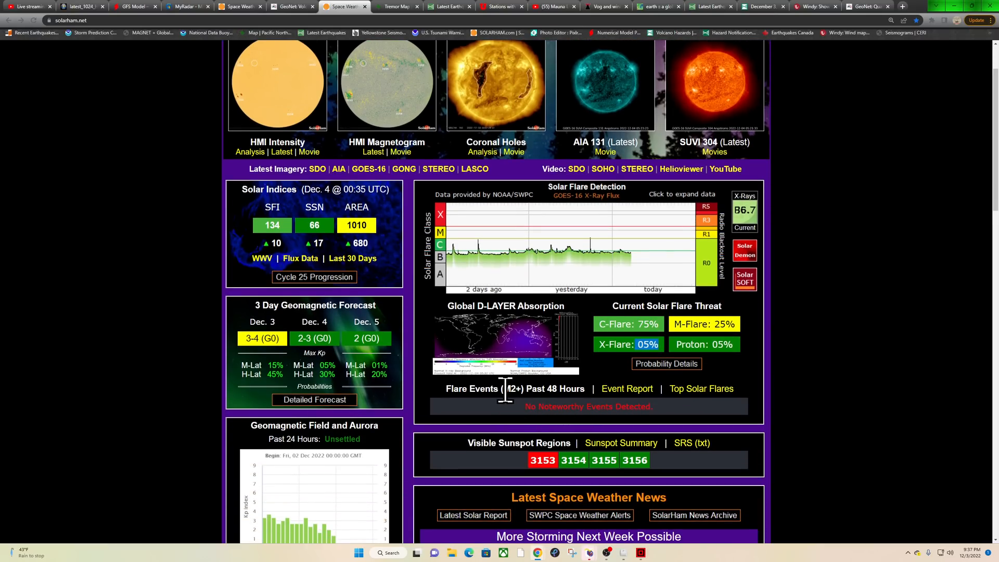
scroll(down, 3)
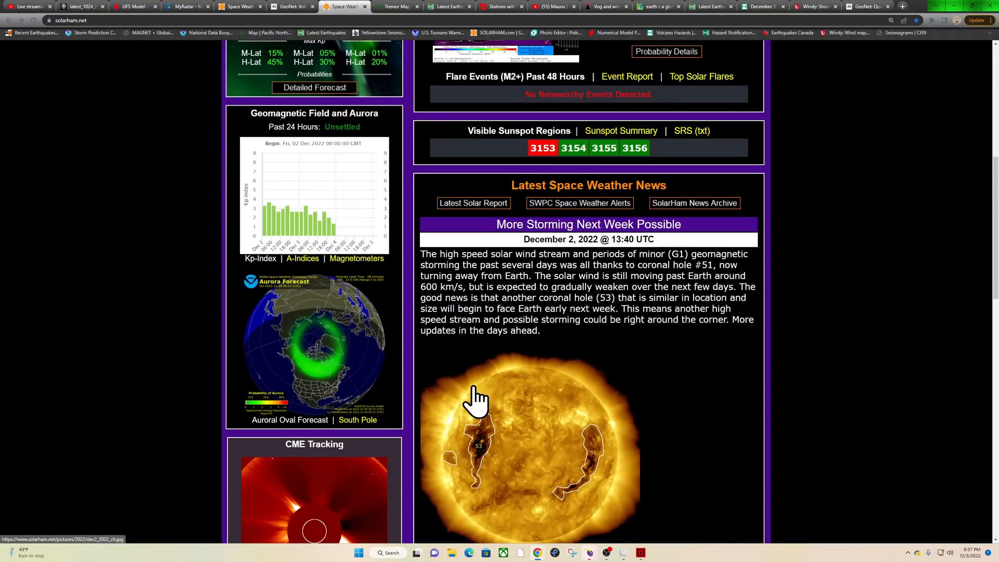
mouse_move(553, 344)
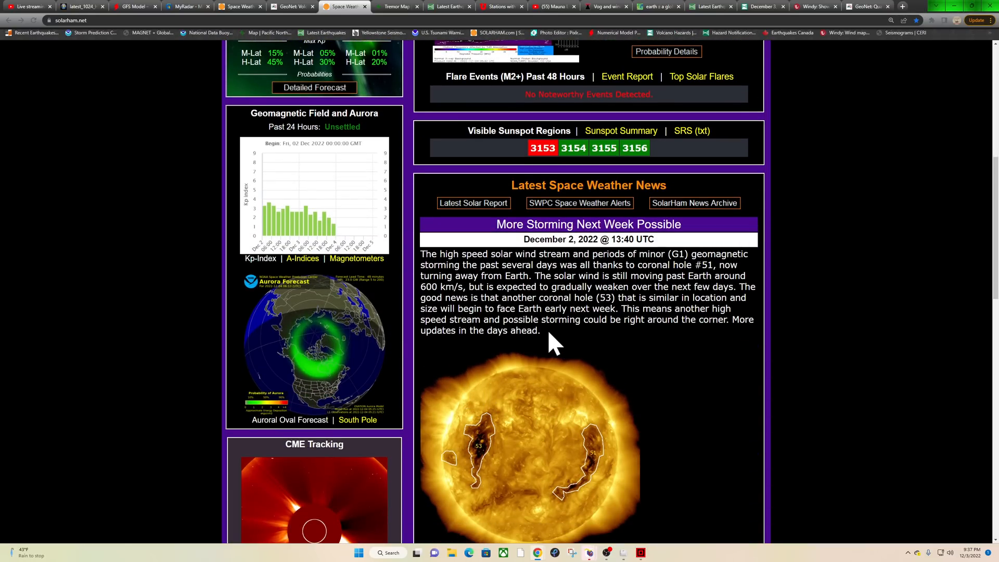
scroll(up, 3)
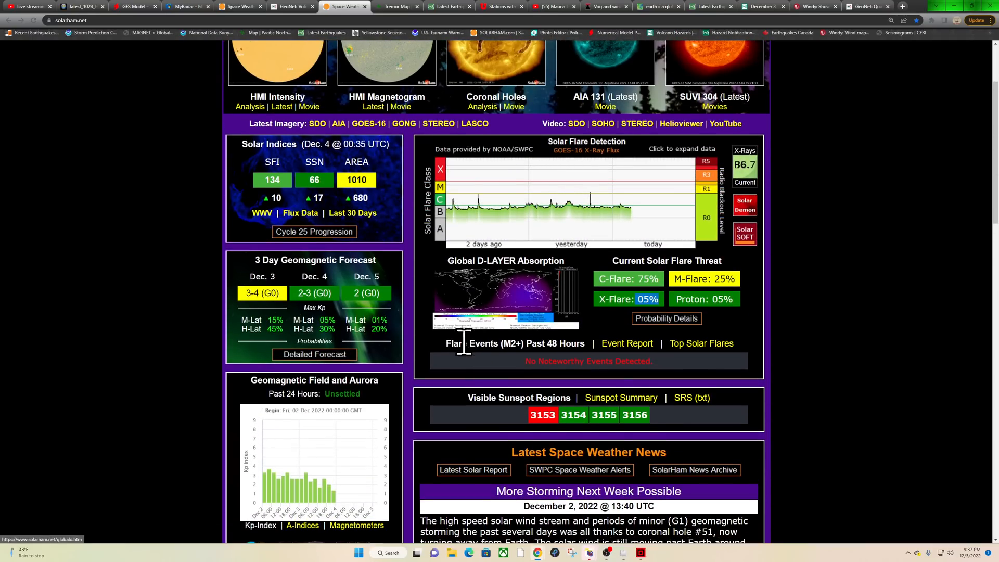
scroll(down, 3)
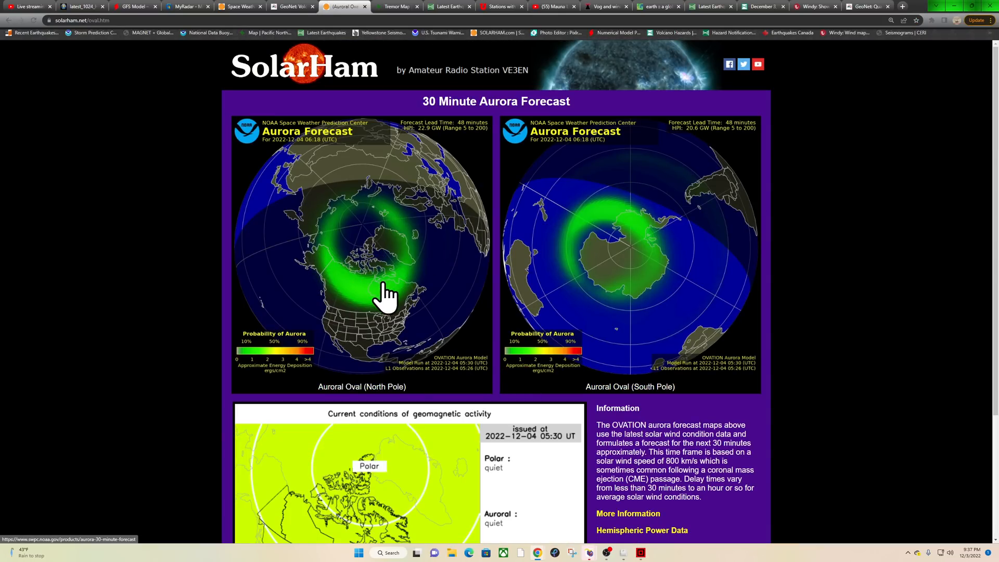
mouse_move(343, 286)
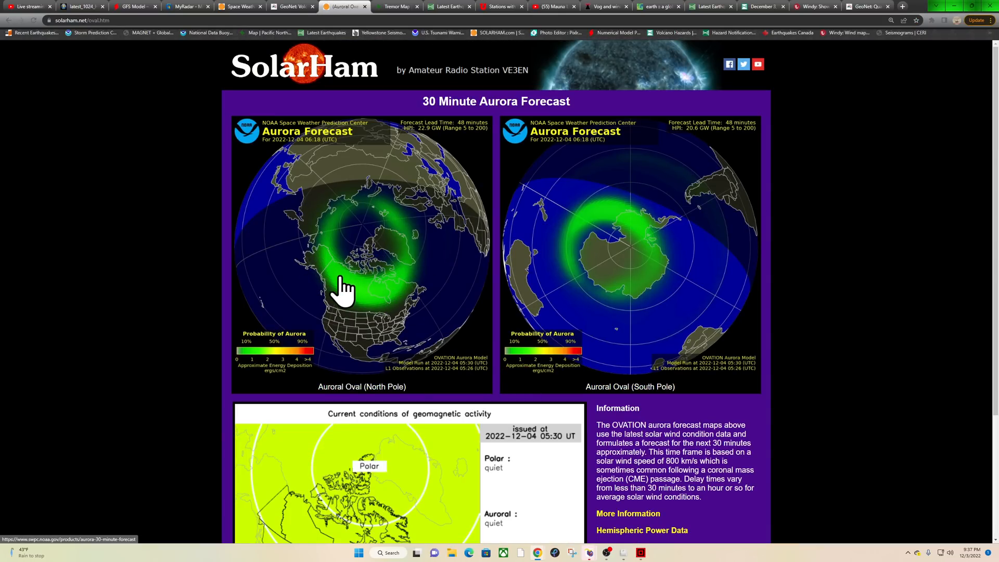
mouse_move(325, 284)
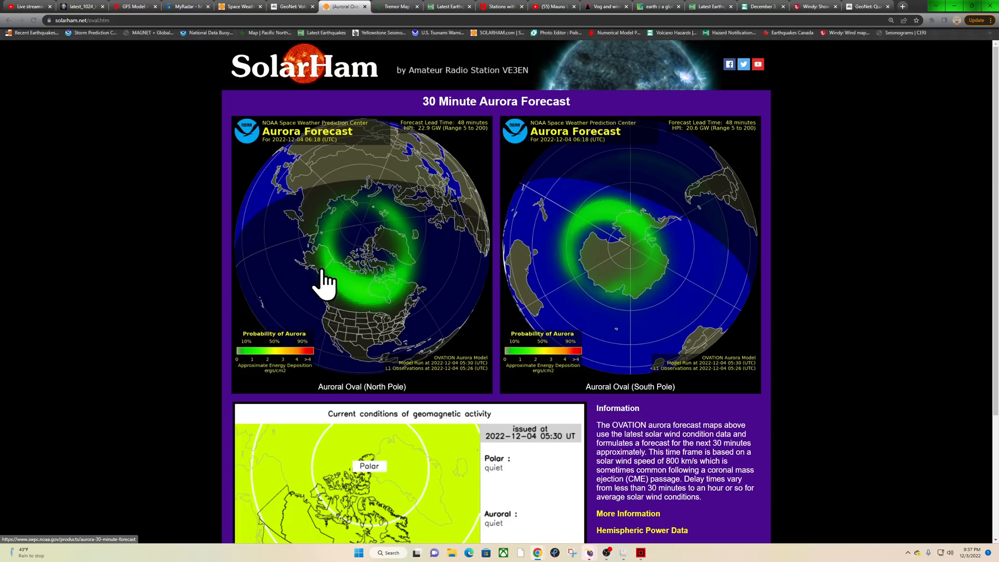
mouse_move(503, 414)
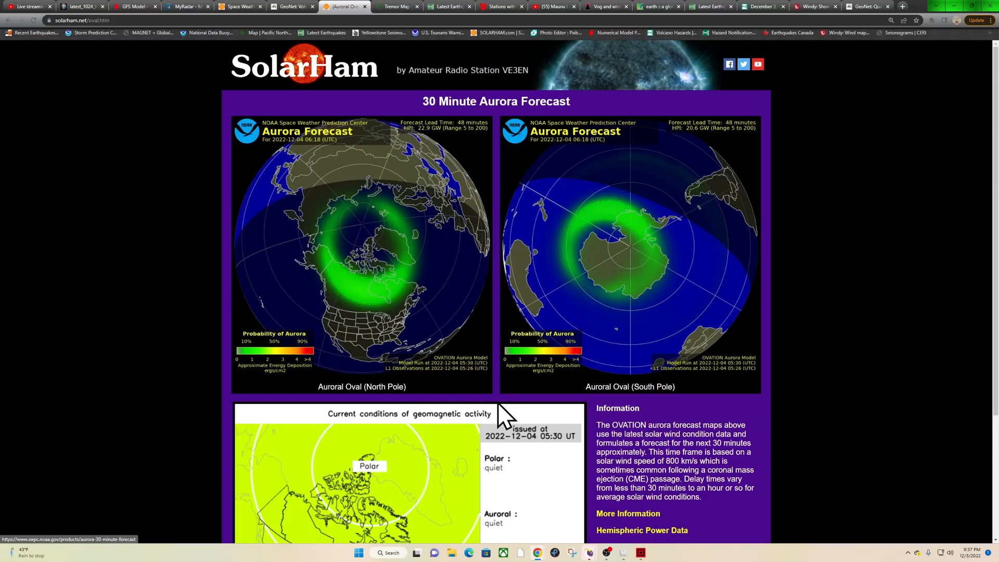
- Go back from the 30 Minute Aurora Forecast to the SolarHam home page
click(344, 7)
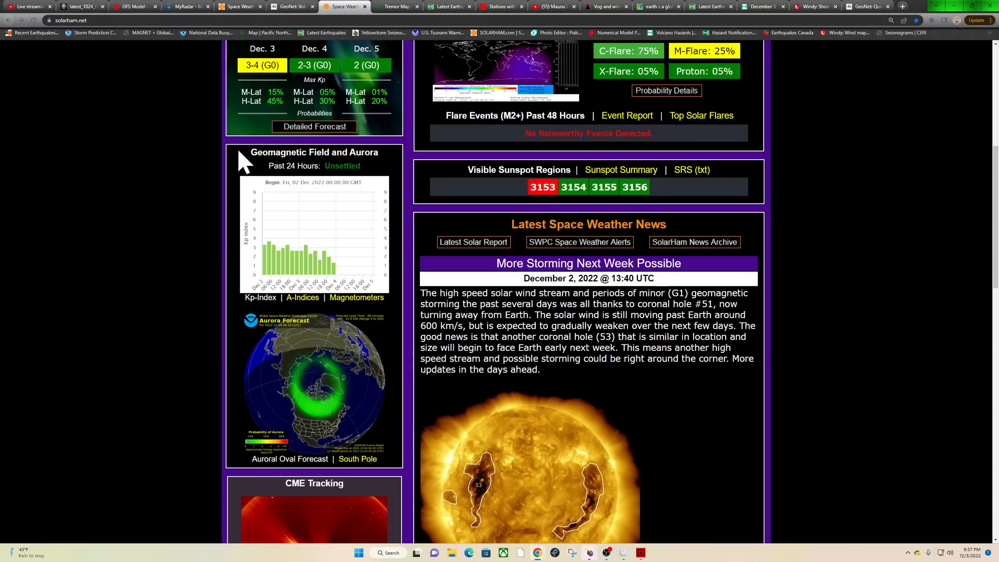
scroll(up, 3)
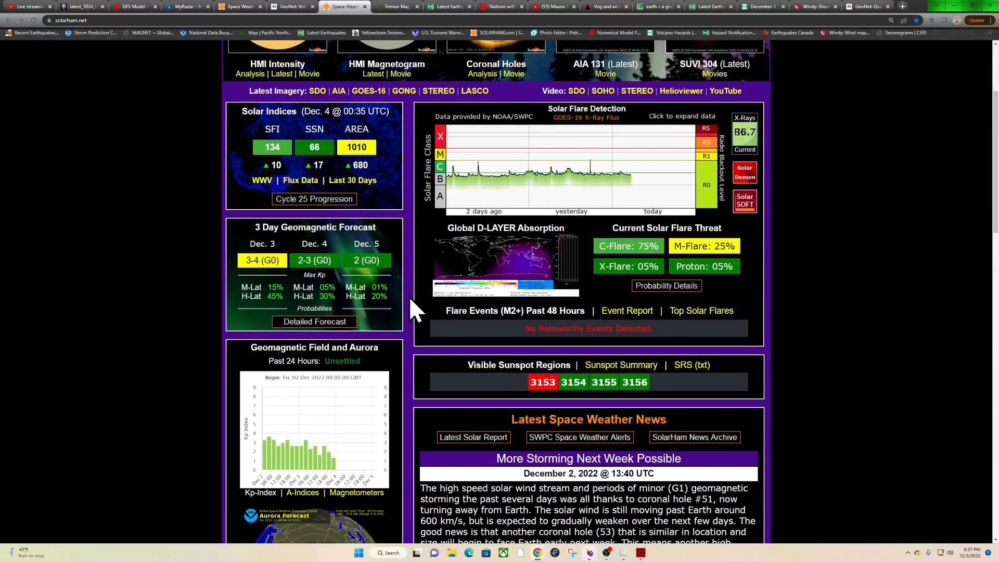
scroll(up, 3)
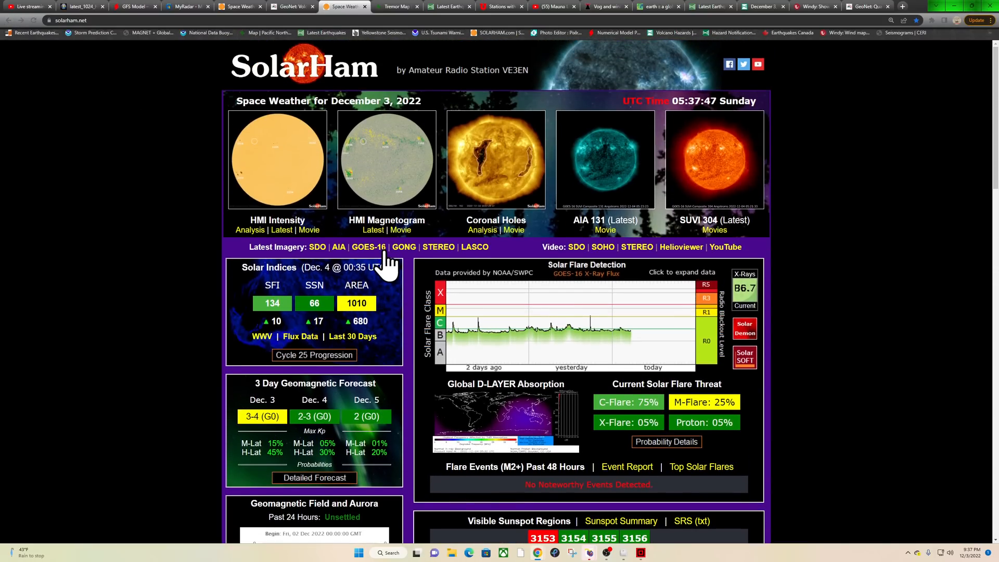
mouse_move(596, 522)
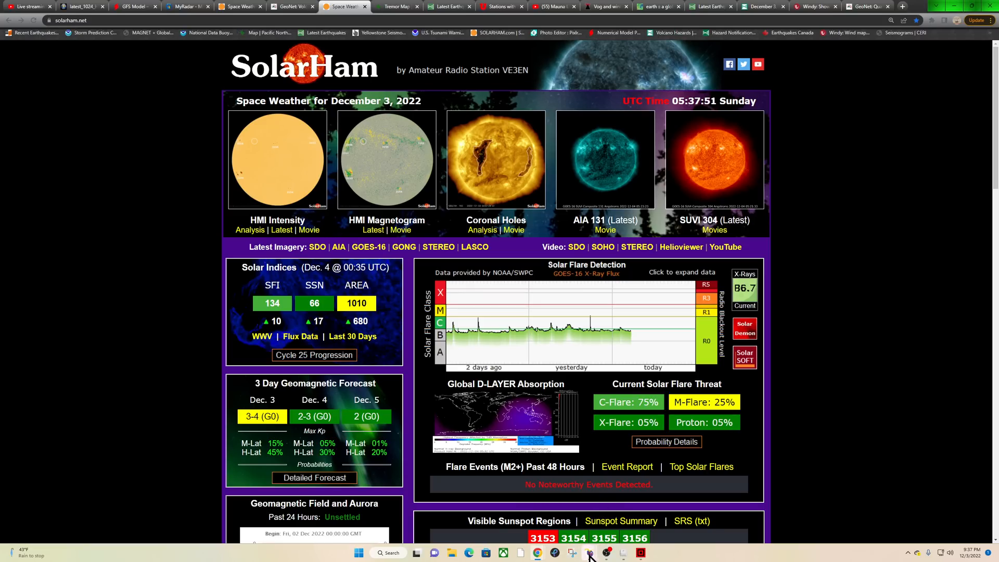
mouse_move(368, 463)
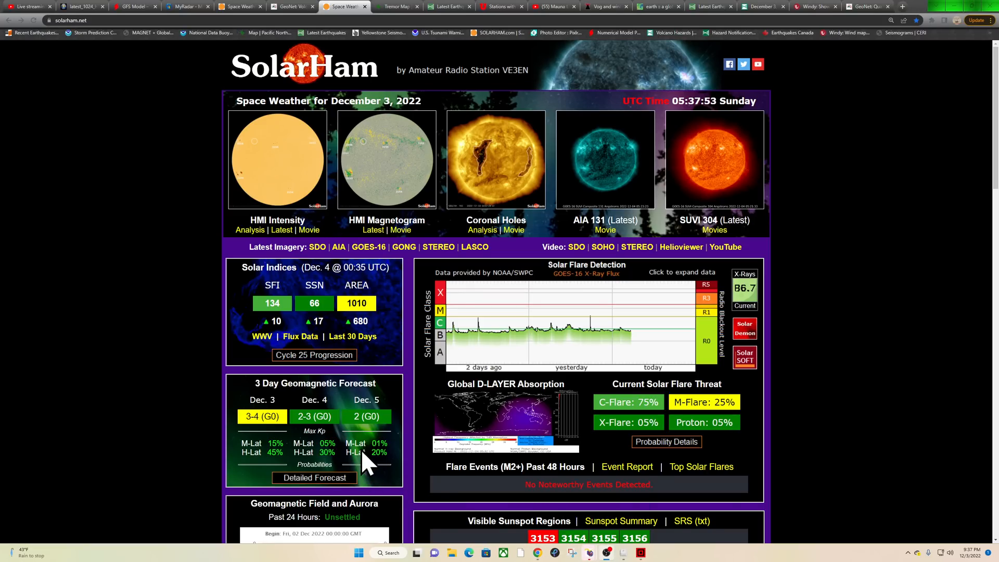
mouse_move(391, 457)
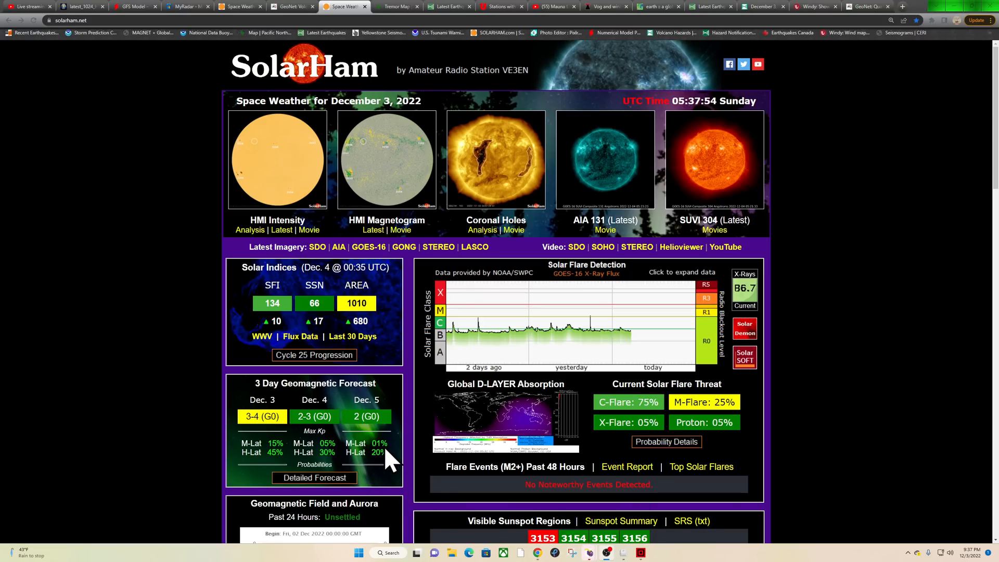